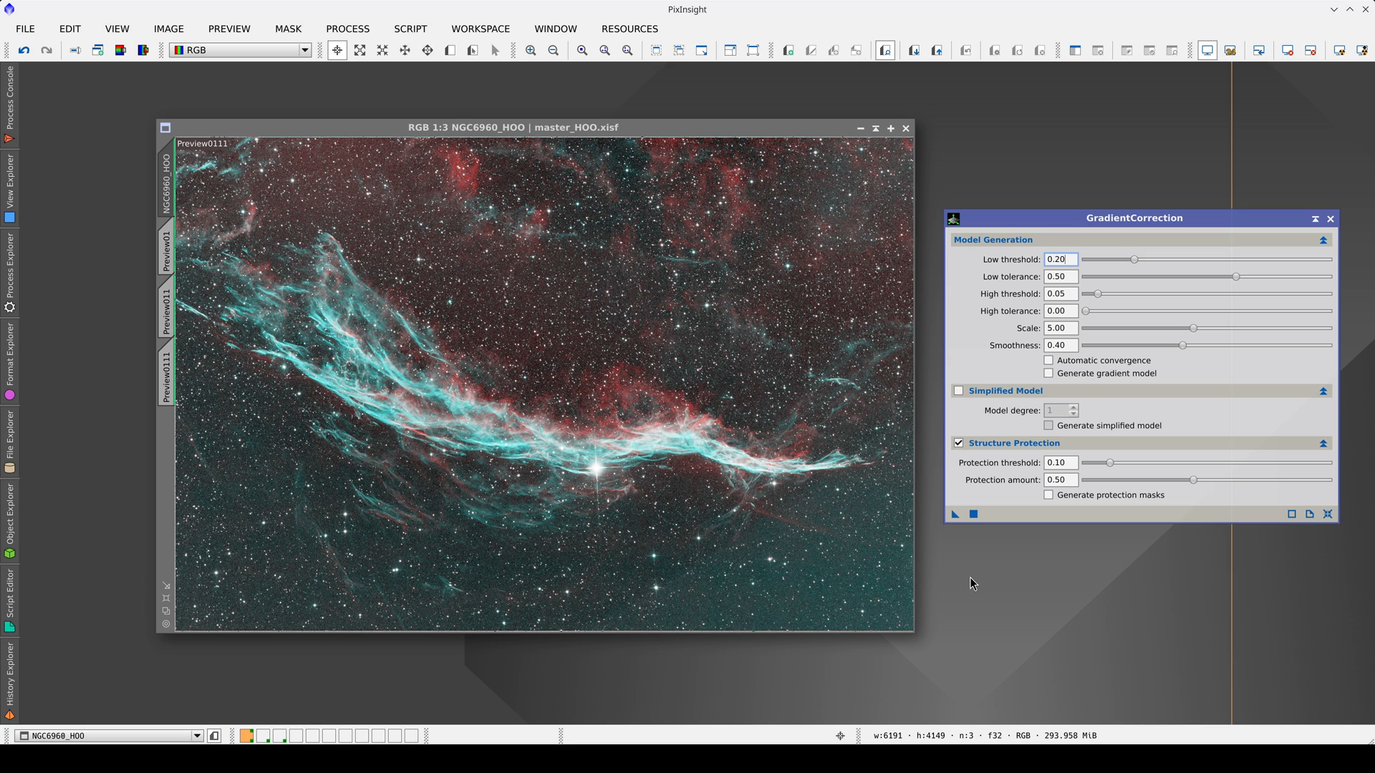
mouse_move(512, 407)
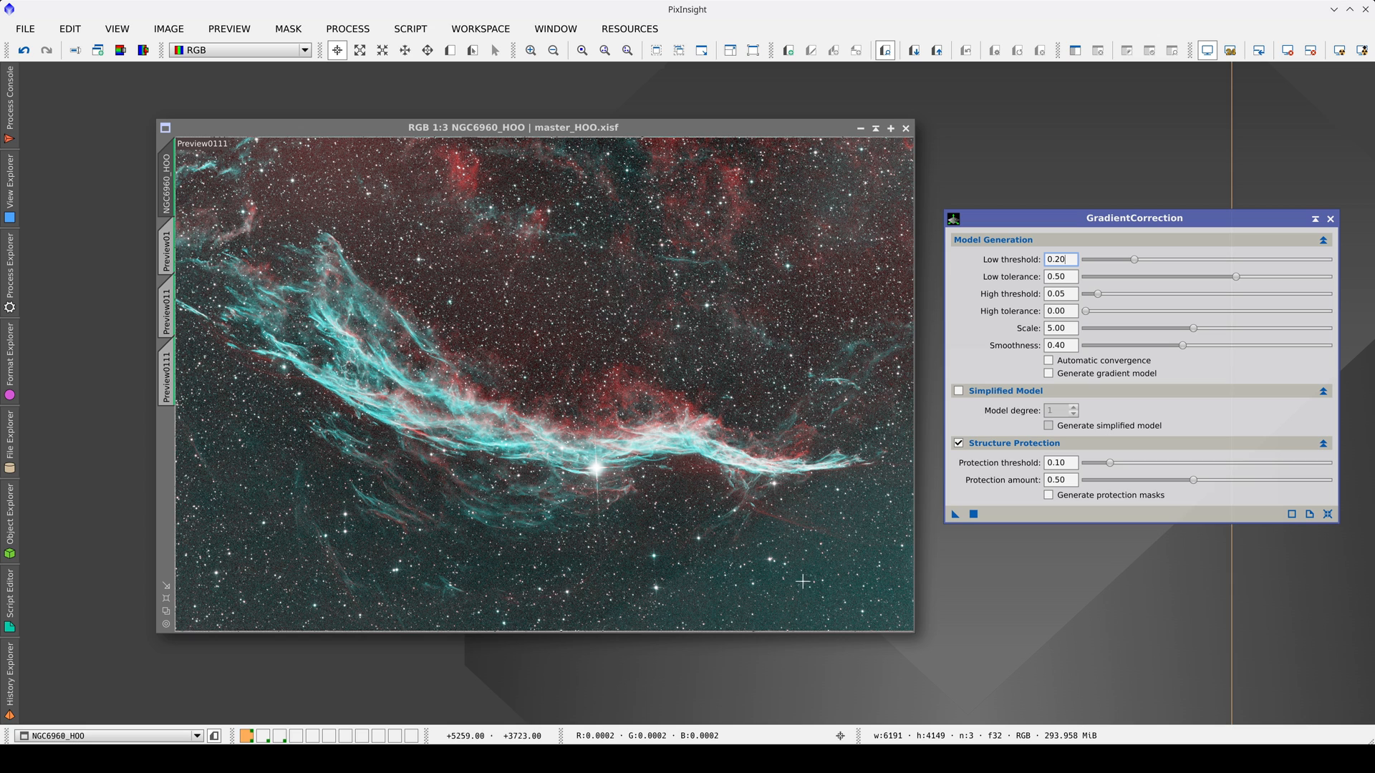
mouse_move(279, 475)
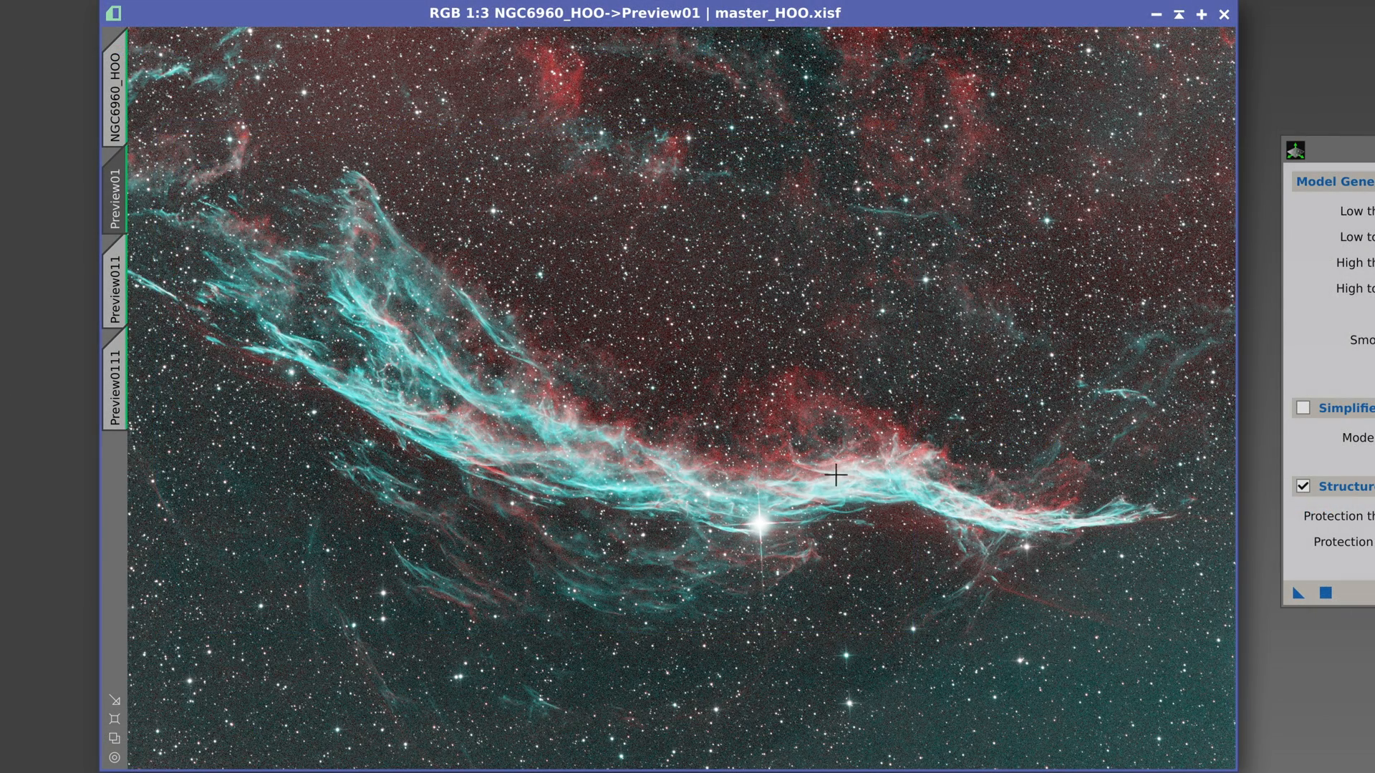
mouse_move(339, 282)
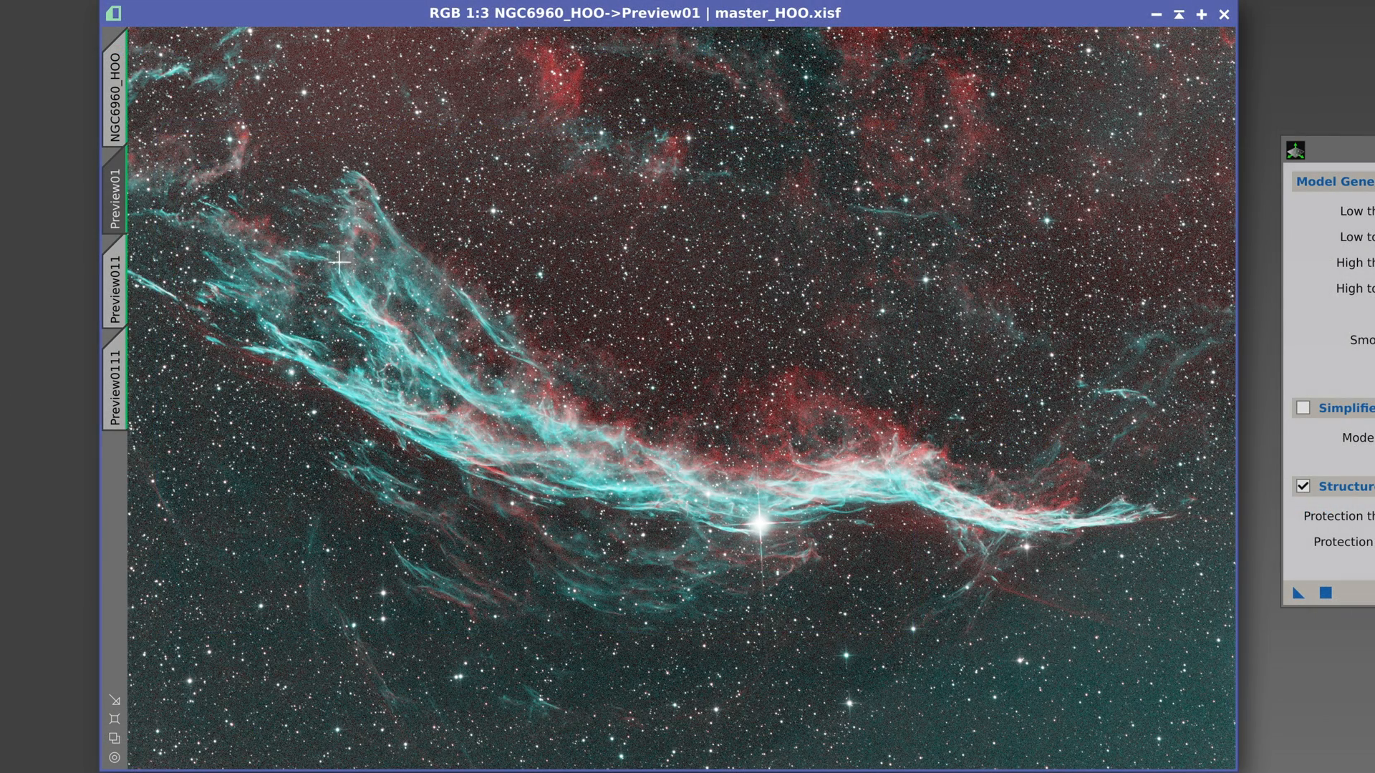
mouse_move(873, 492)
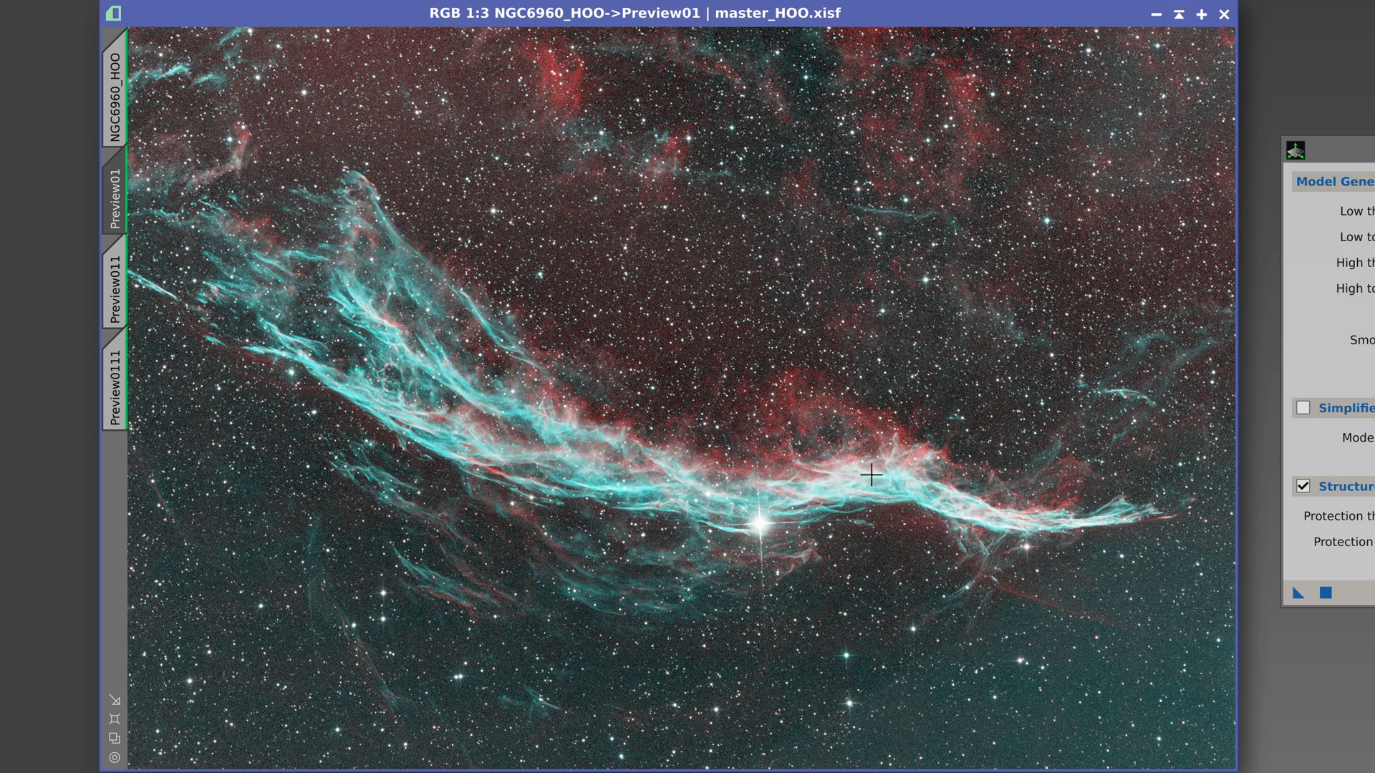
mouse_move(922, 487)
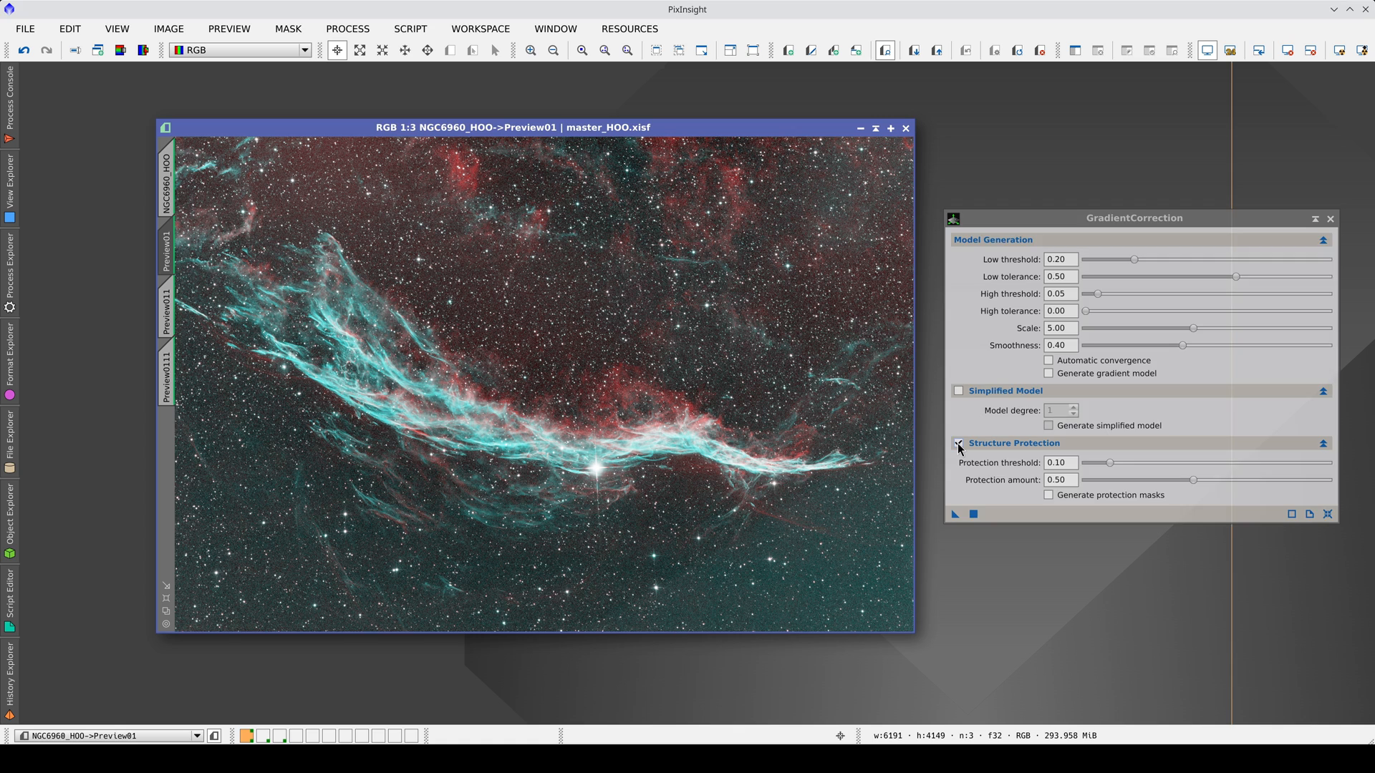
Step: Disable Structure Protection, then compare Preview0111, Preview01 and Preview011 on the Veil Nebula image
click(958, 444)
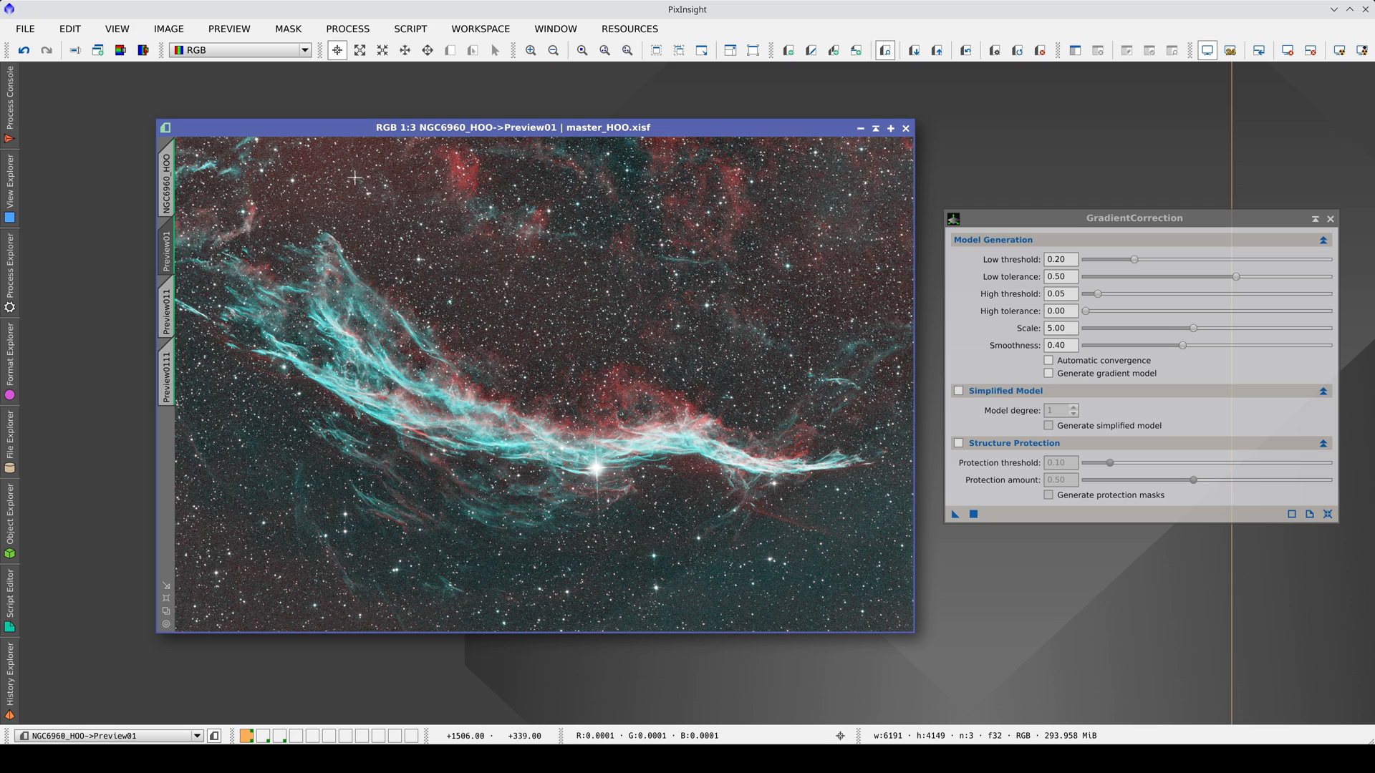
mouse_move(761, 478)
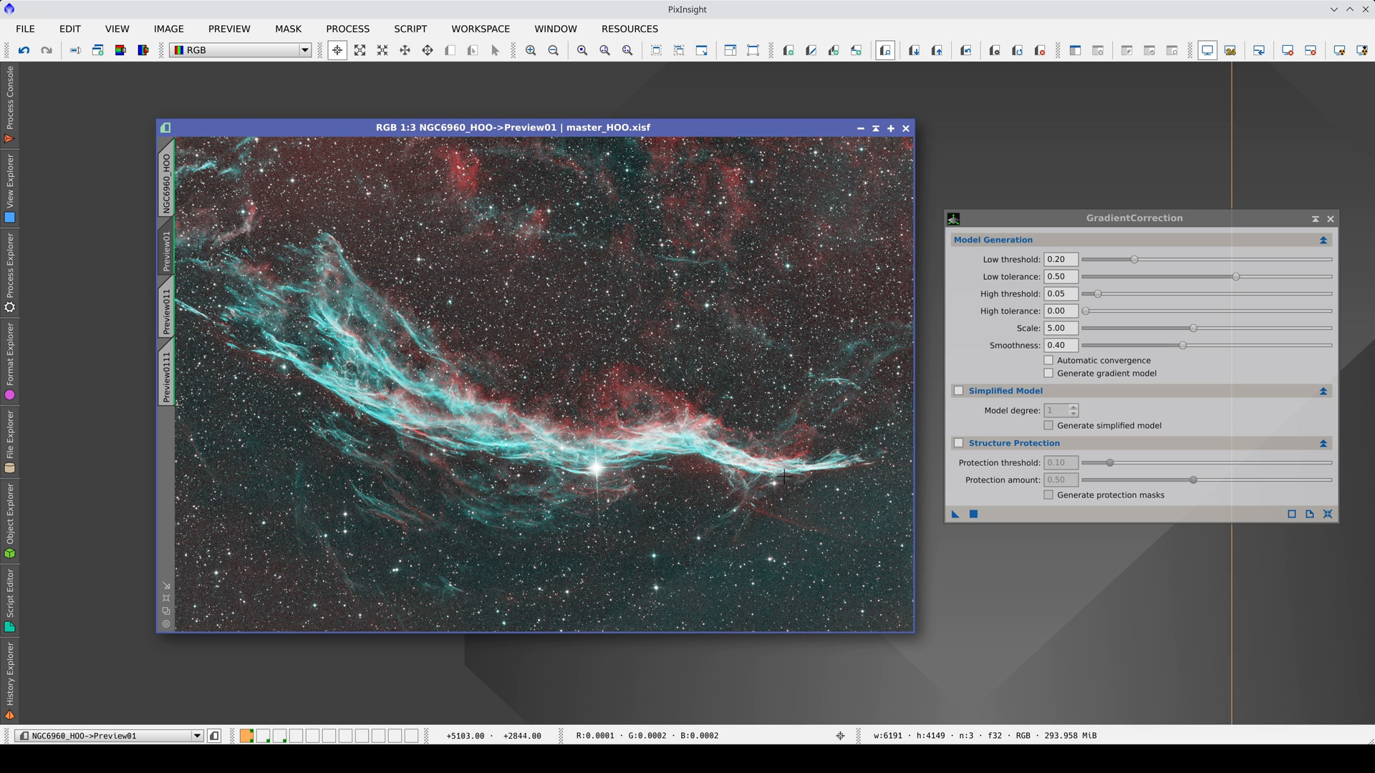
mouse_move(255, 474)
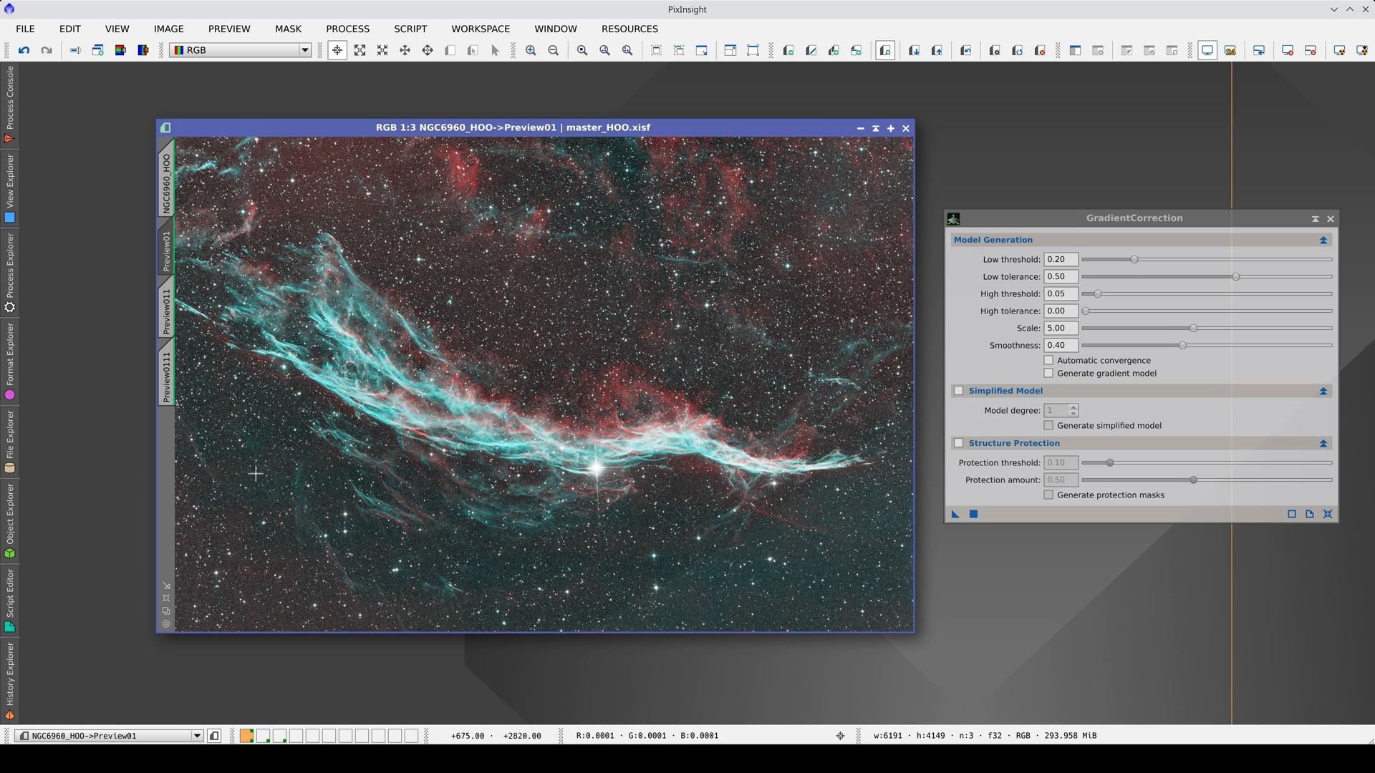
mouse_move(178, 301)
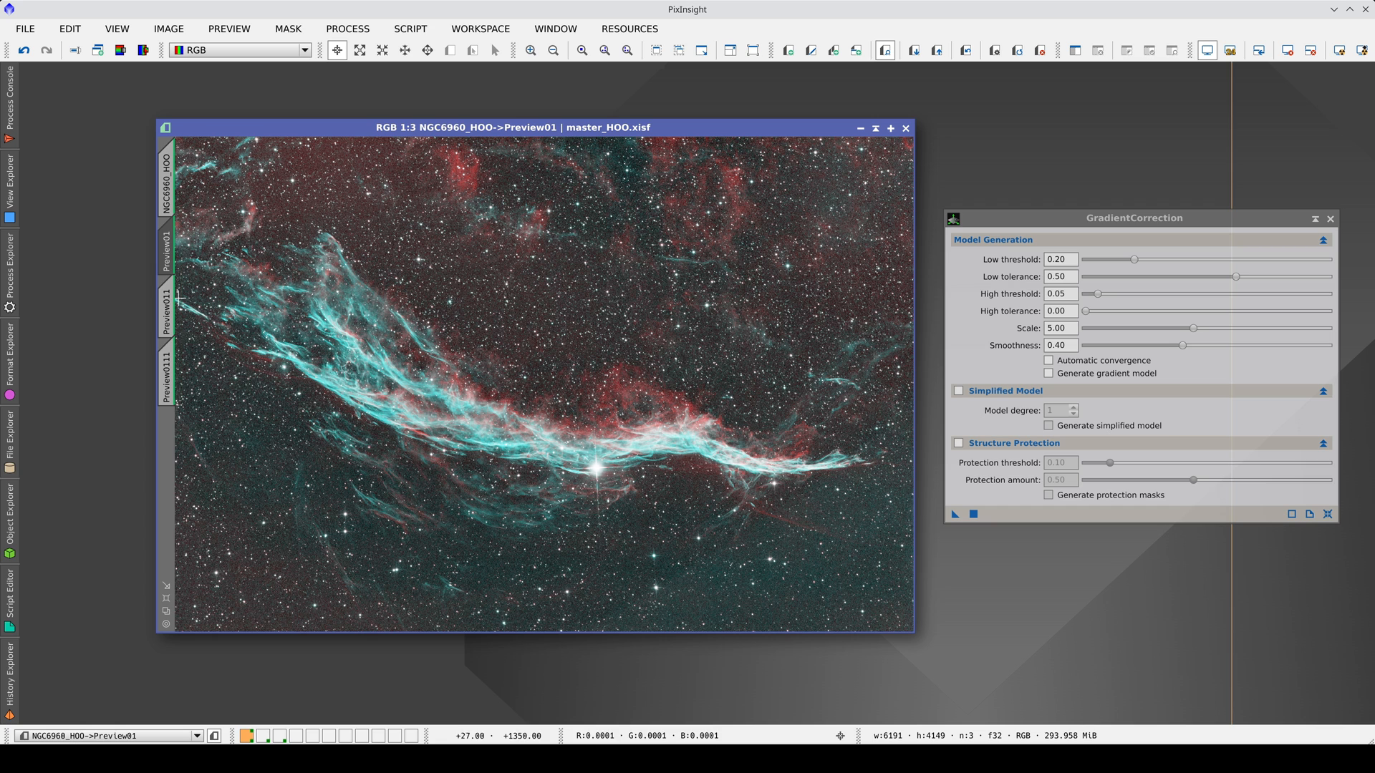
click(166, 377)
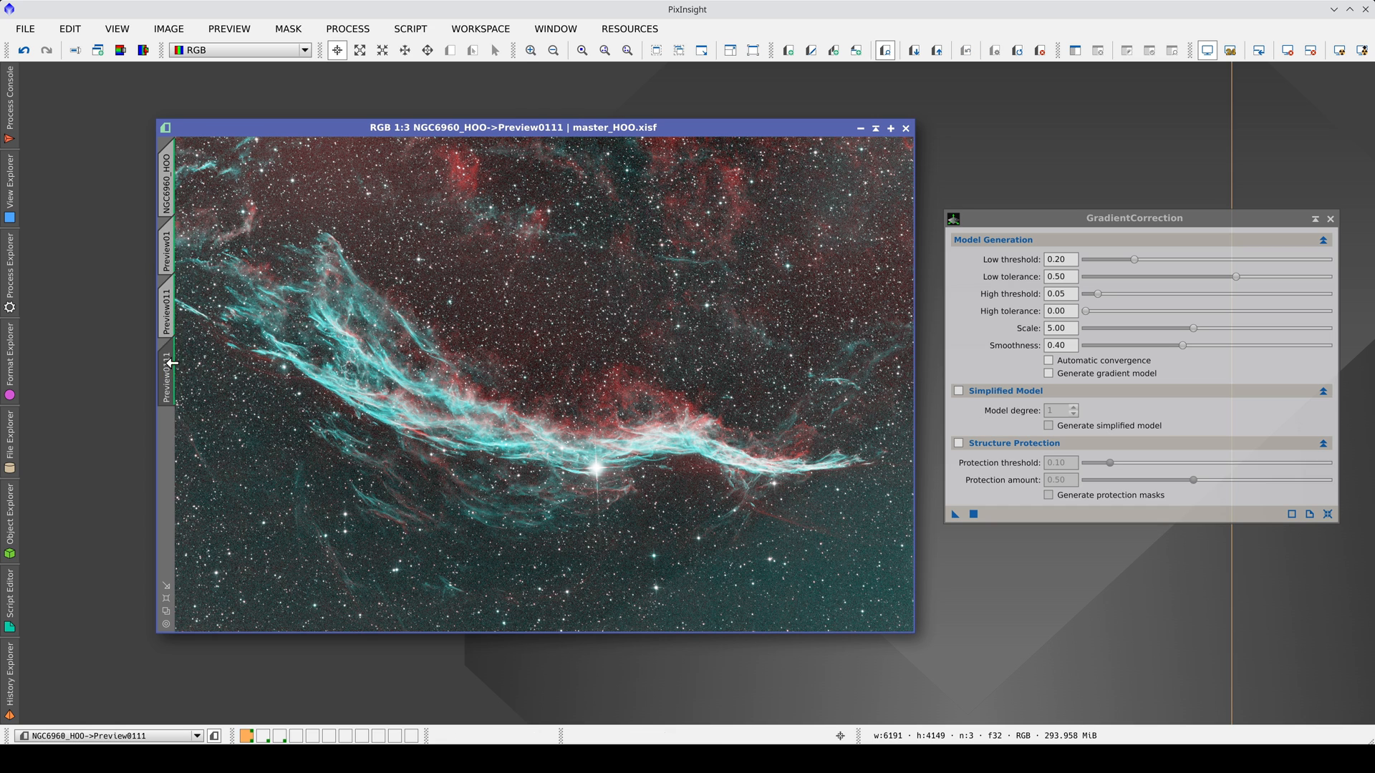
click(167, 255)
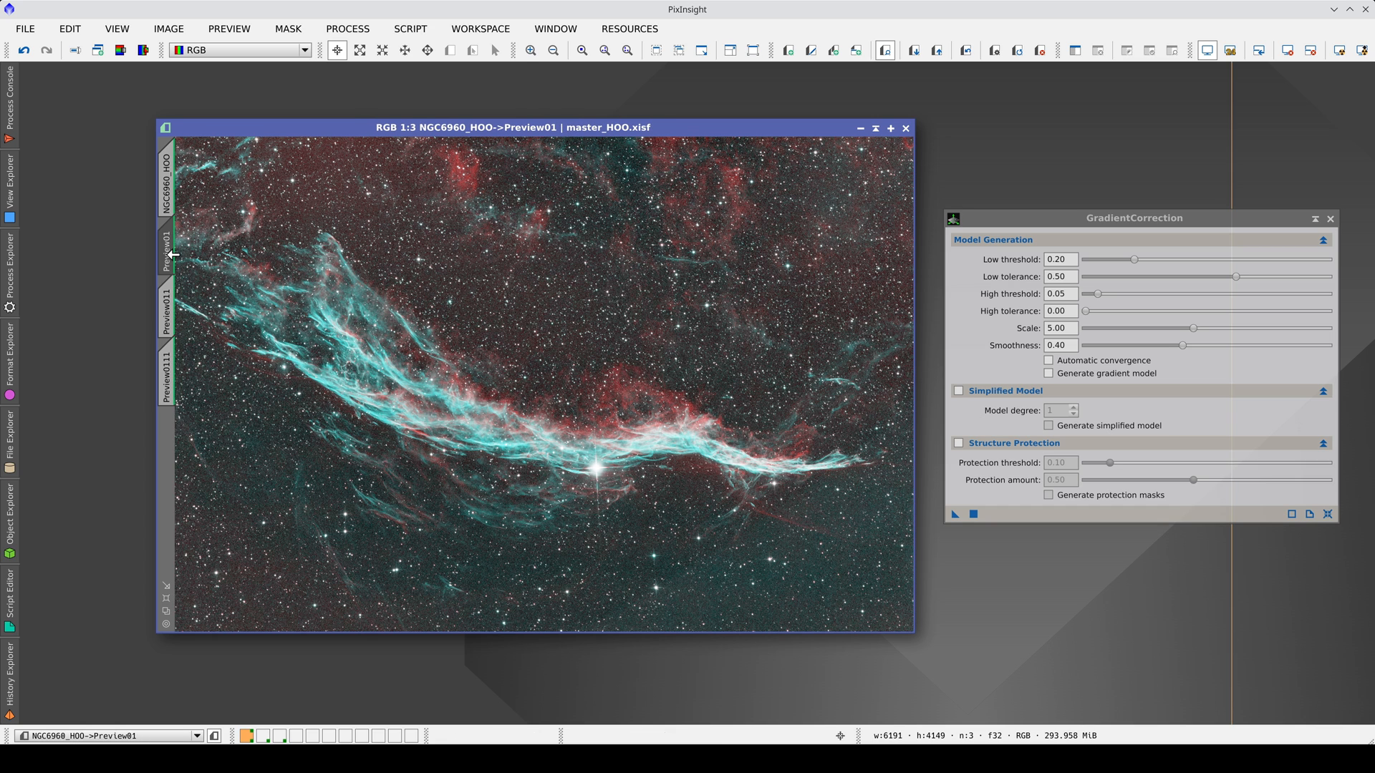
click(167, 305)
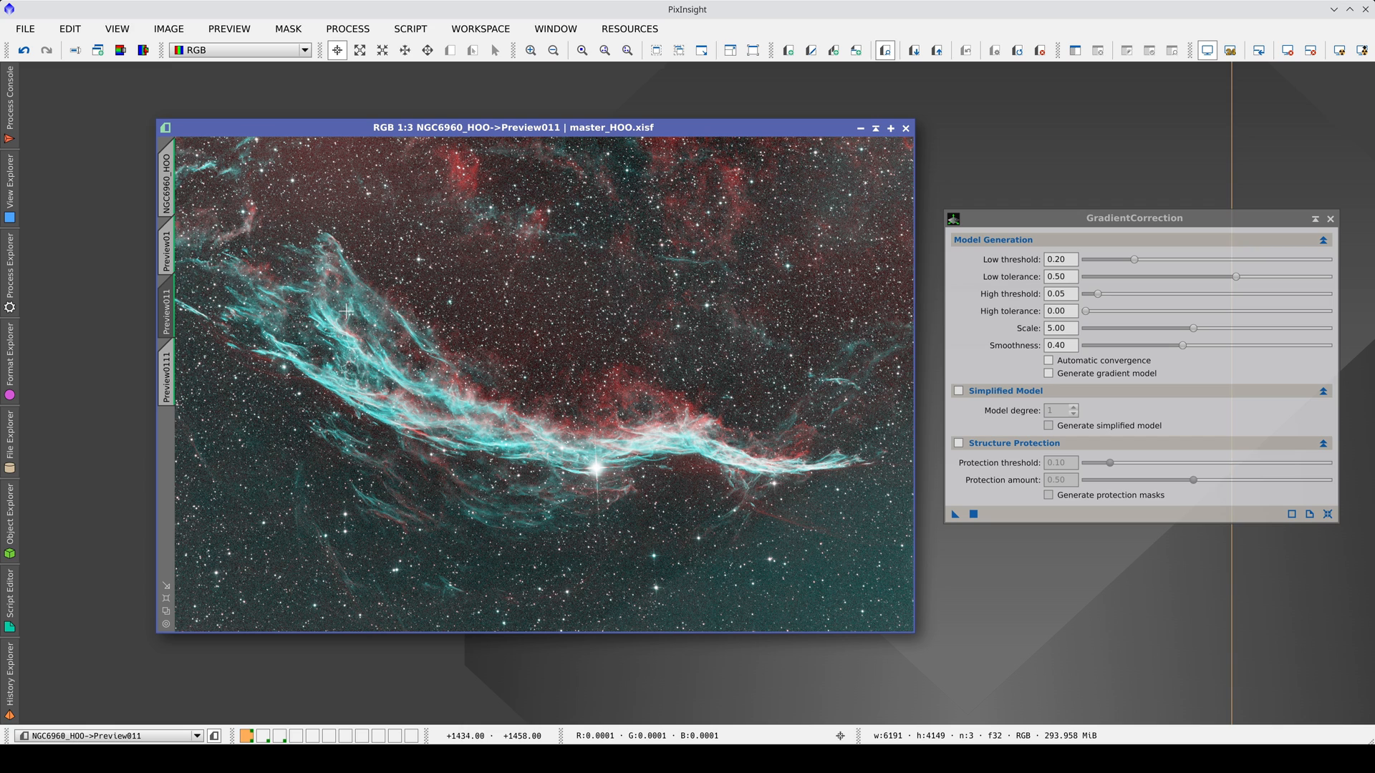
mouse_move(933, 343)
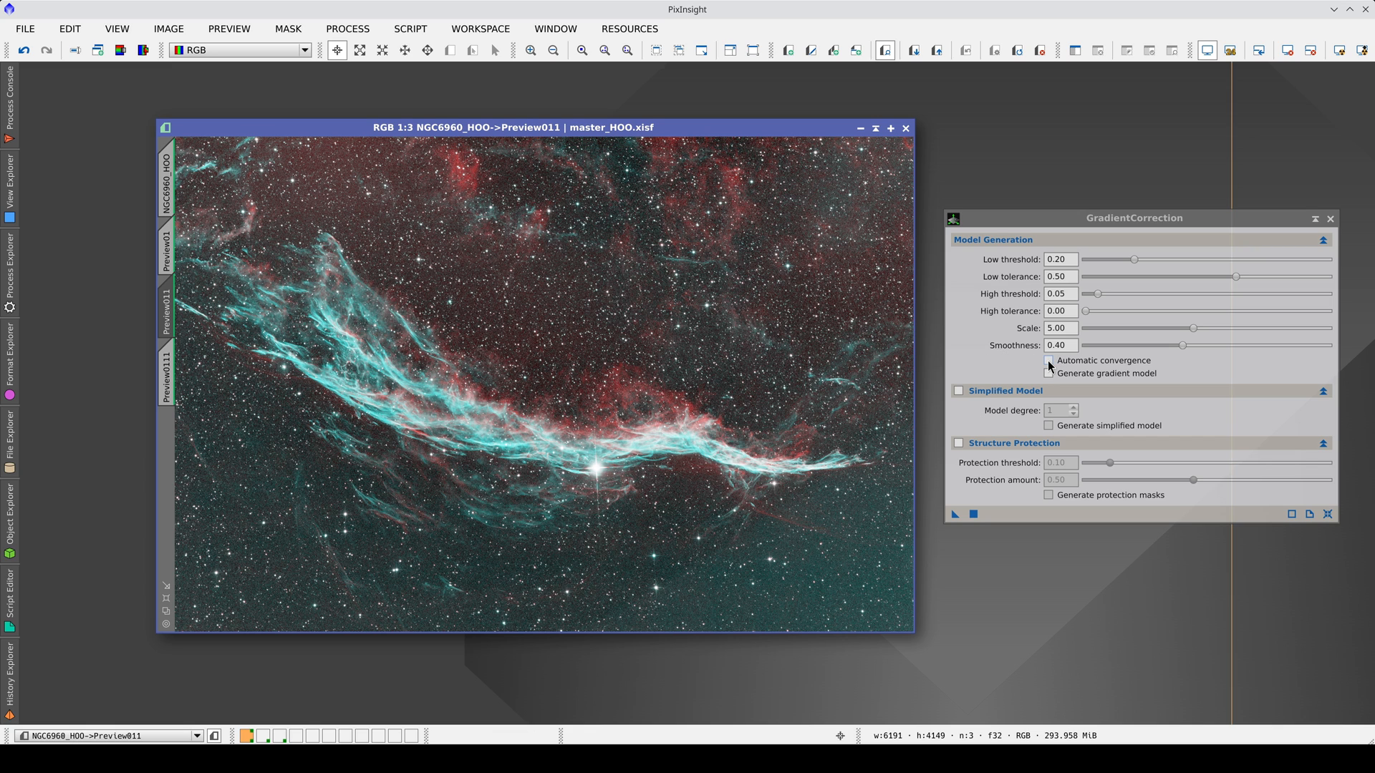
Step: Enable Automatic convergence and view Preview011 against Preview01's default result
click(1048, 361)
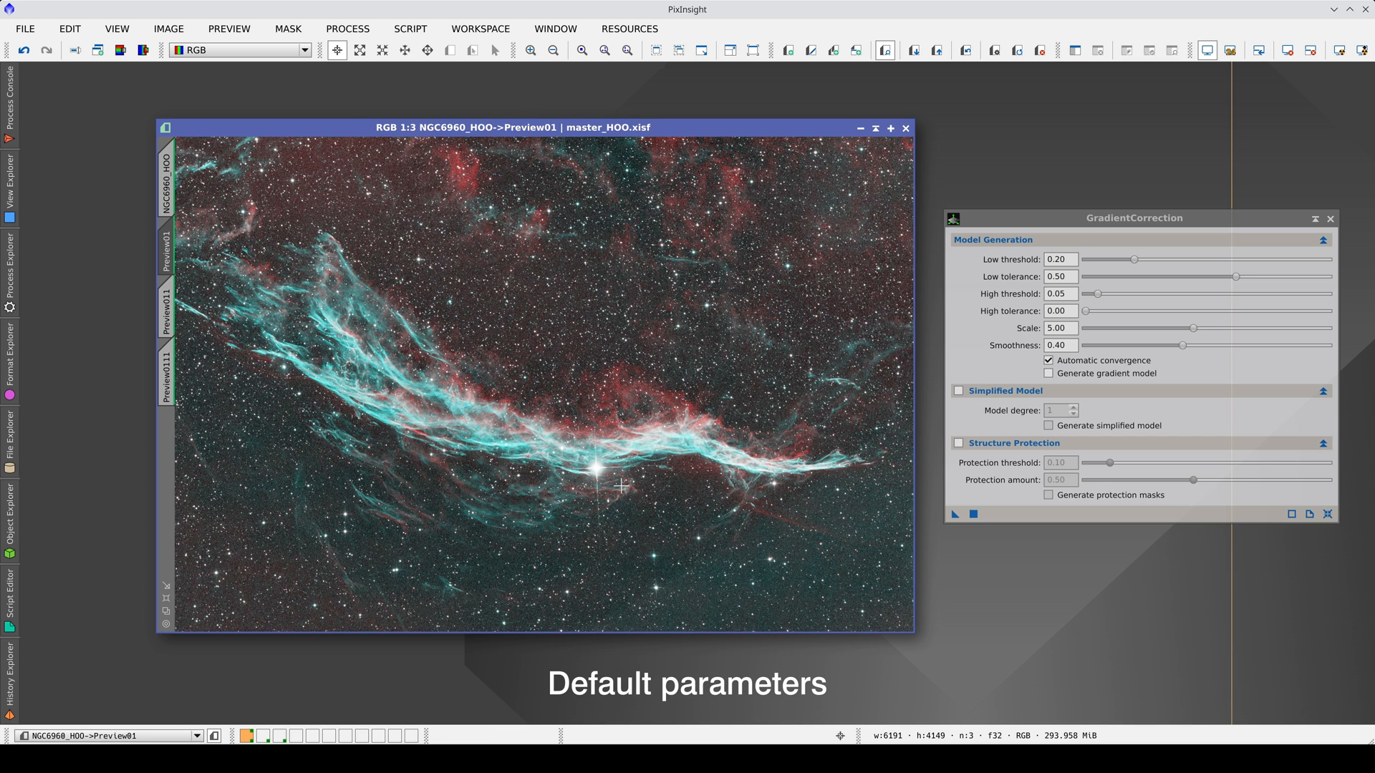
click(166, 307)
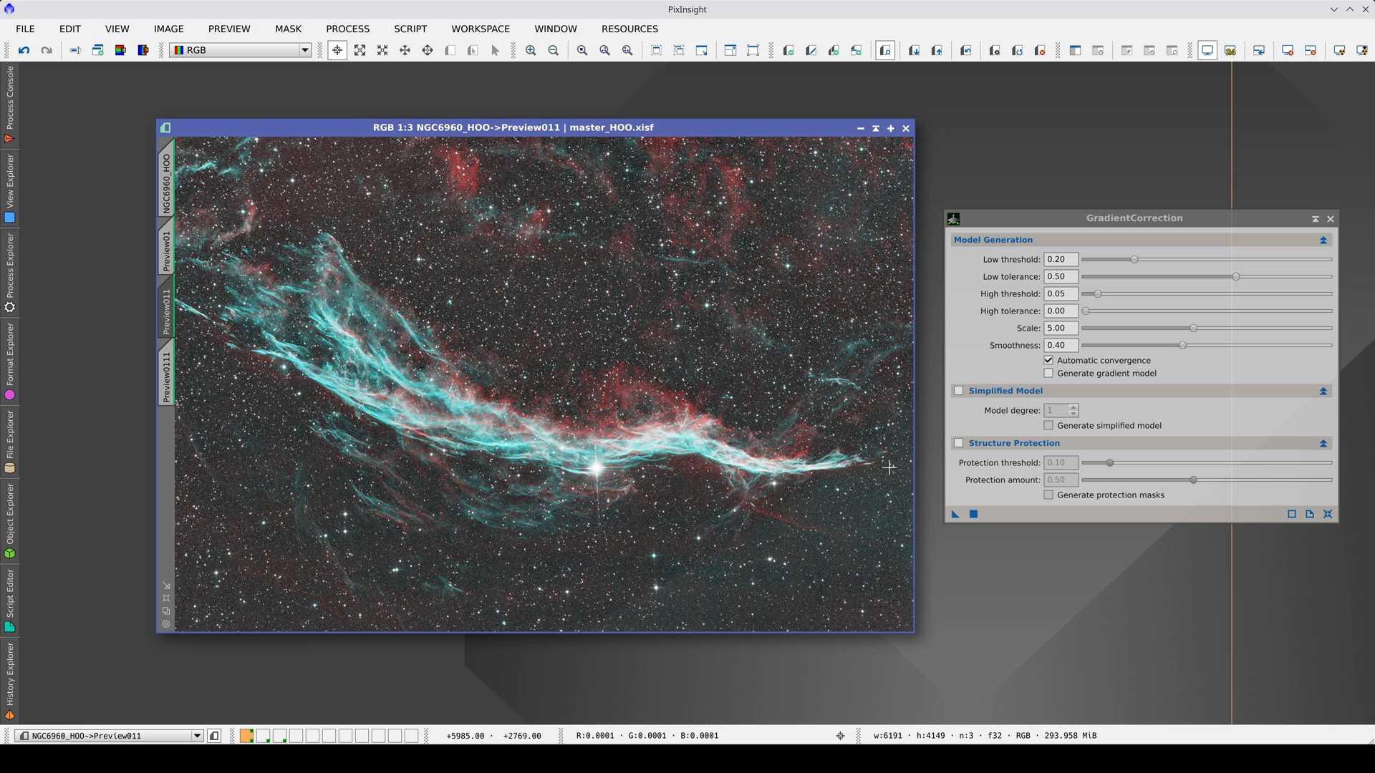
mouse_move(799, 503)
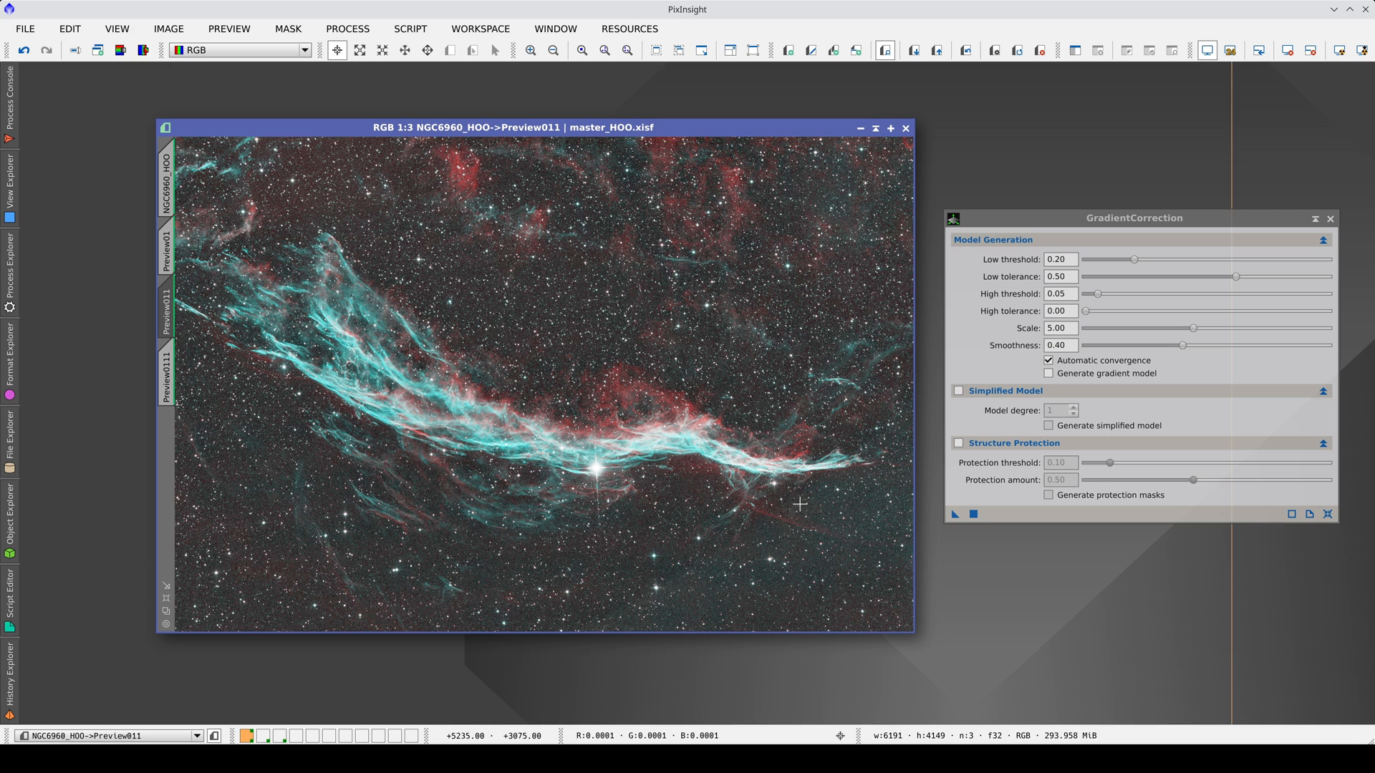
mouse_move(488, 198)
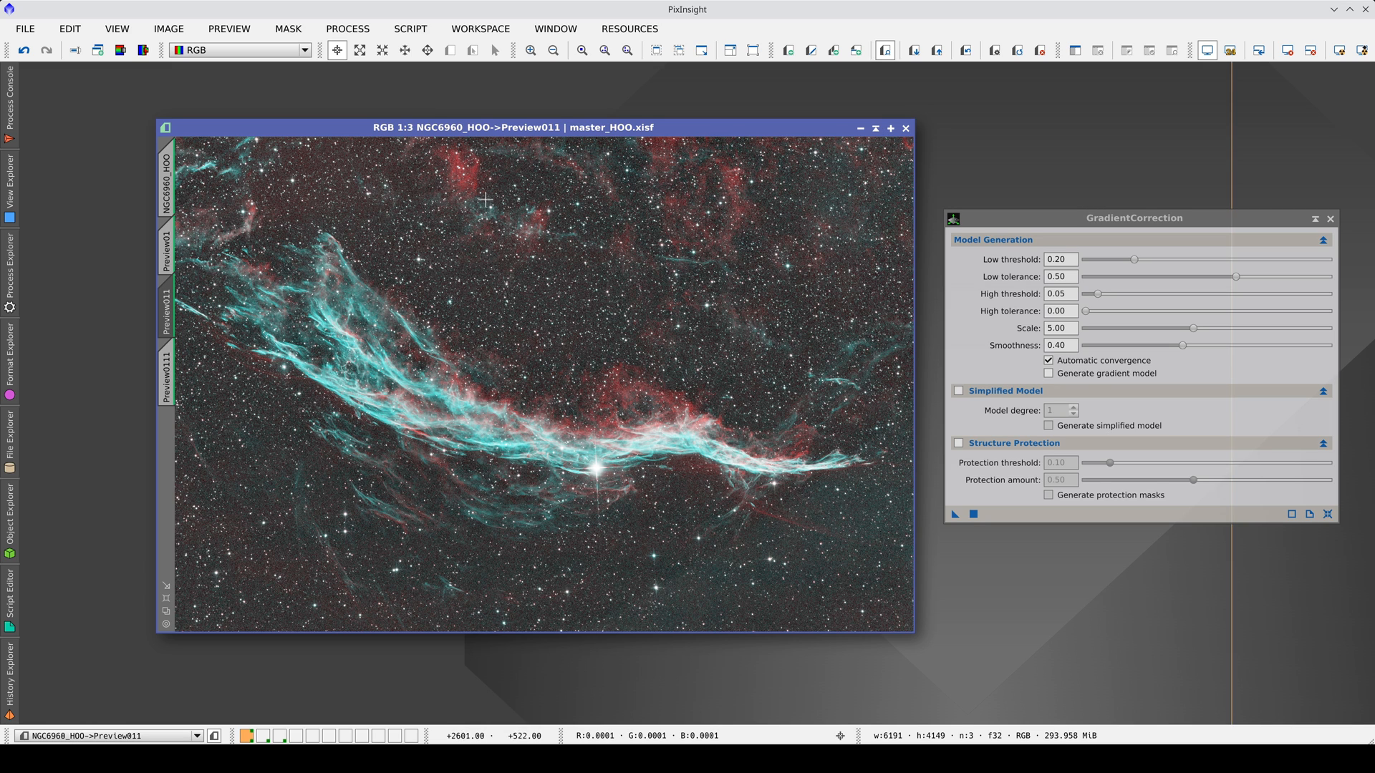
mouse_move(384, 160)
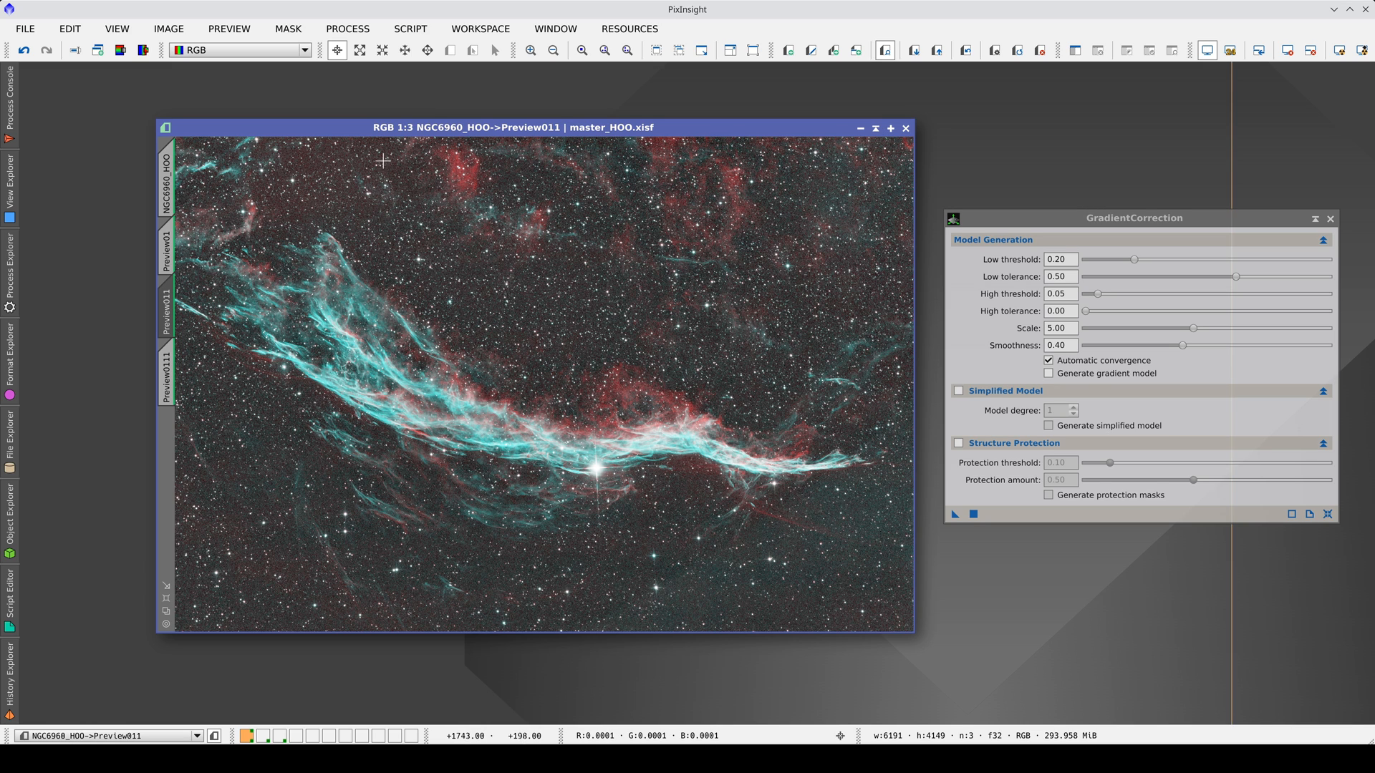
mouse_move(613, 161)
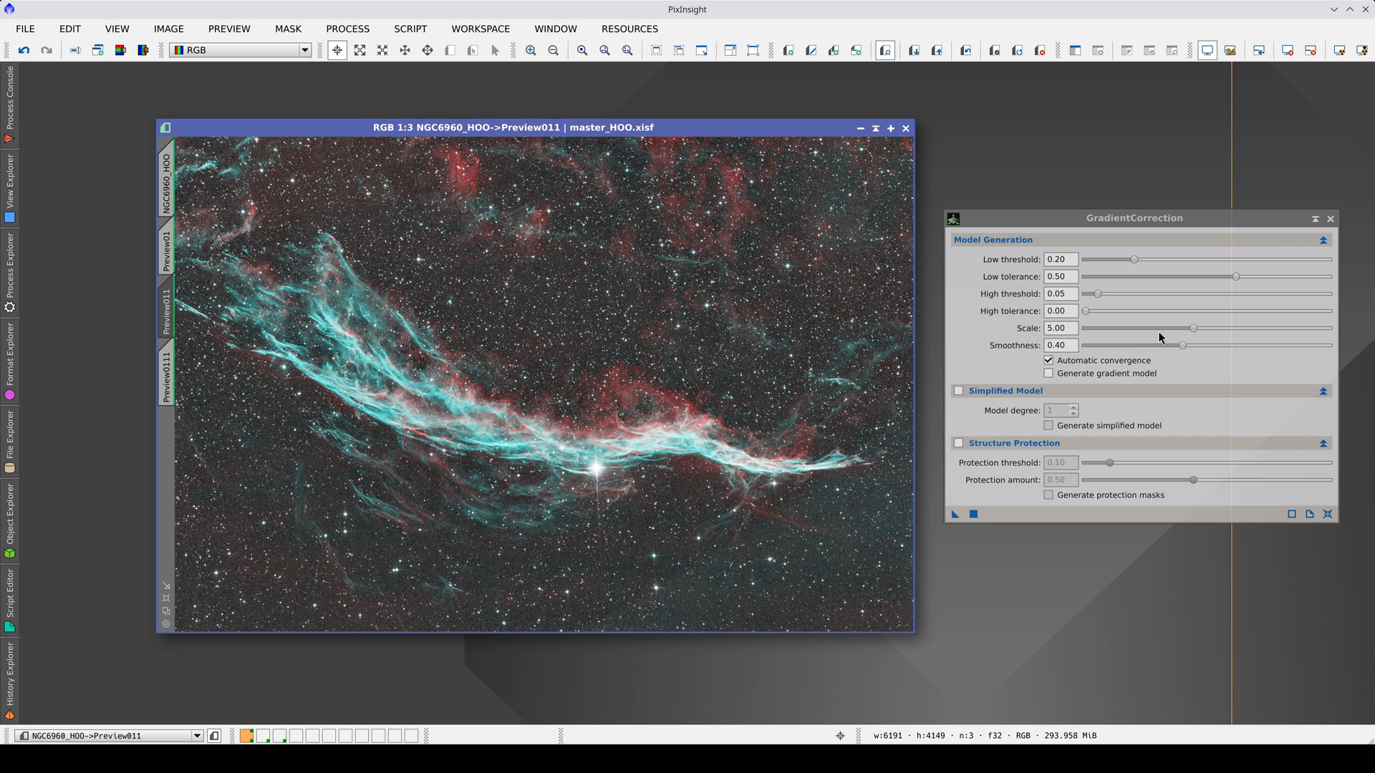
Step: Lower the model Scale to 2.50 and apply GradientCorrection to Preview0111
drag(1193, 326, 1189, 326)
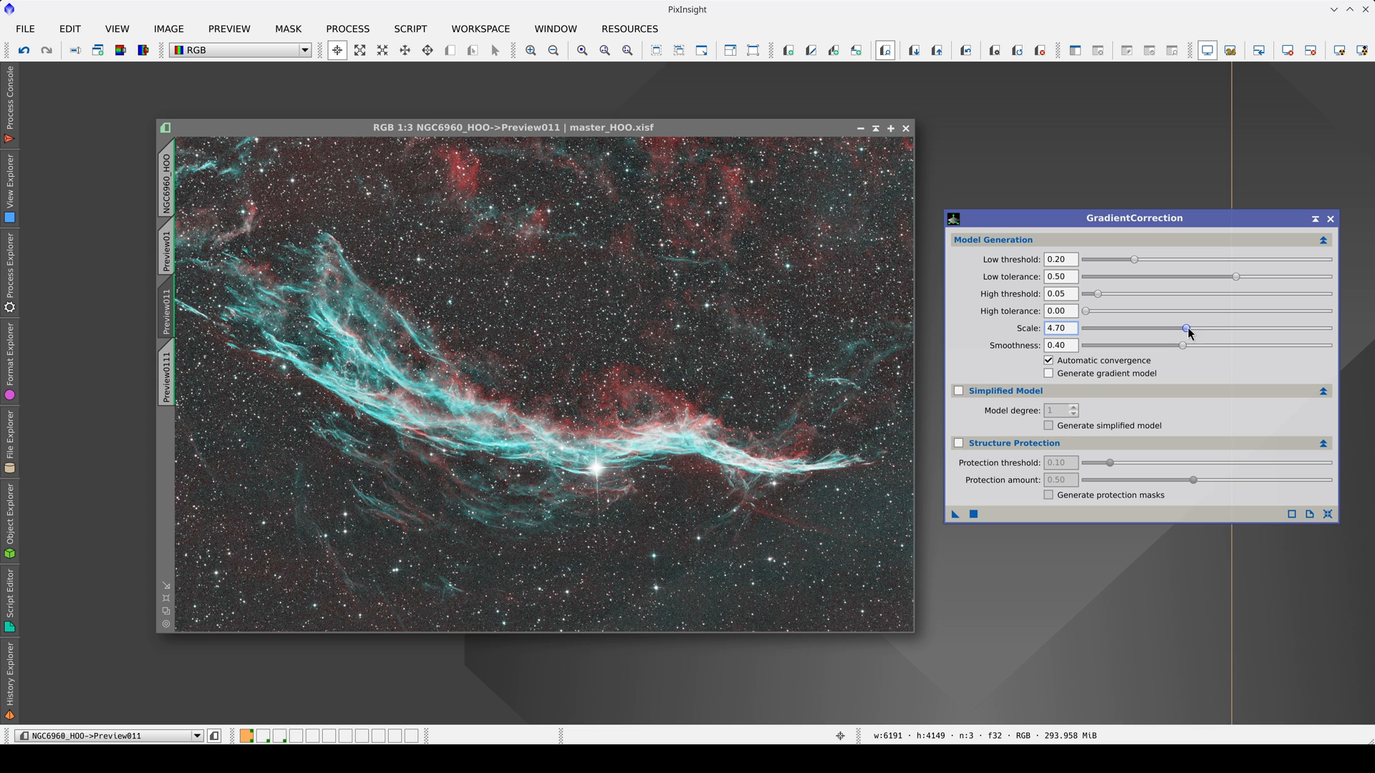
drag(1188, 327, 1127, 327)
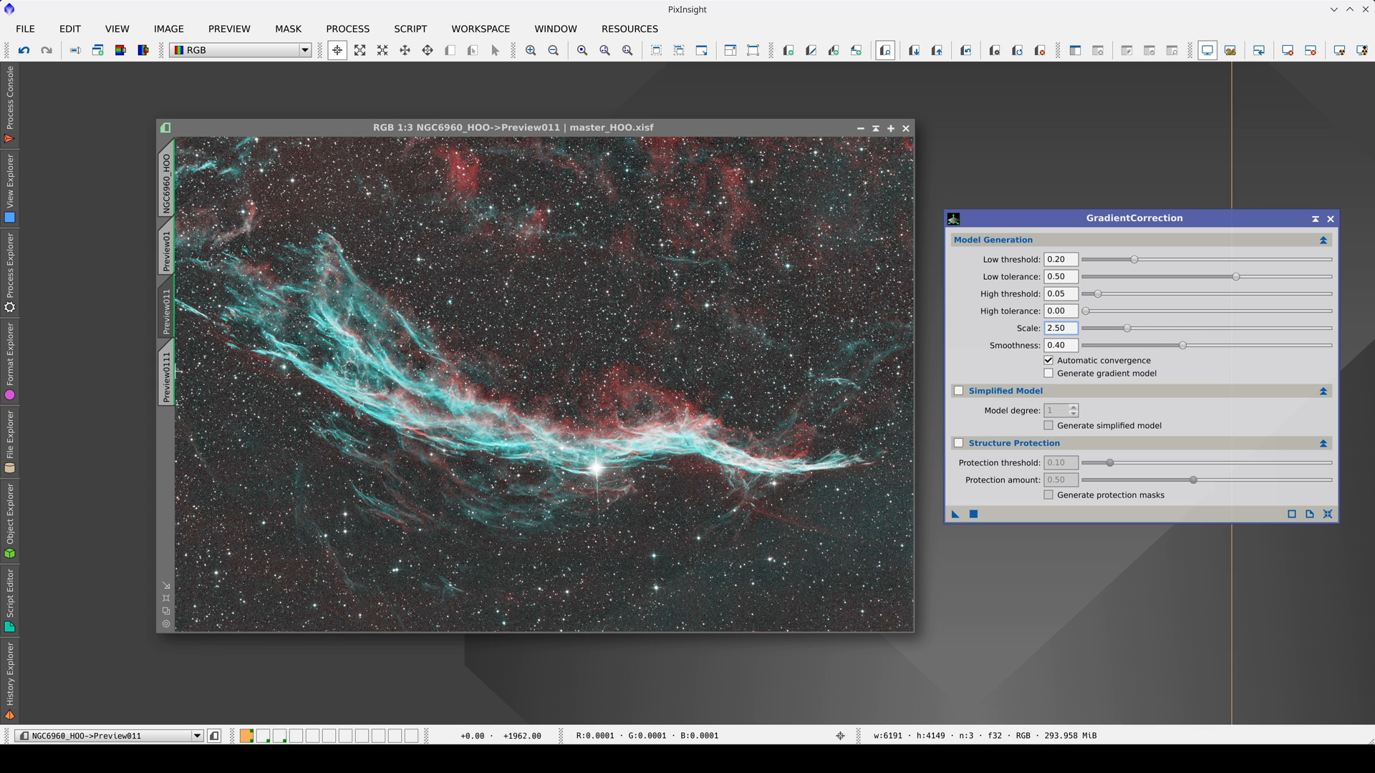
click(166, 375)
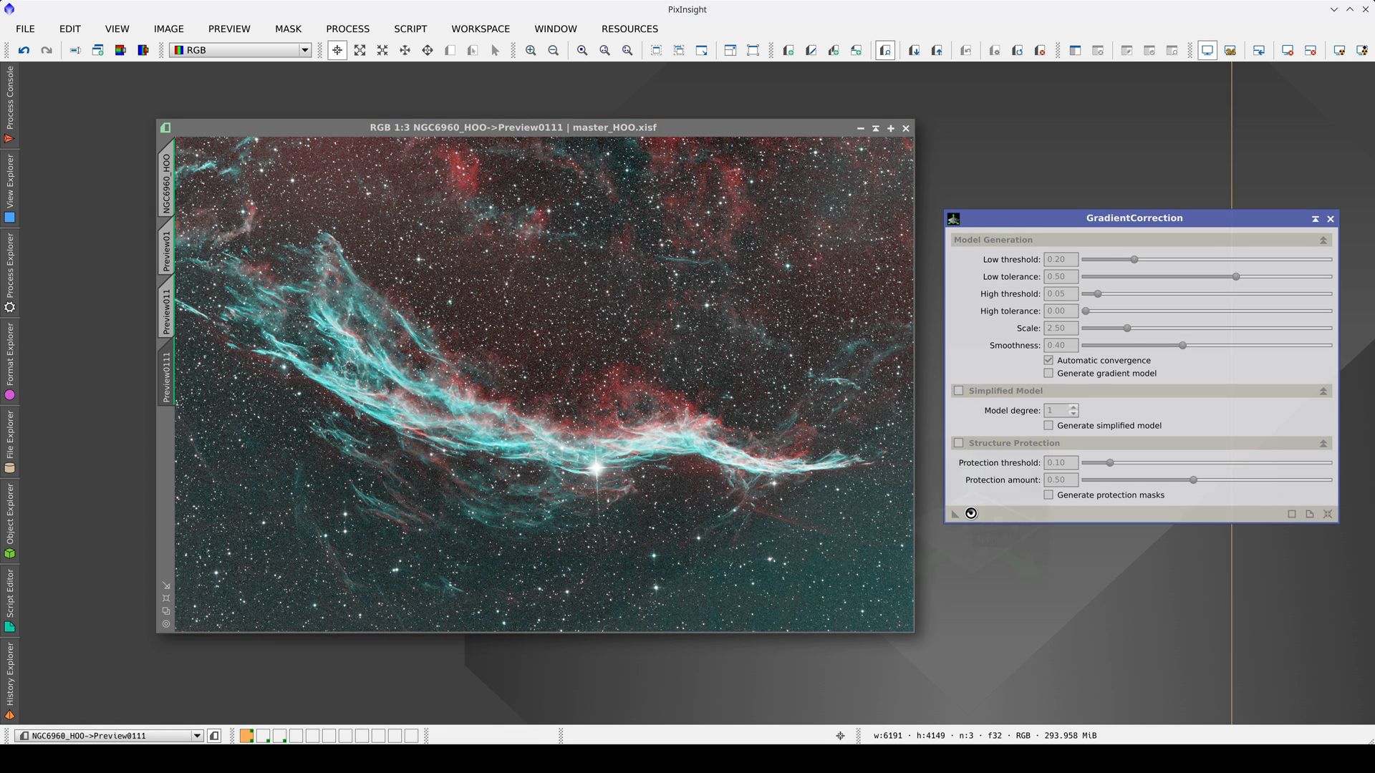
click(971, 513)
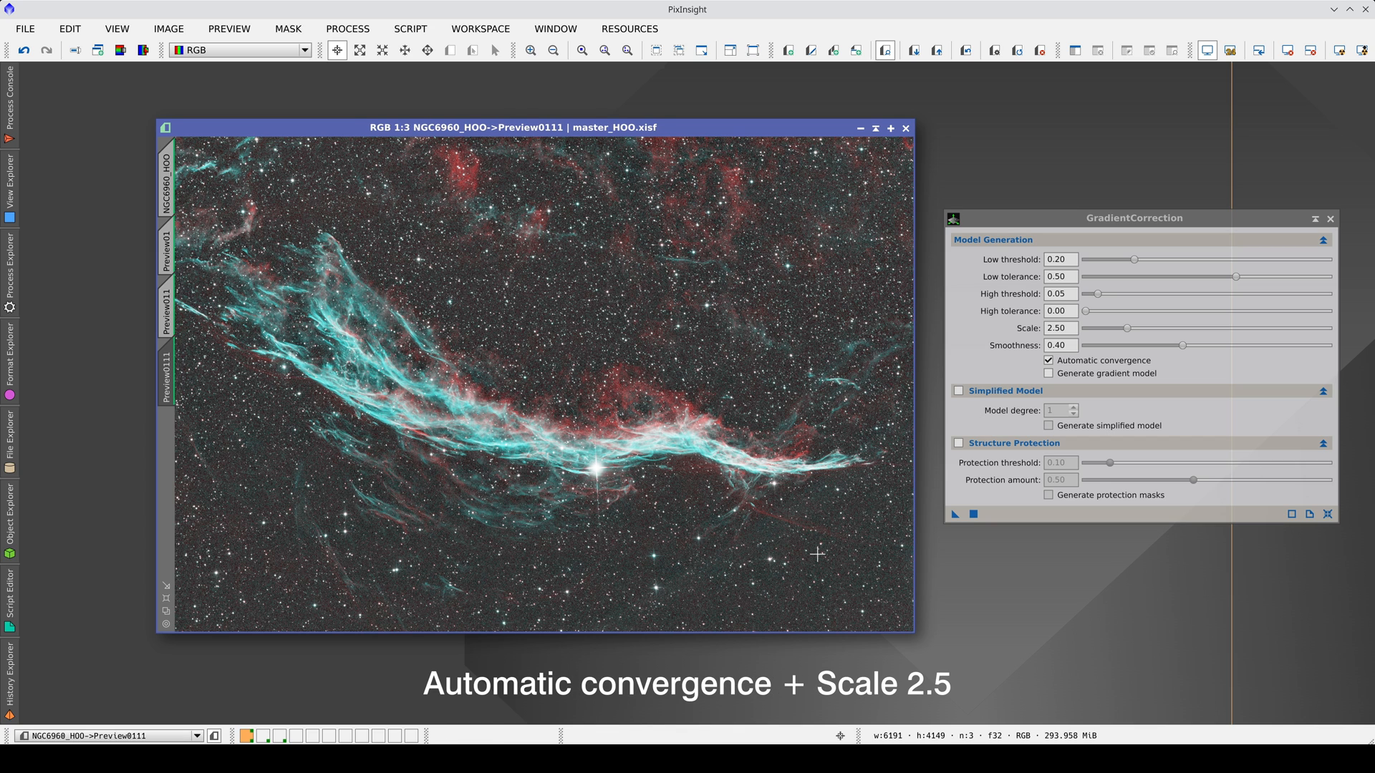
mouse_move(355, 177)
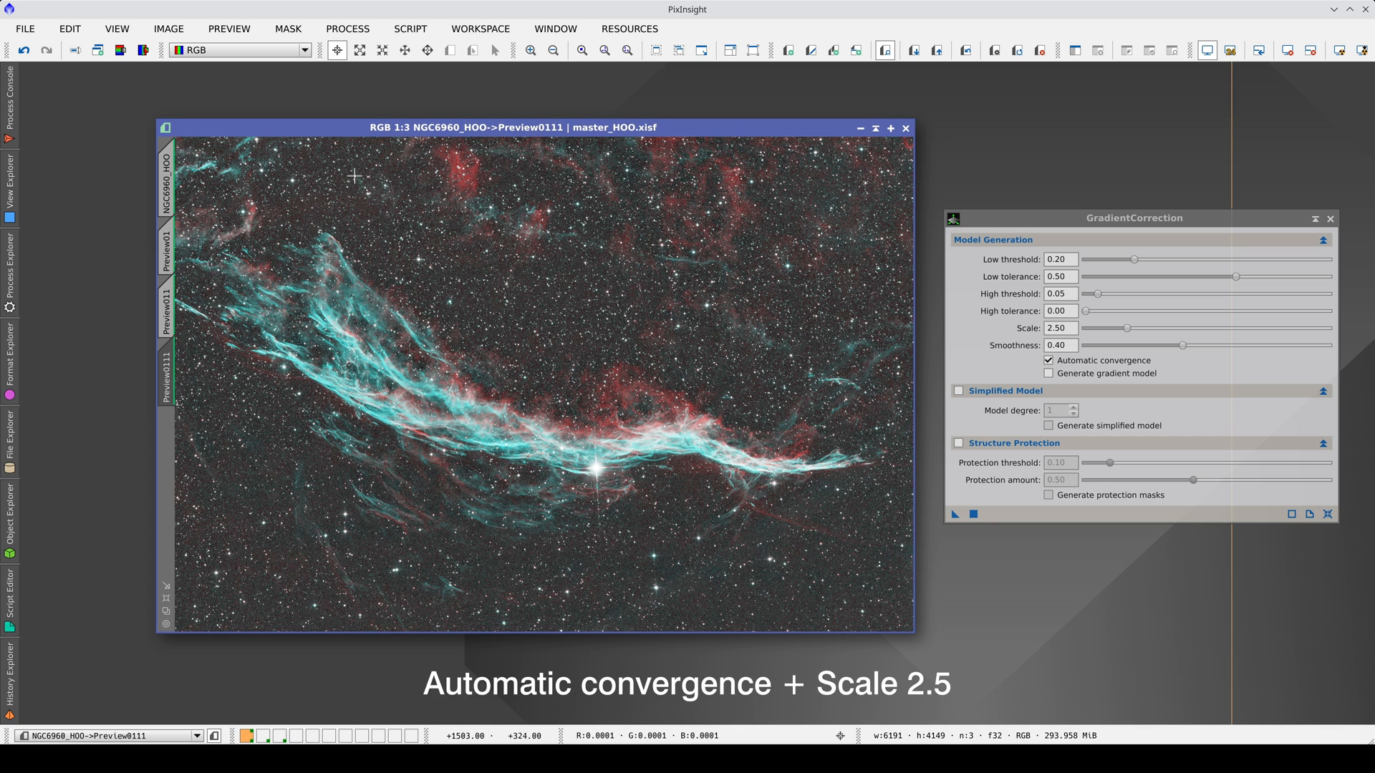
mouse_move(375, 224)
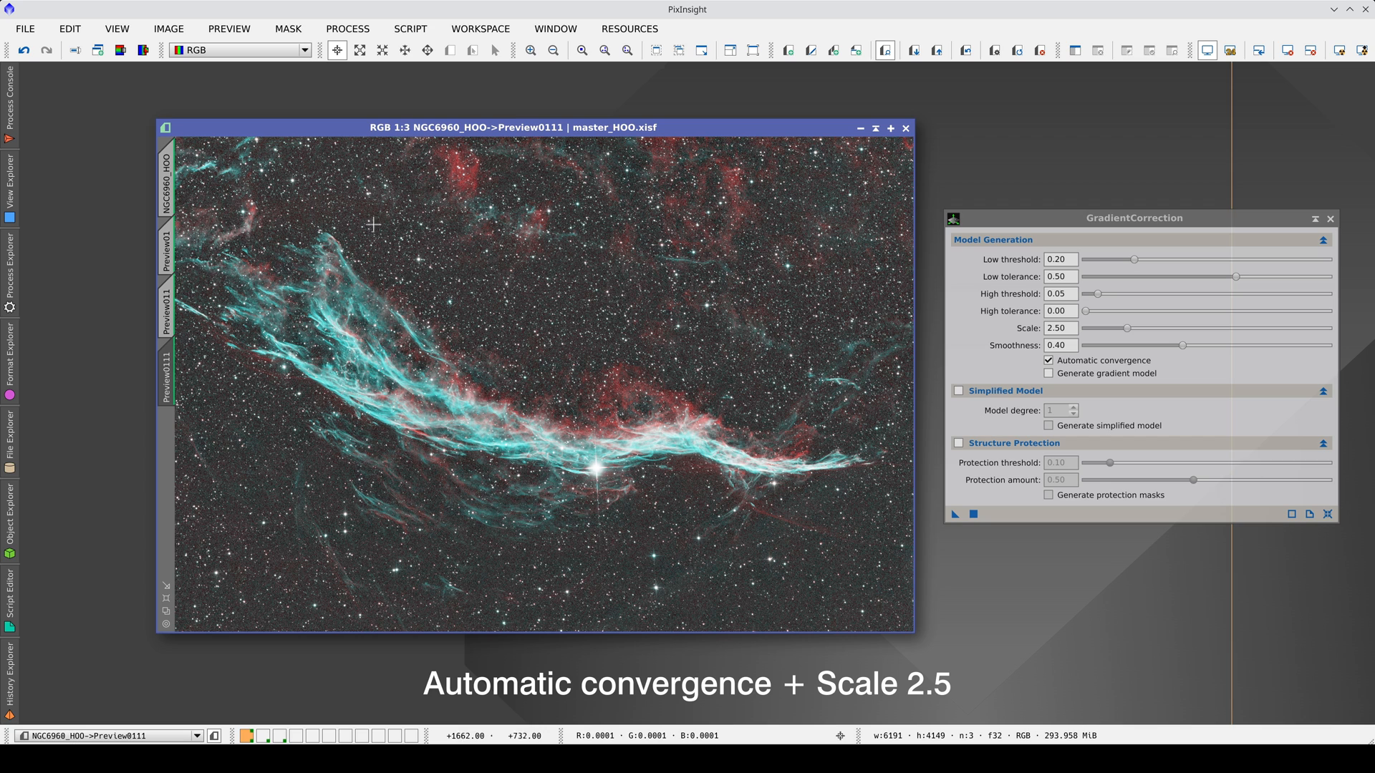
mouse_move(868, 449)
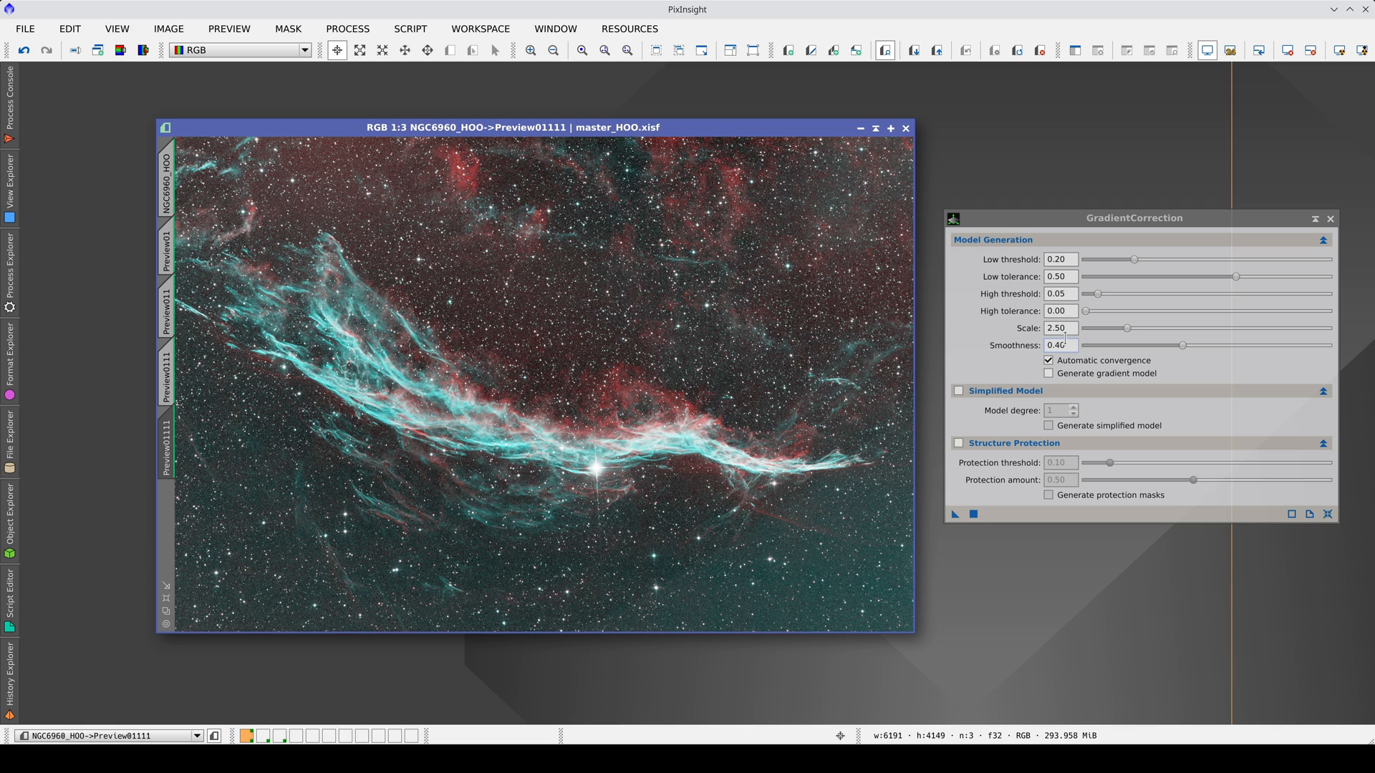
Step: Nudge the Scale slider lower before testing on the new Preview01111
drag(1127, 327, 1101, 328)
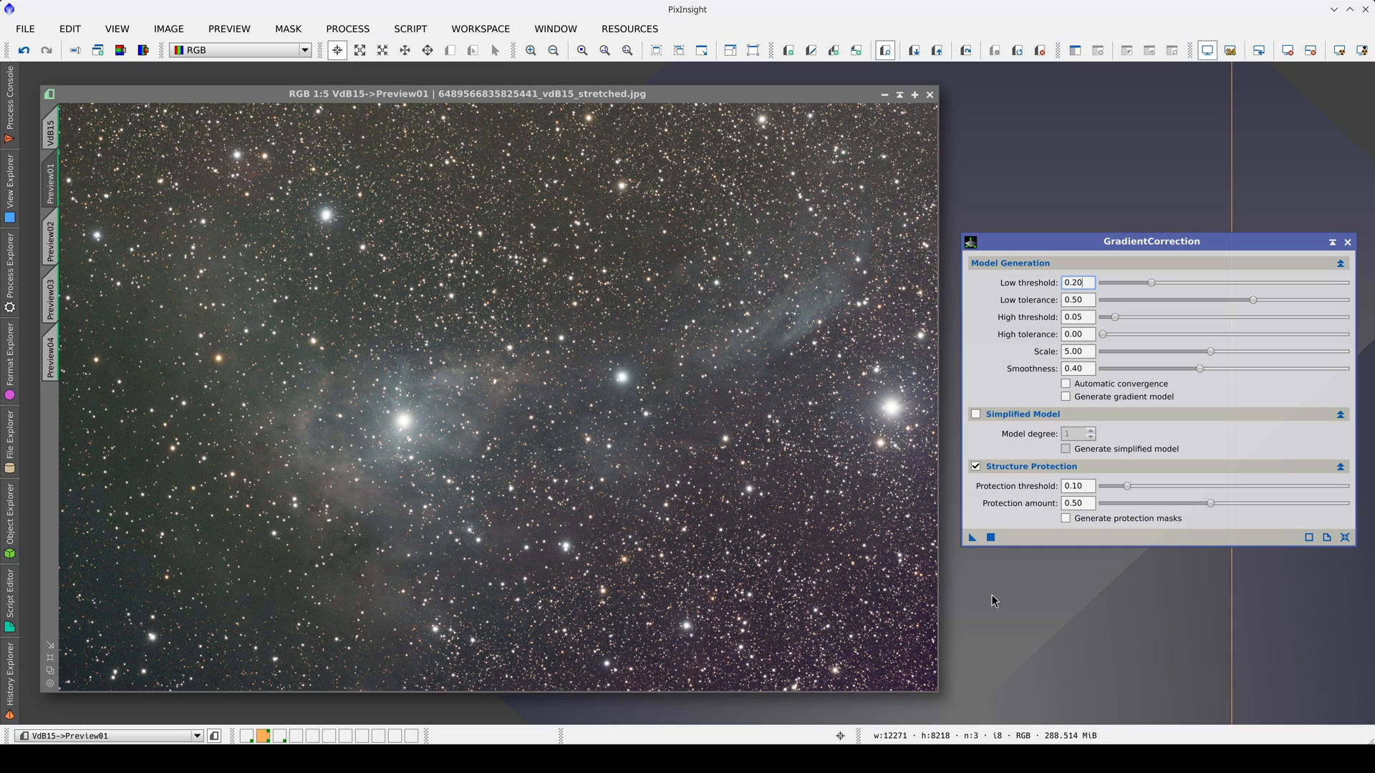
mouse_move(845, 696)
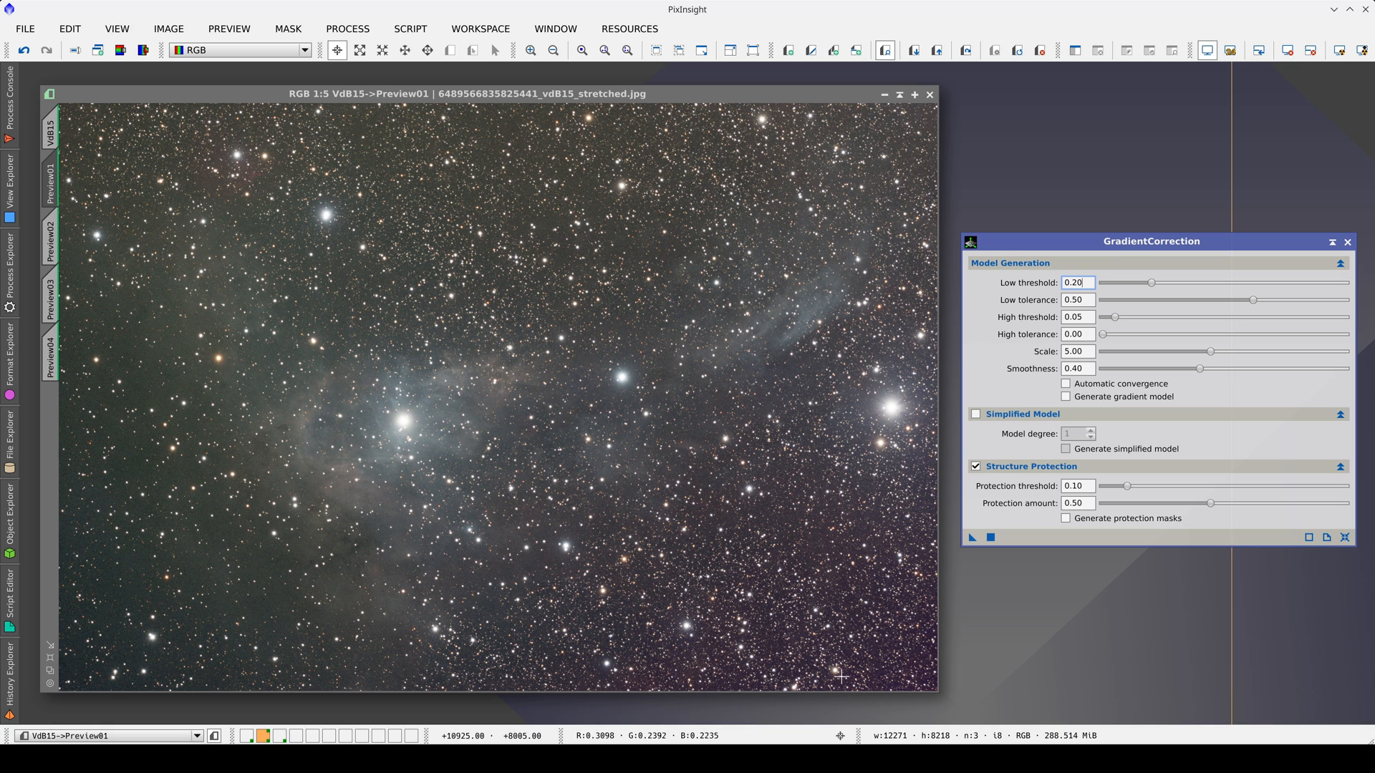
mouse_move(238, 478)
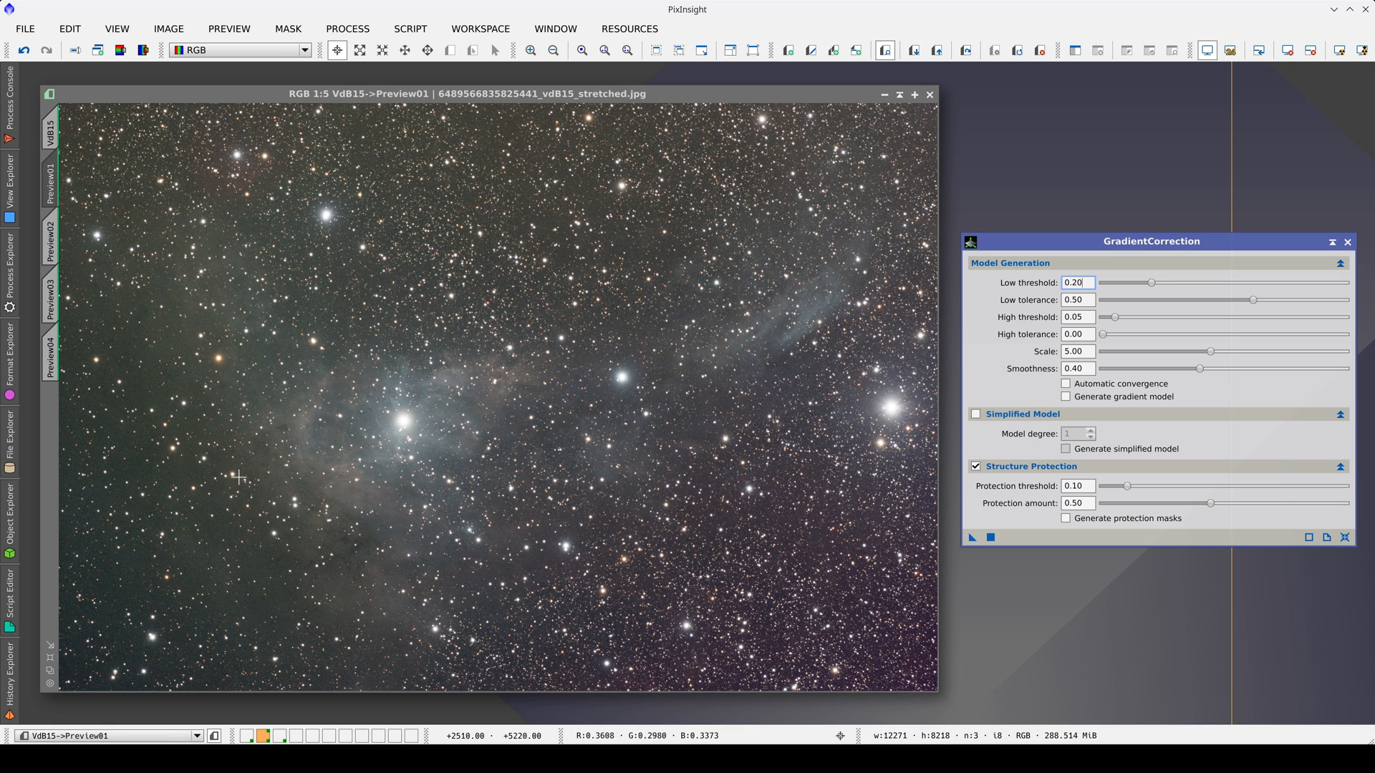
mouse_move(190, 570)
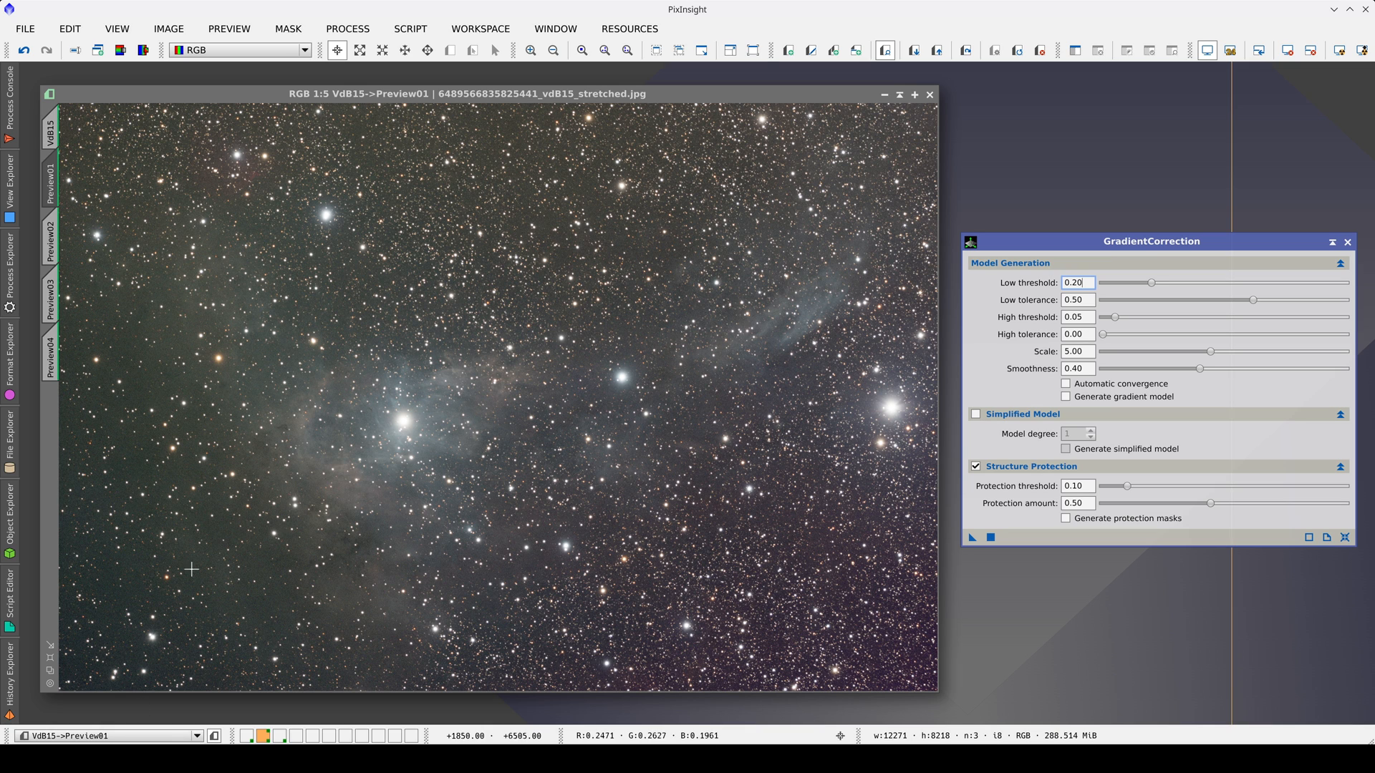
mouse_move(352, 132)
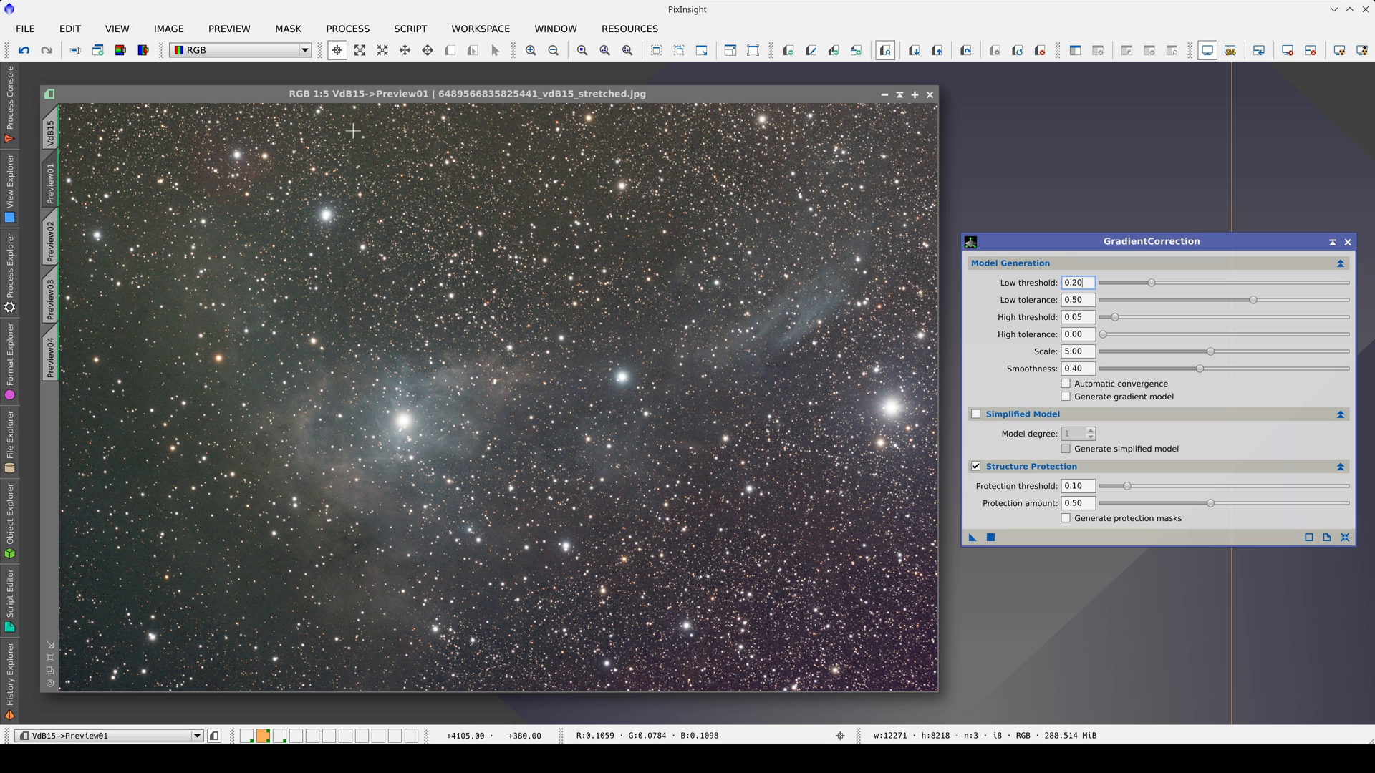
mouse_move(805, 408)
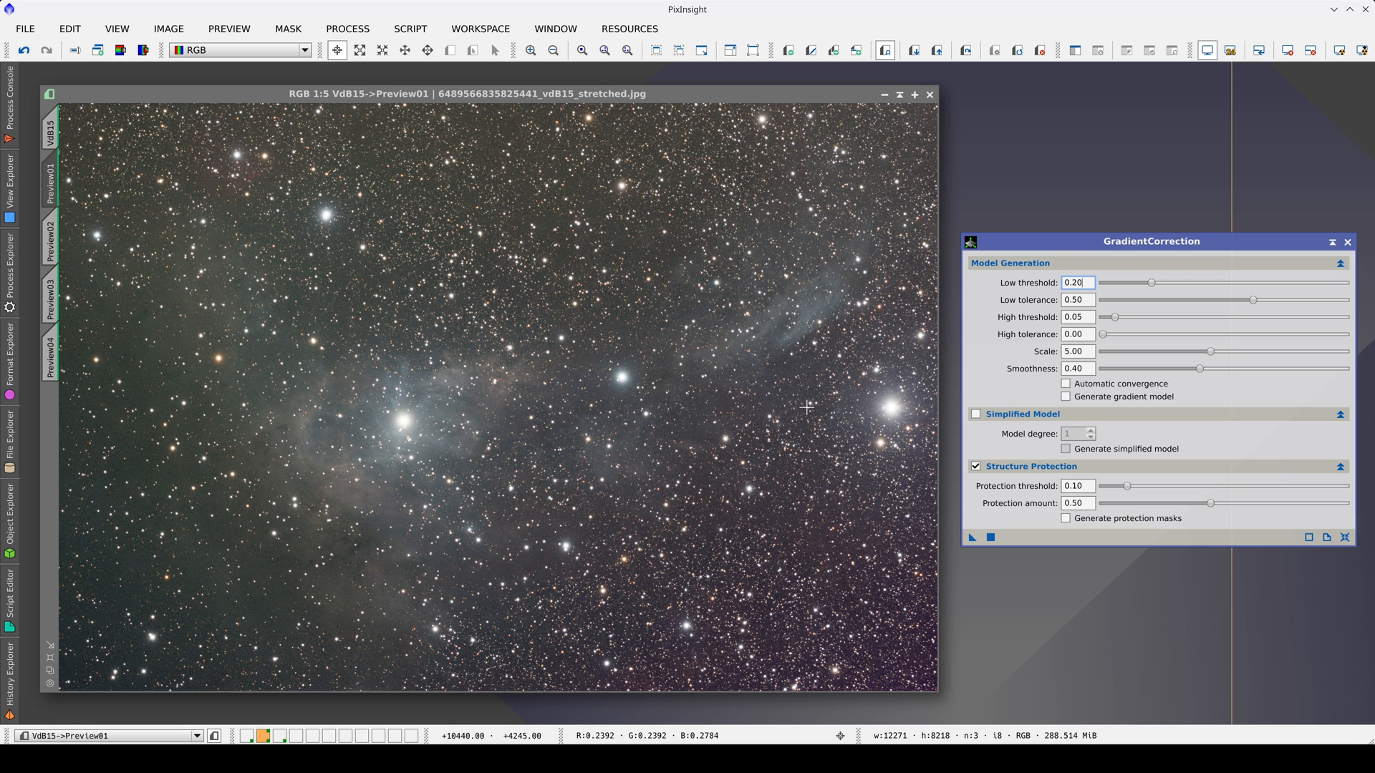
Step: Switch off Structure Protection for the VdB15 Preview01 correction
click(975, 466)
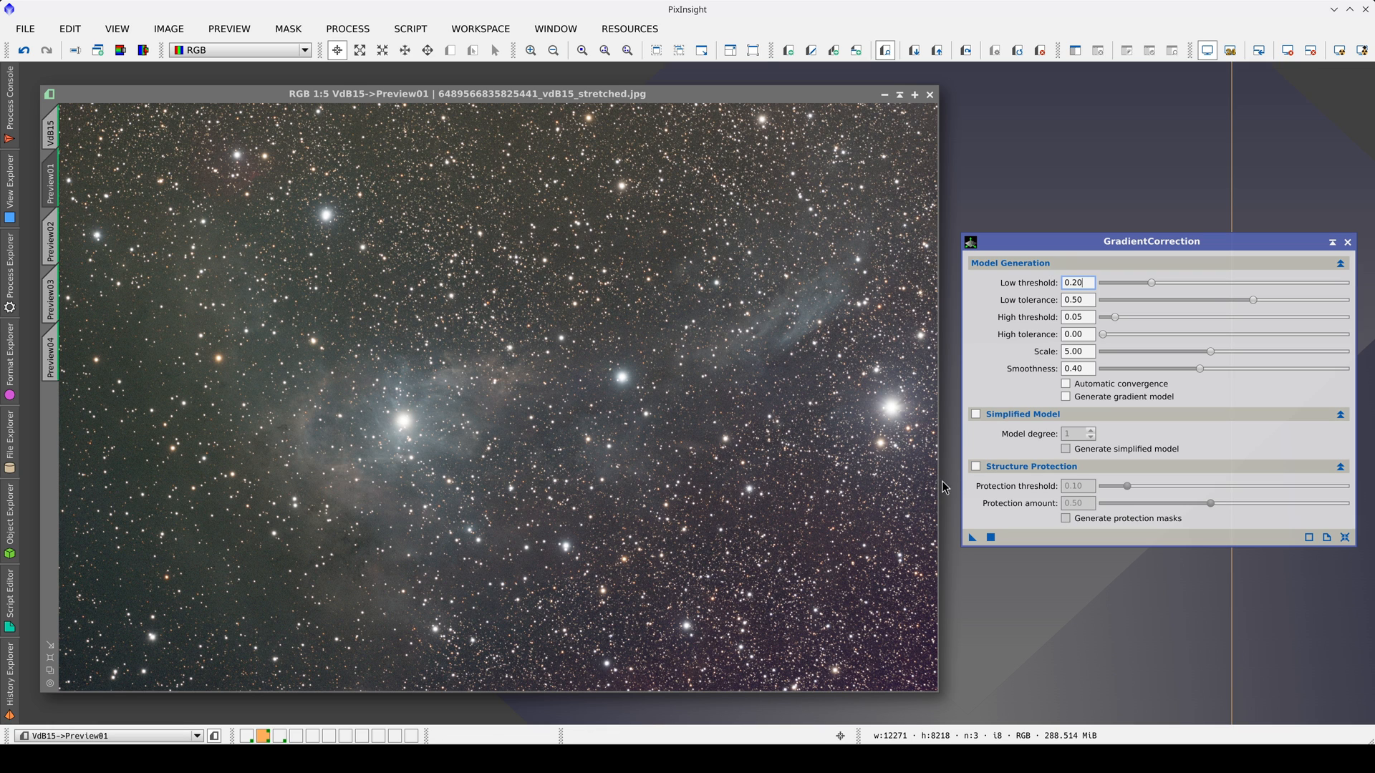
mouse_move(237, 321)
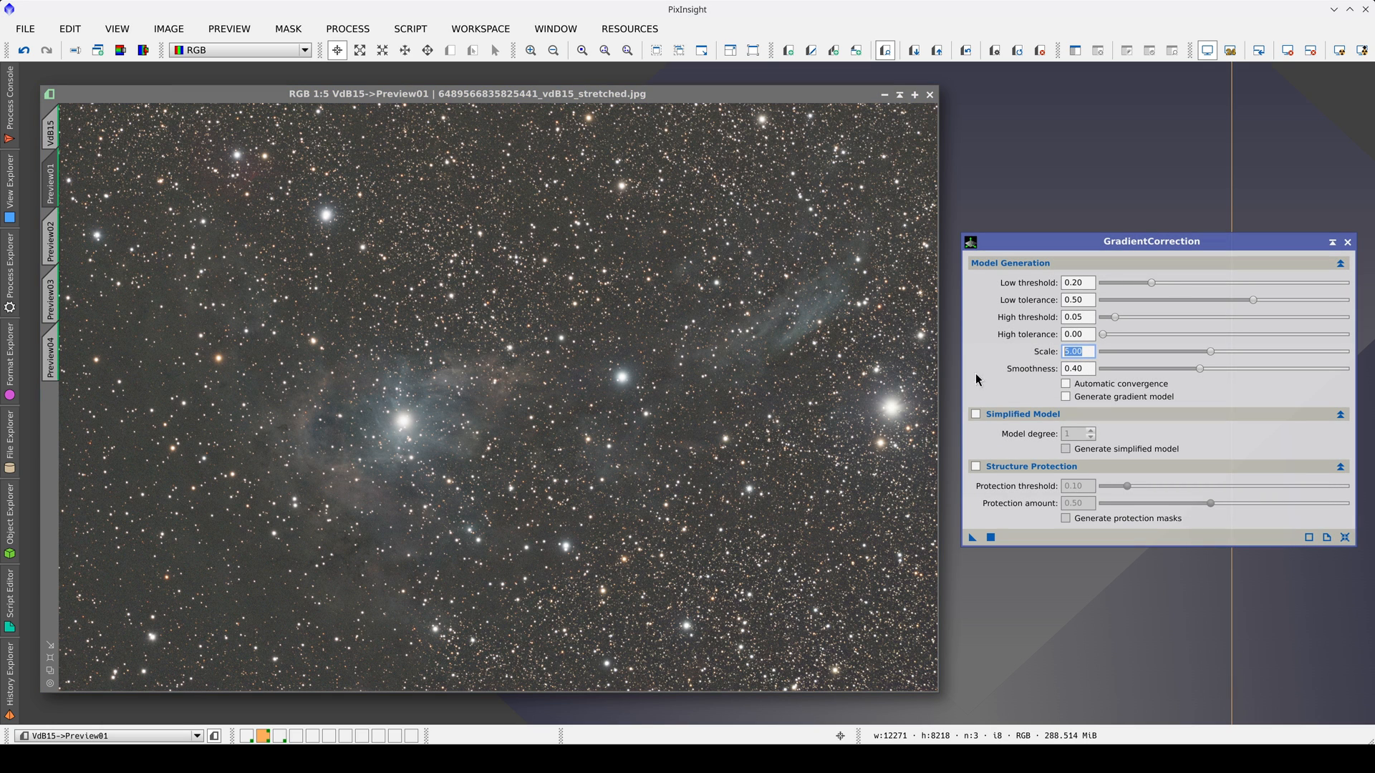
mouse_move(602, 416)
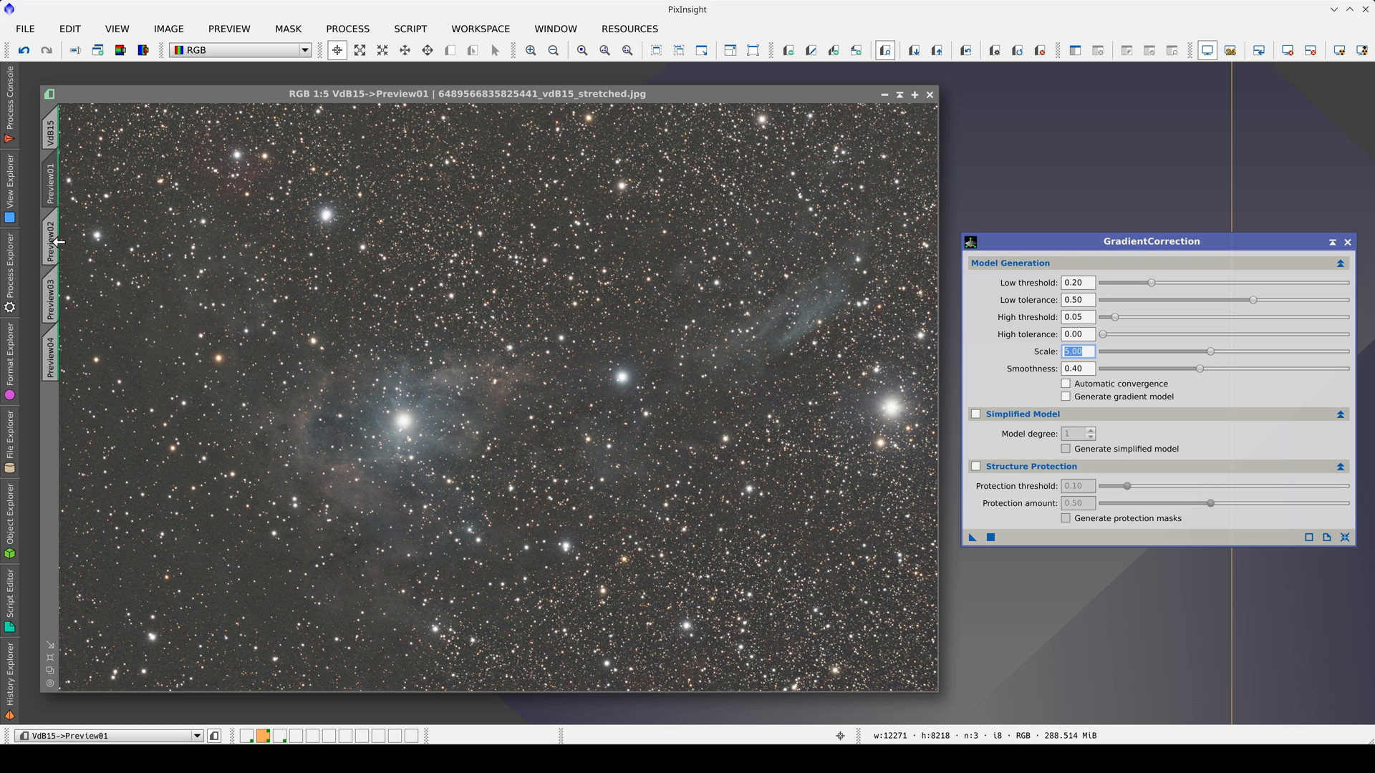
Step: Activate VdB15 Preview02 and raise the model Scale to 7.50
click(53, 244)
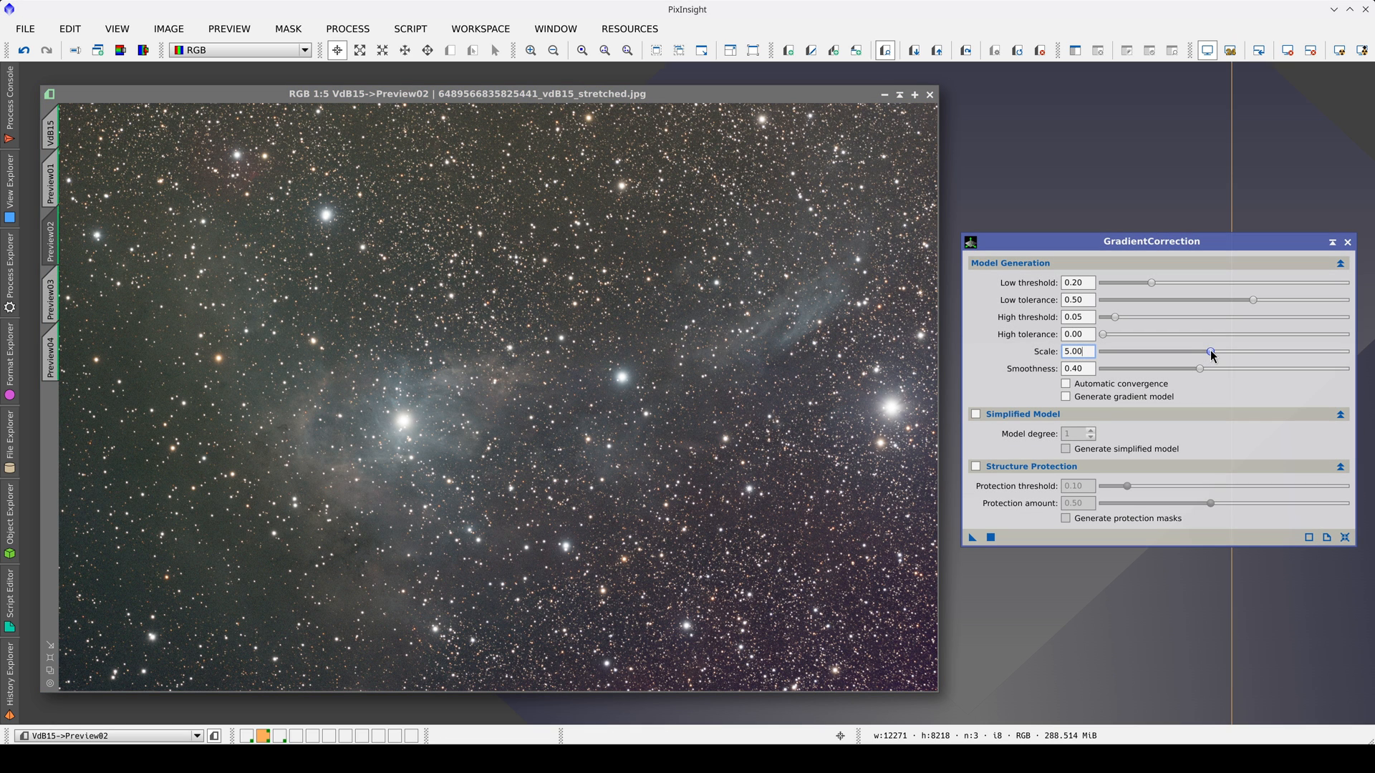
drag(1212, 351, 1276, 351)
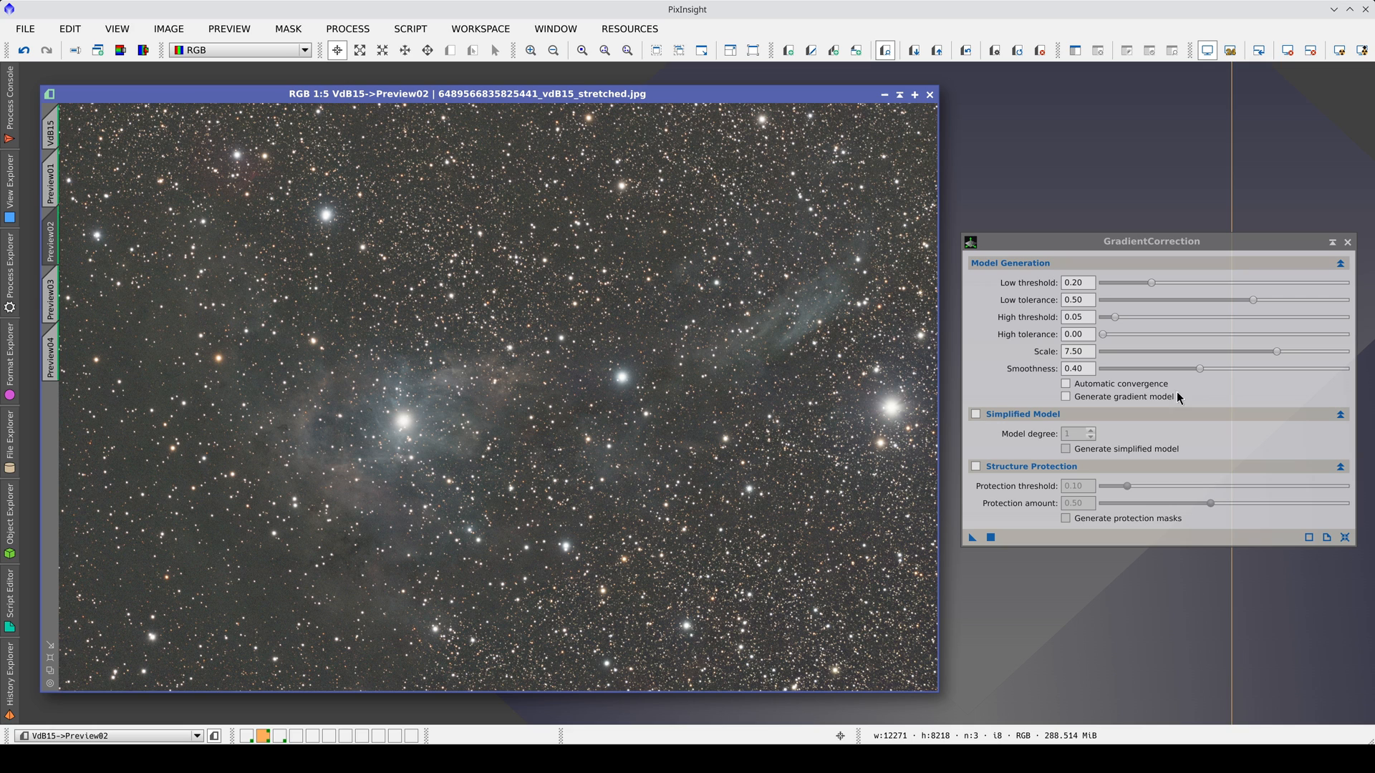
Step: Push the Scale to its 10.0 maximum, apply to Preview02 and compare against Preview01
drag(1276, 353, 1313, 352)
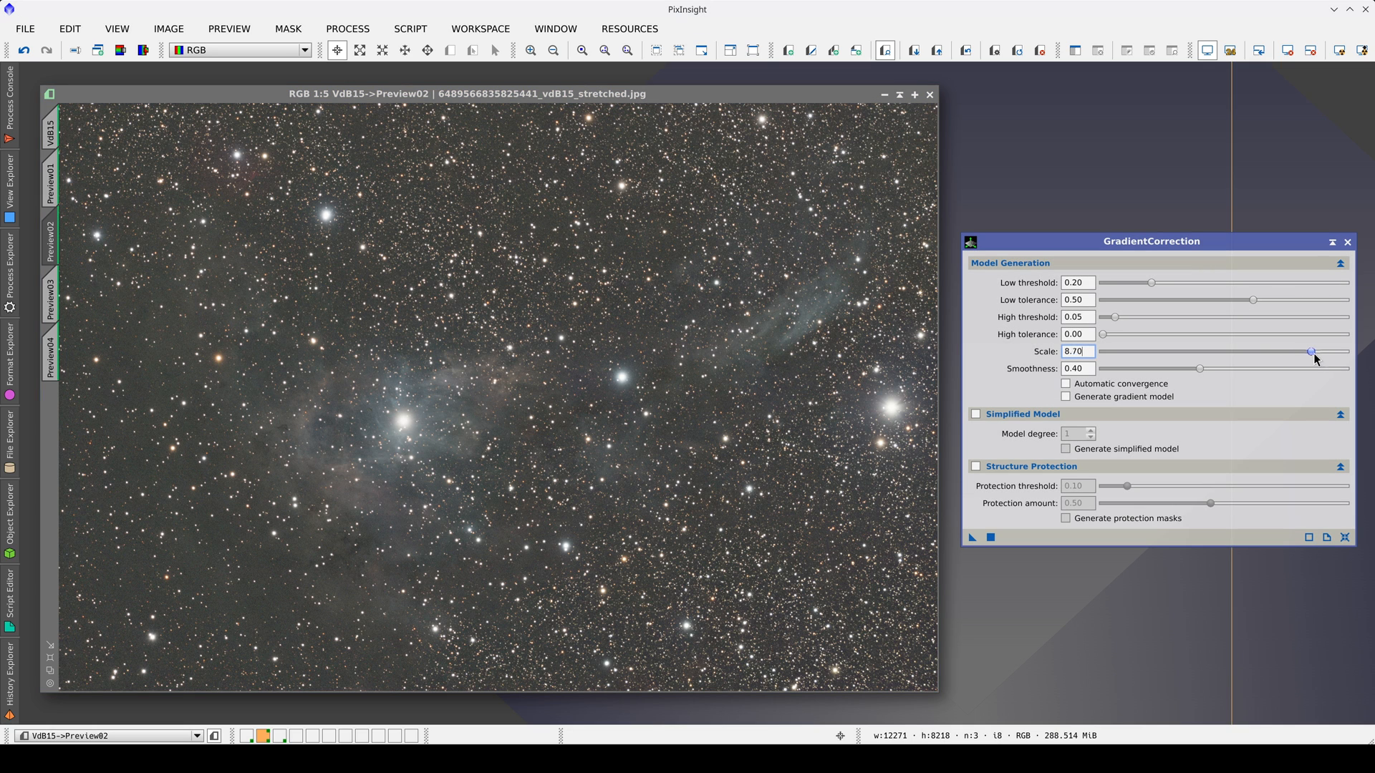
drag(1311, 353, 1344, 352)
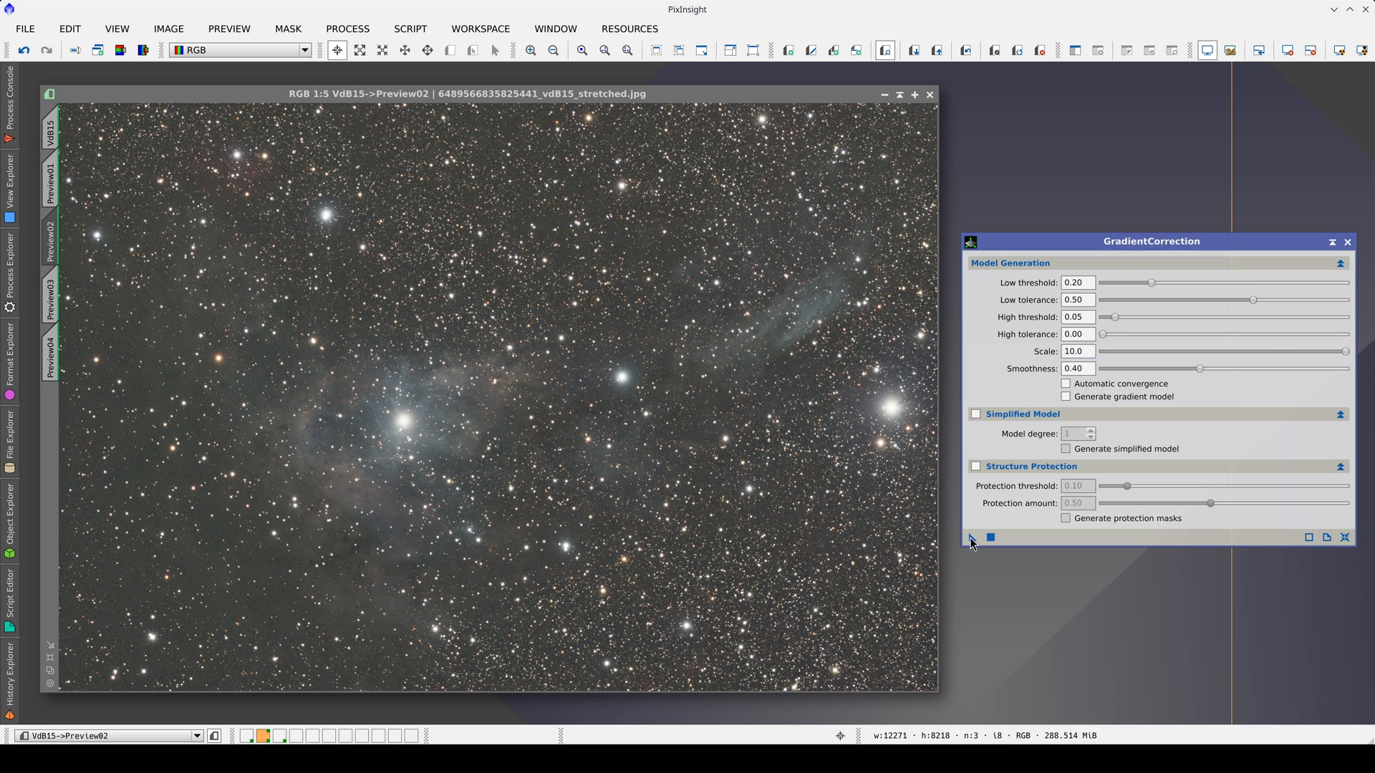
click(971, 537)
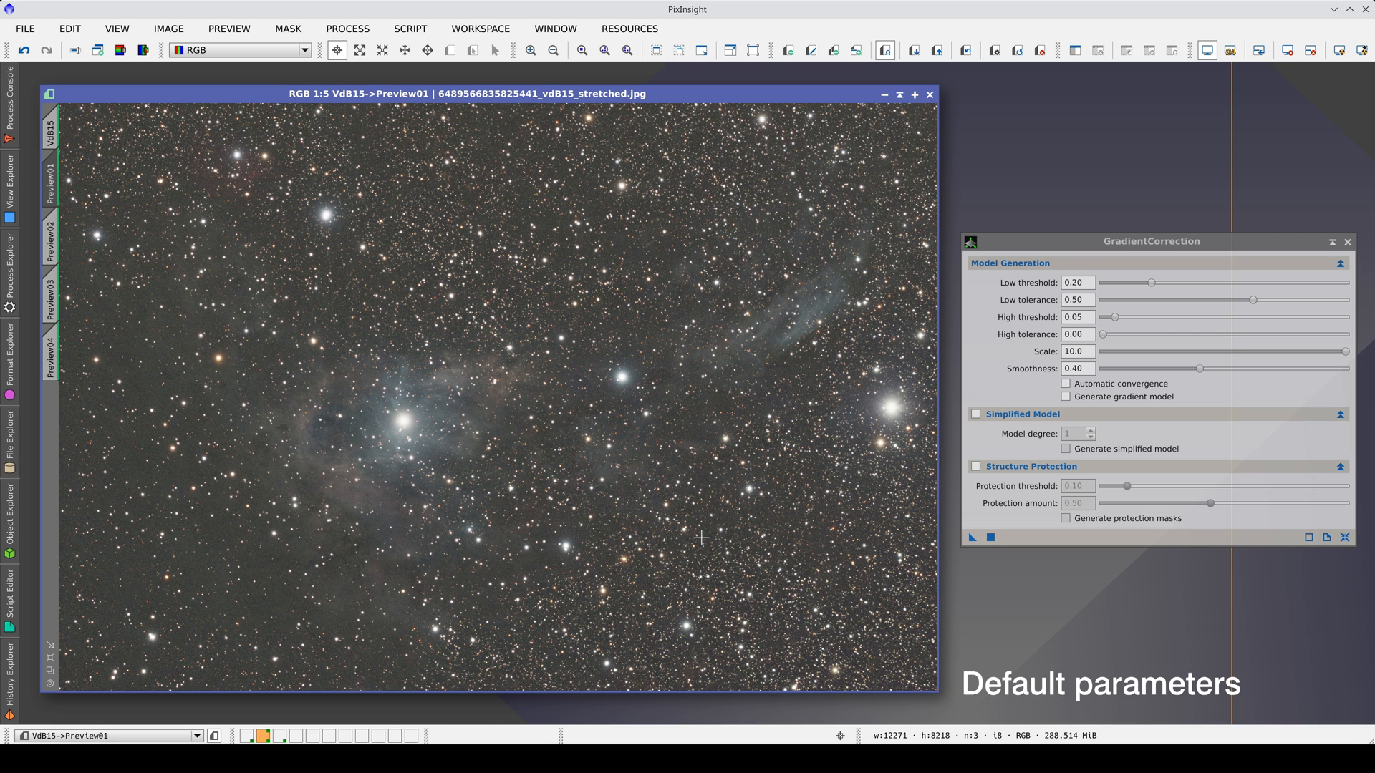
click(51, 250)
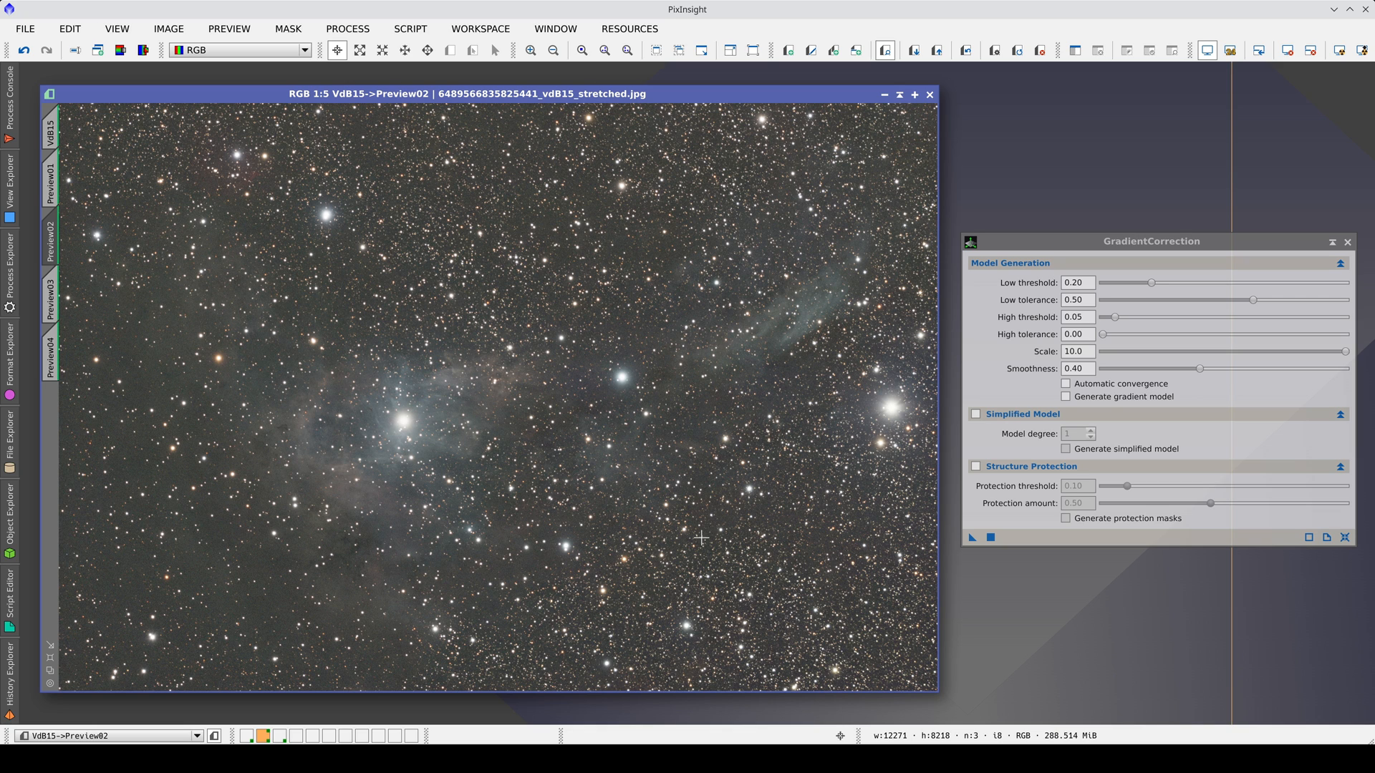
mouse_move(1175, 369)
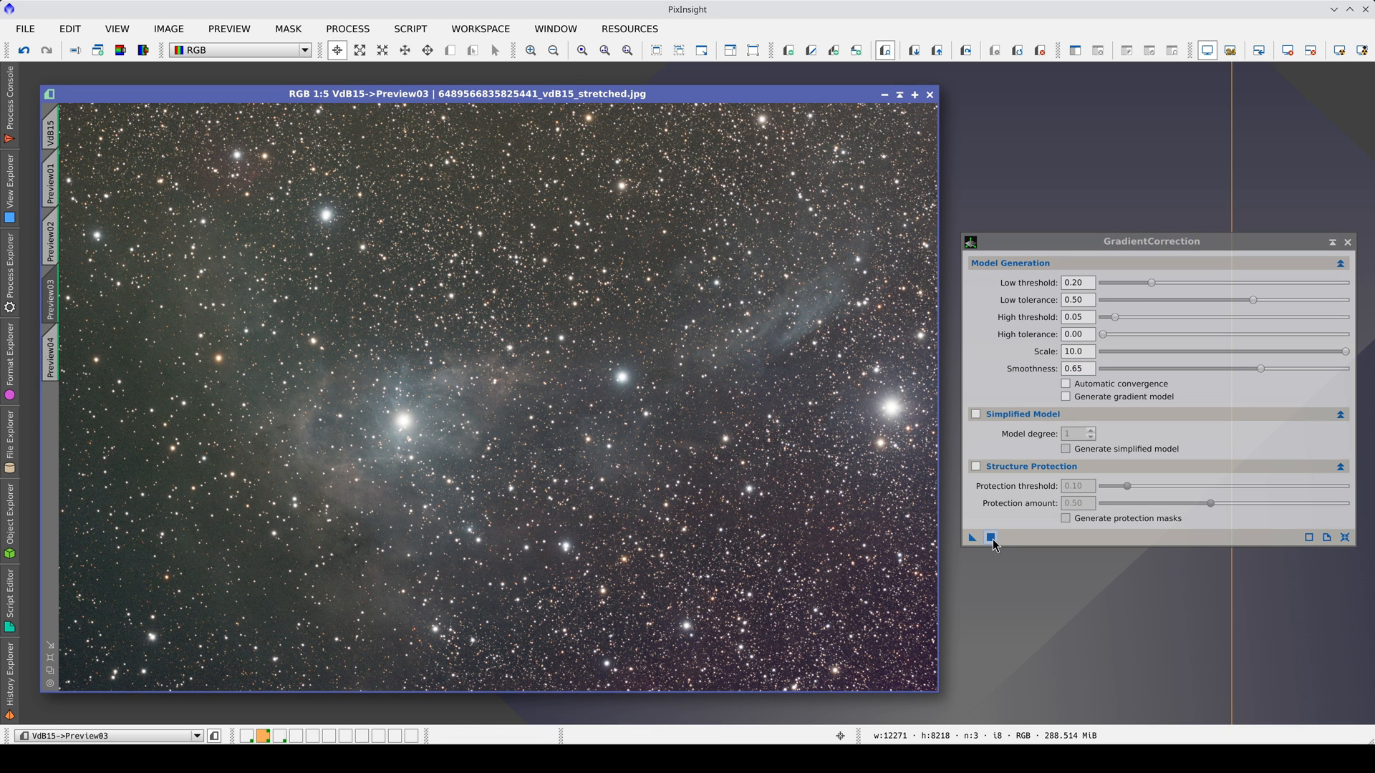
Step: Apply scale 10, smoothness 0.65 to Preview03, then raise Smoothness to 0.86 for a smoother model
click(991, 537)
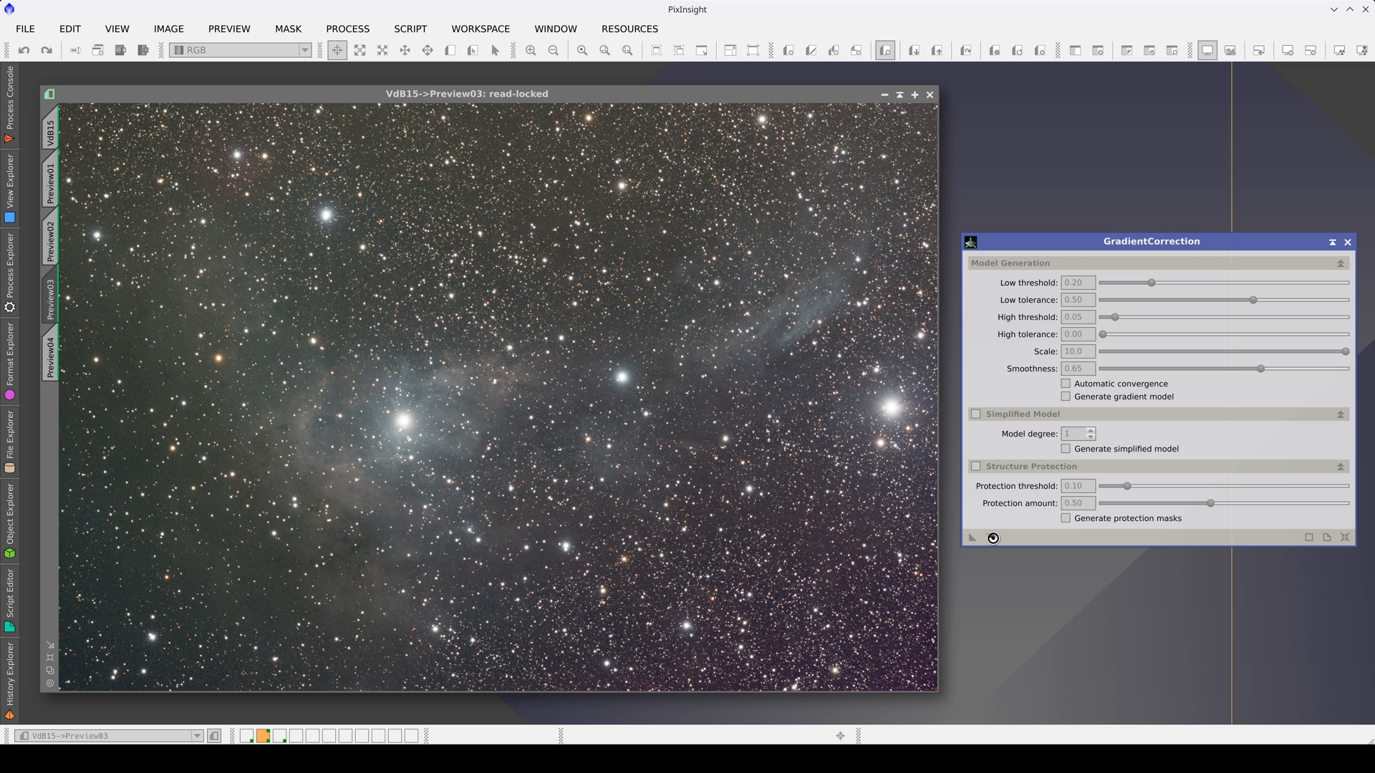
click(992, 537)
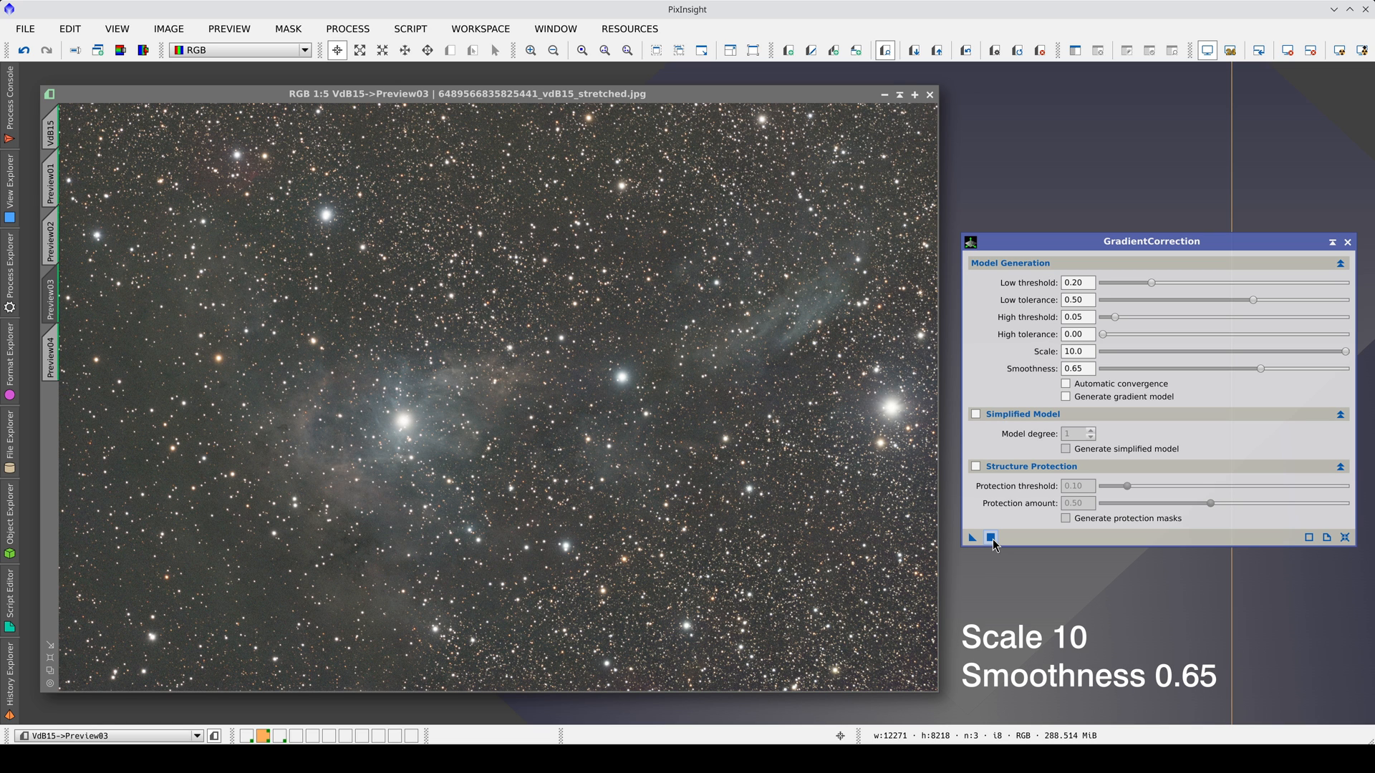
click(50, 246)
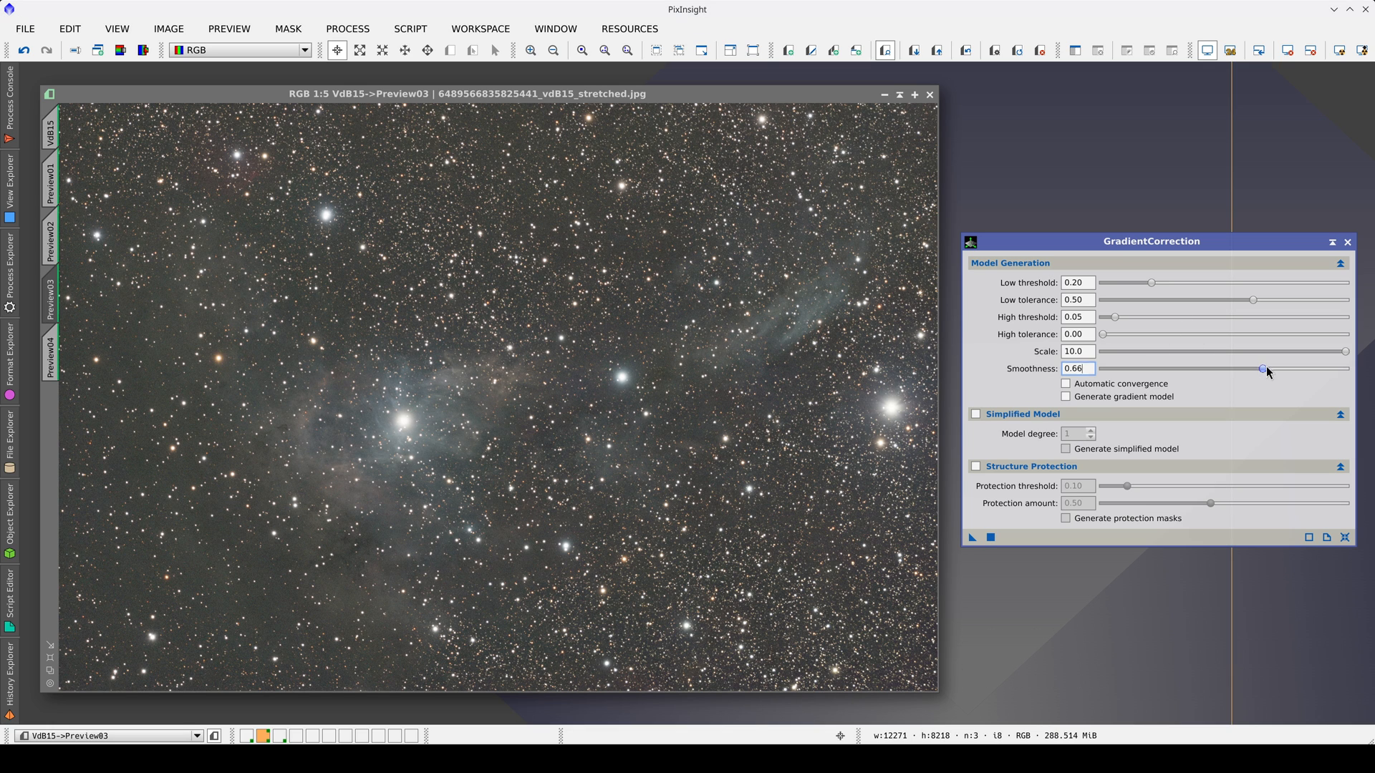
drag(1263, 368, 1310, 368)
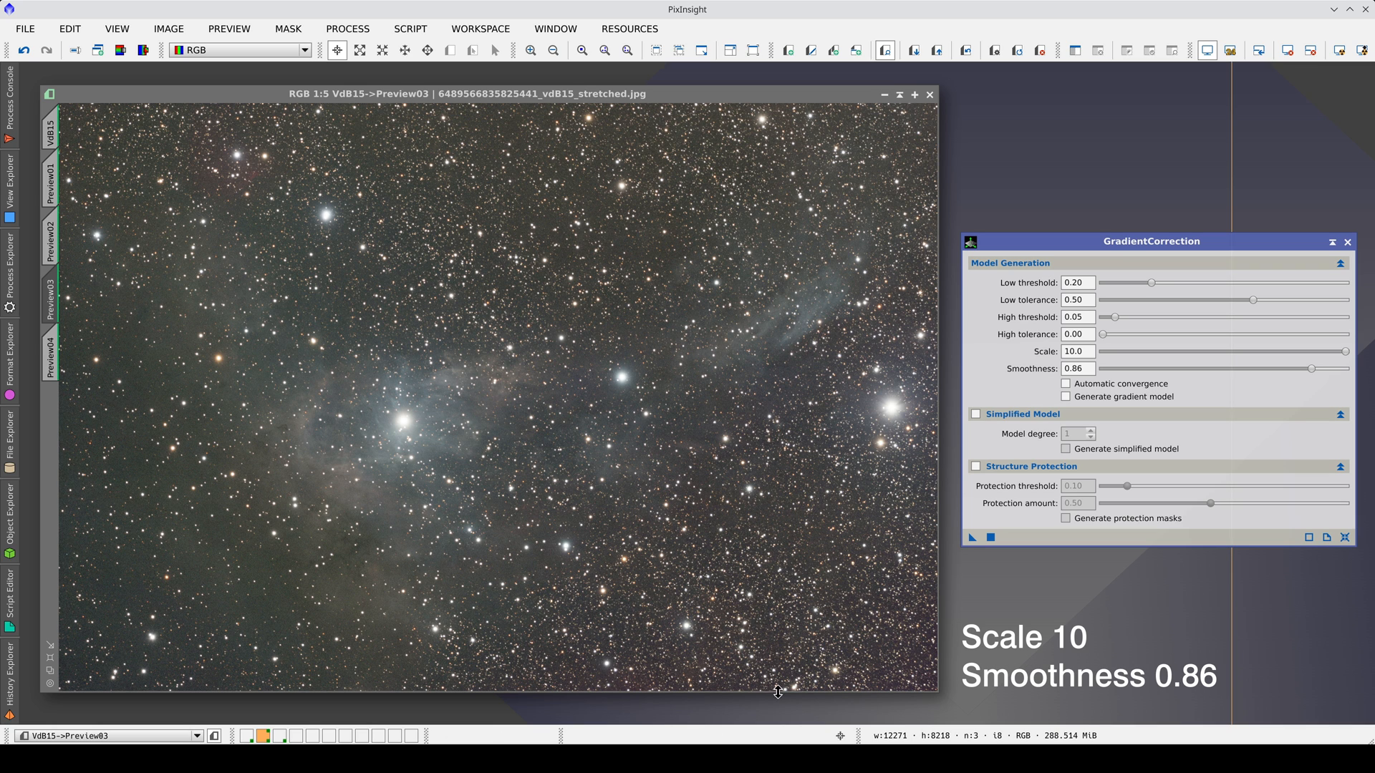
mouse_move(498, 700)
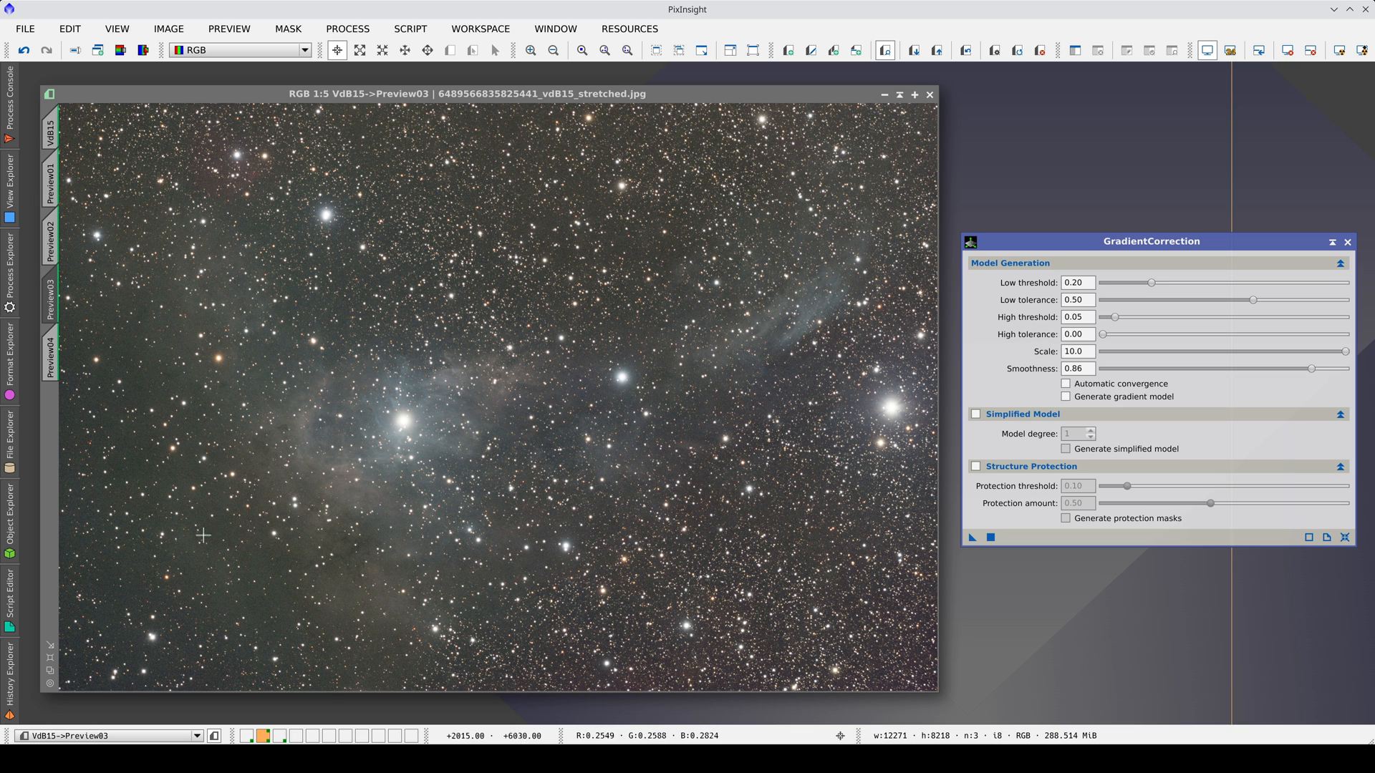
mouse_move(300, 573)
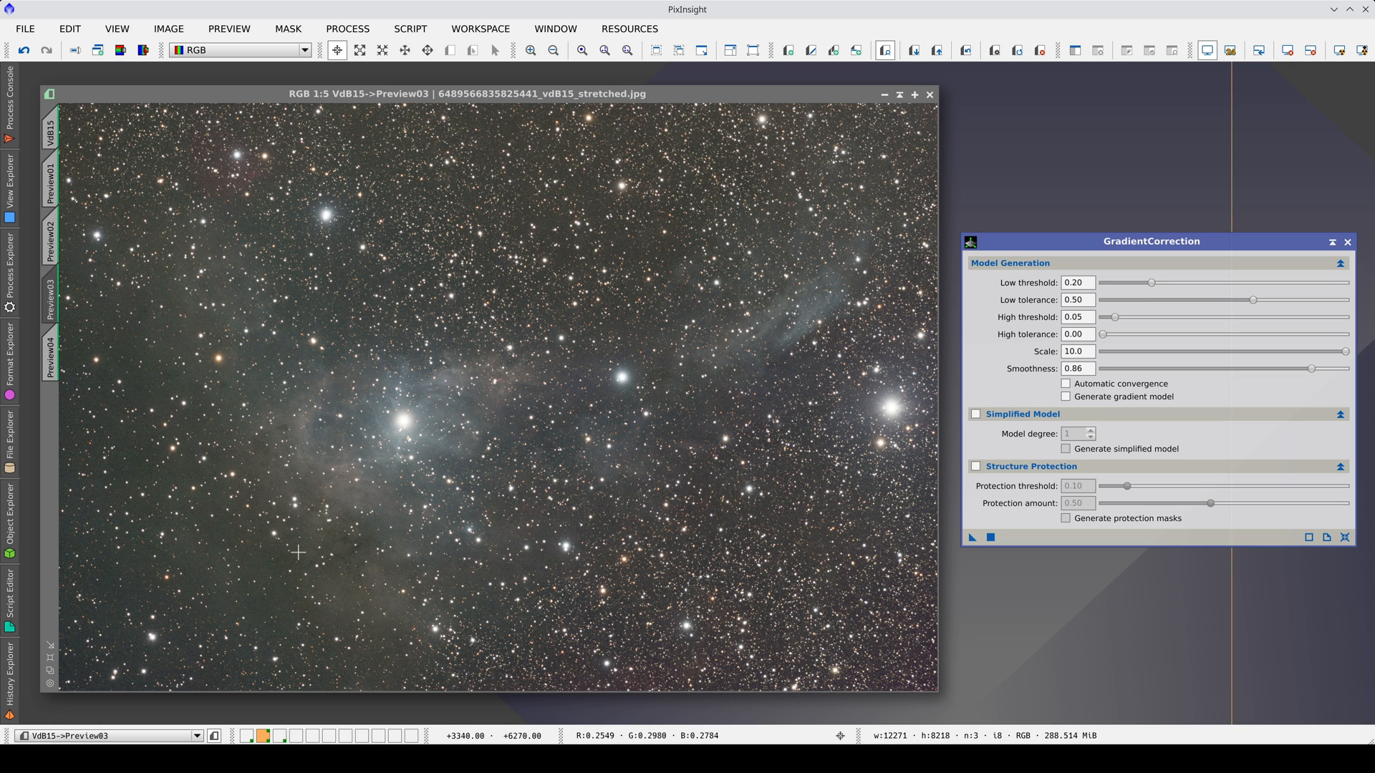
Step: Return Smoothness to 0.65 and move on to Preview04 of VdB15
drag(1310, 368, 1281, 368)
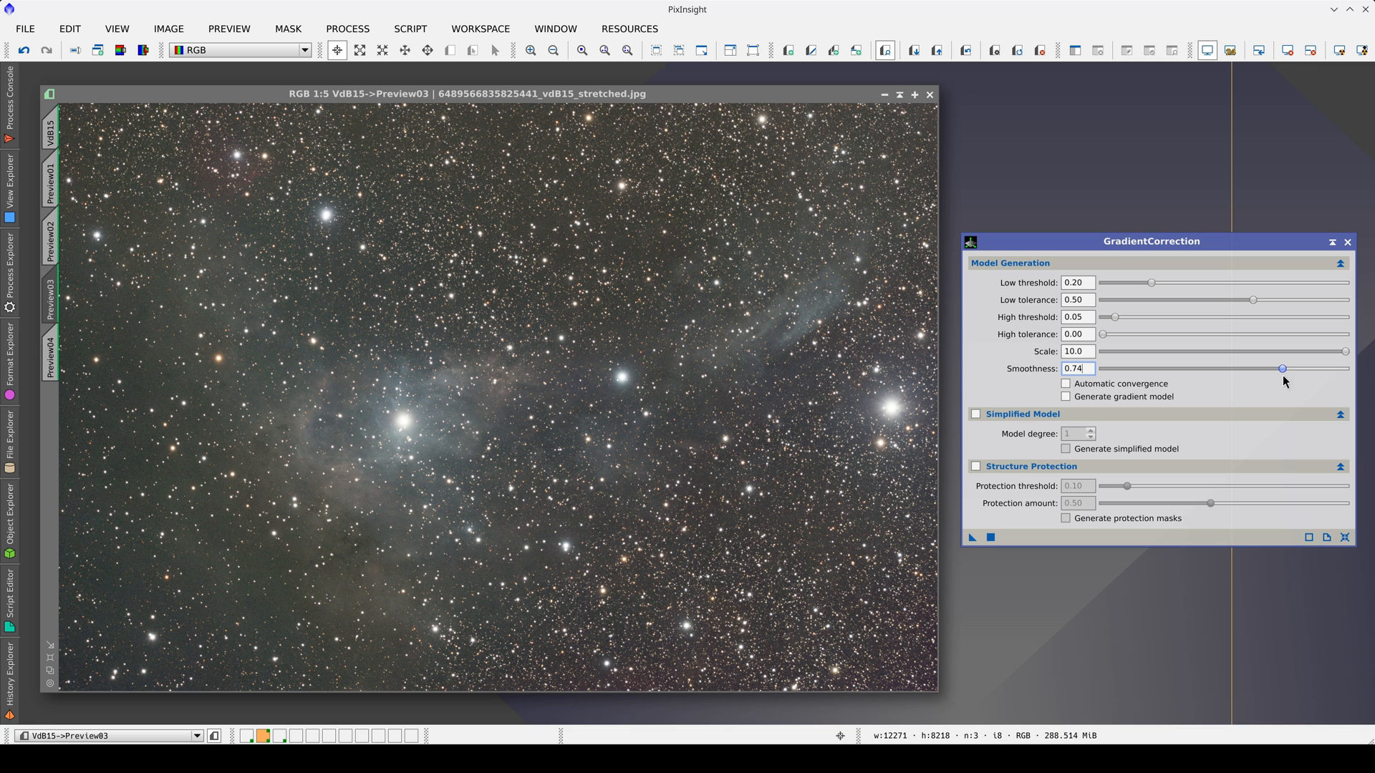
drag(1282, 368, 1260, 368)
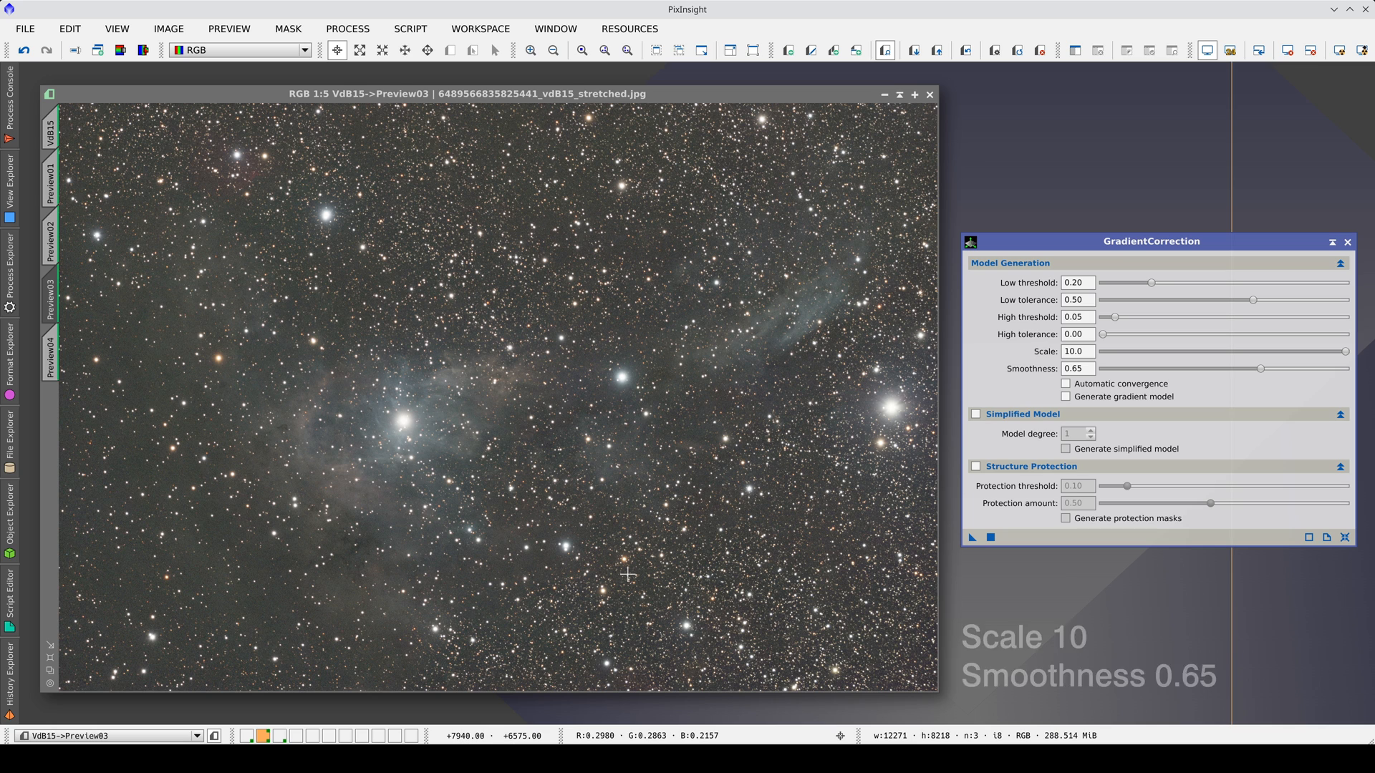
click(49, 355)
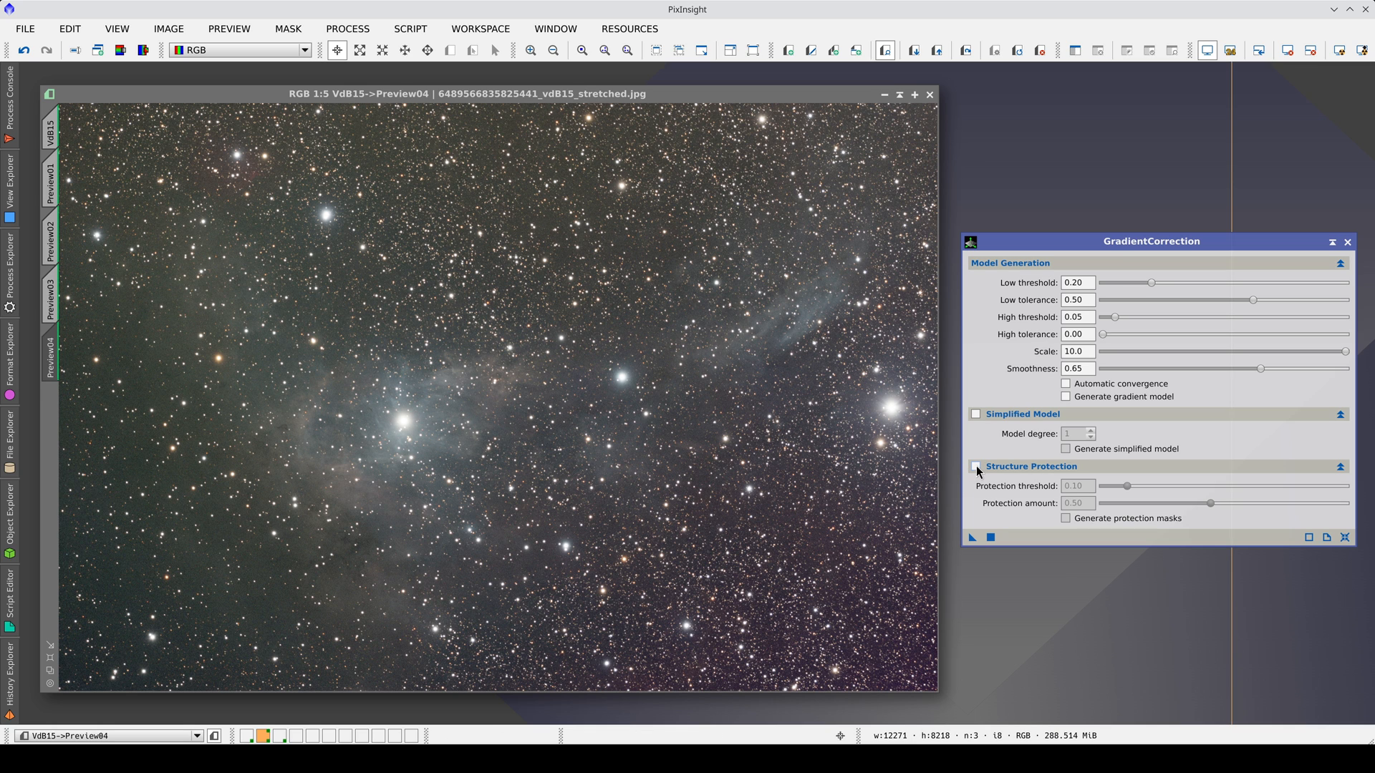
Step: Enable Structure Protection for the scale 10, smoothness 0.65 model and compare on Preview04
click(977, 467)
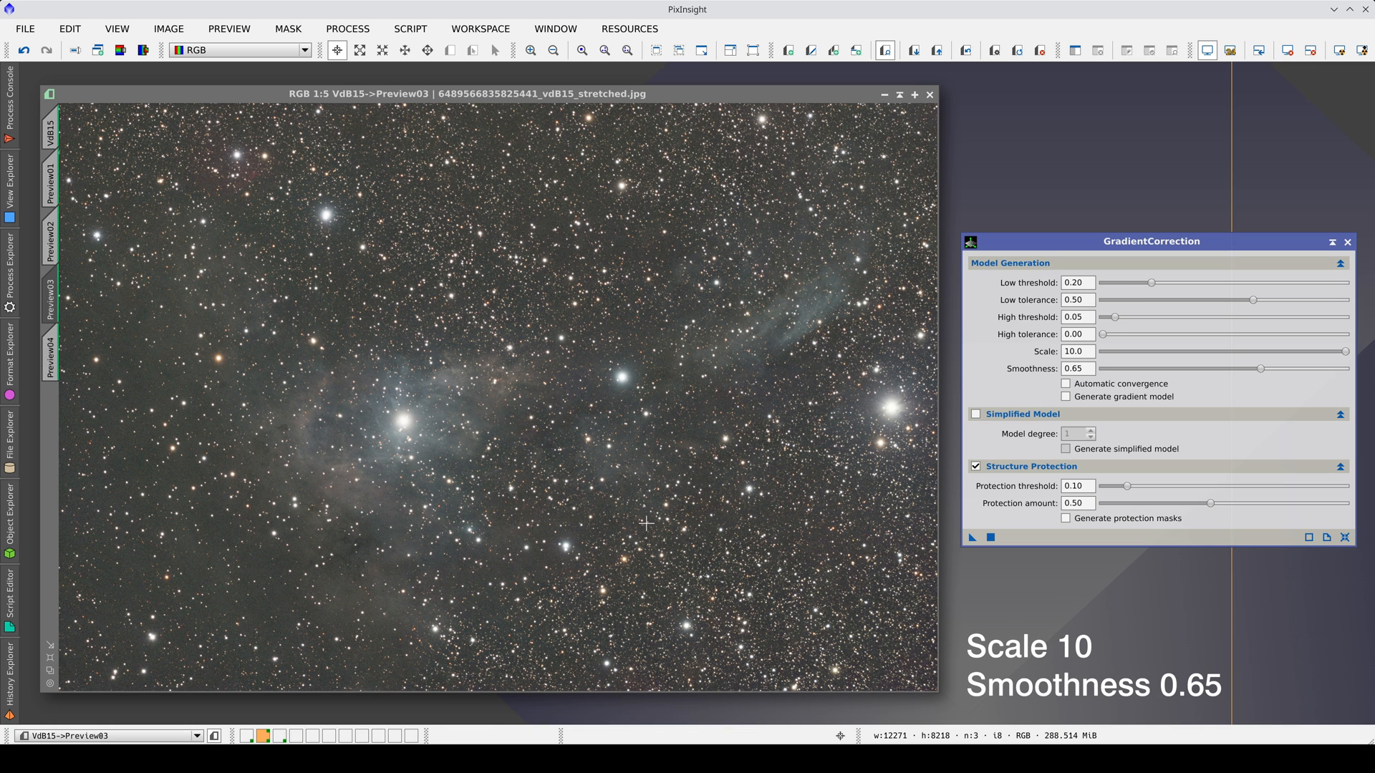
click(54, 352)
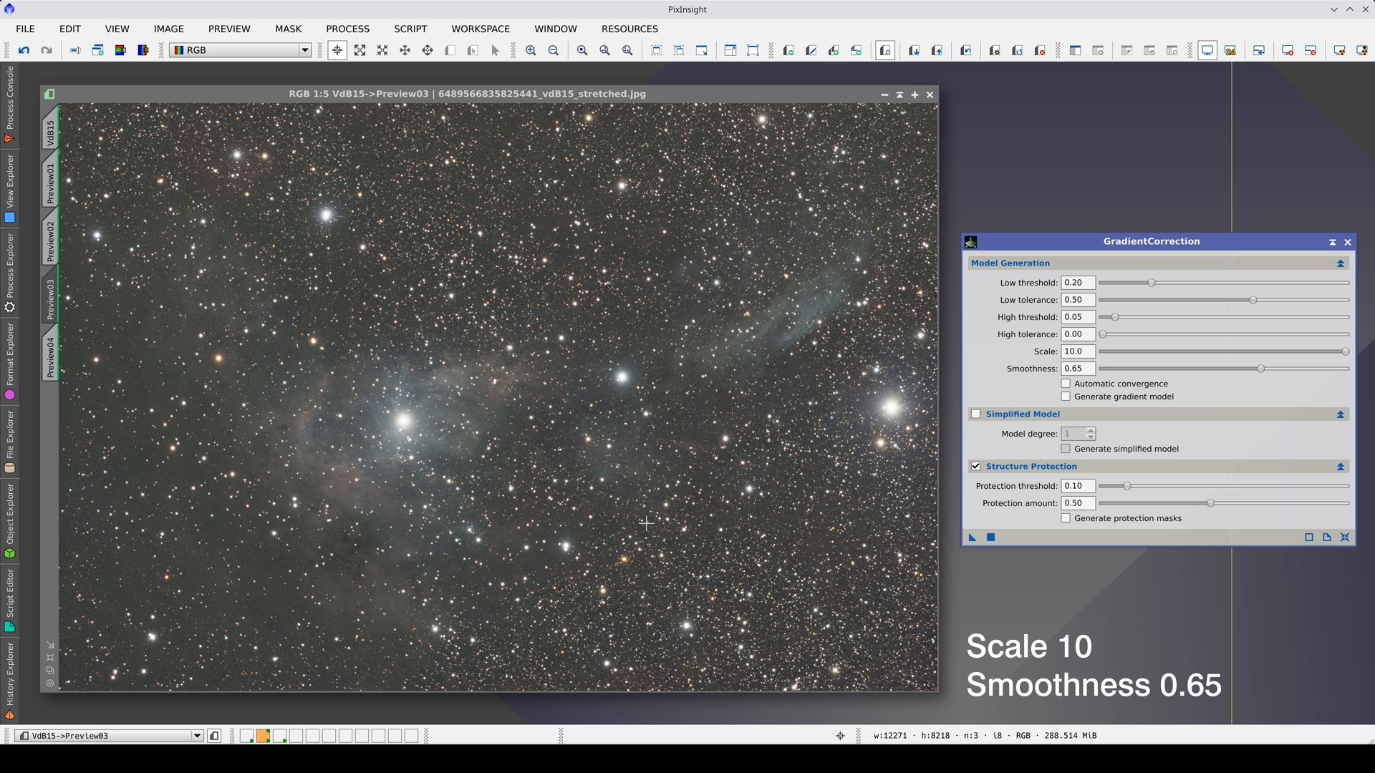
click(52, 359)
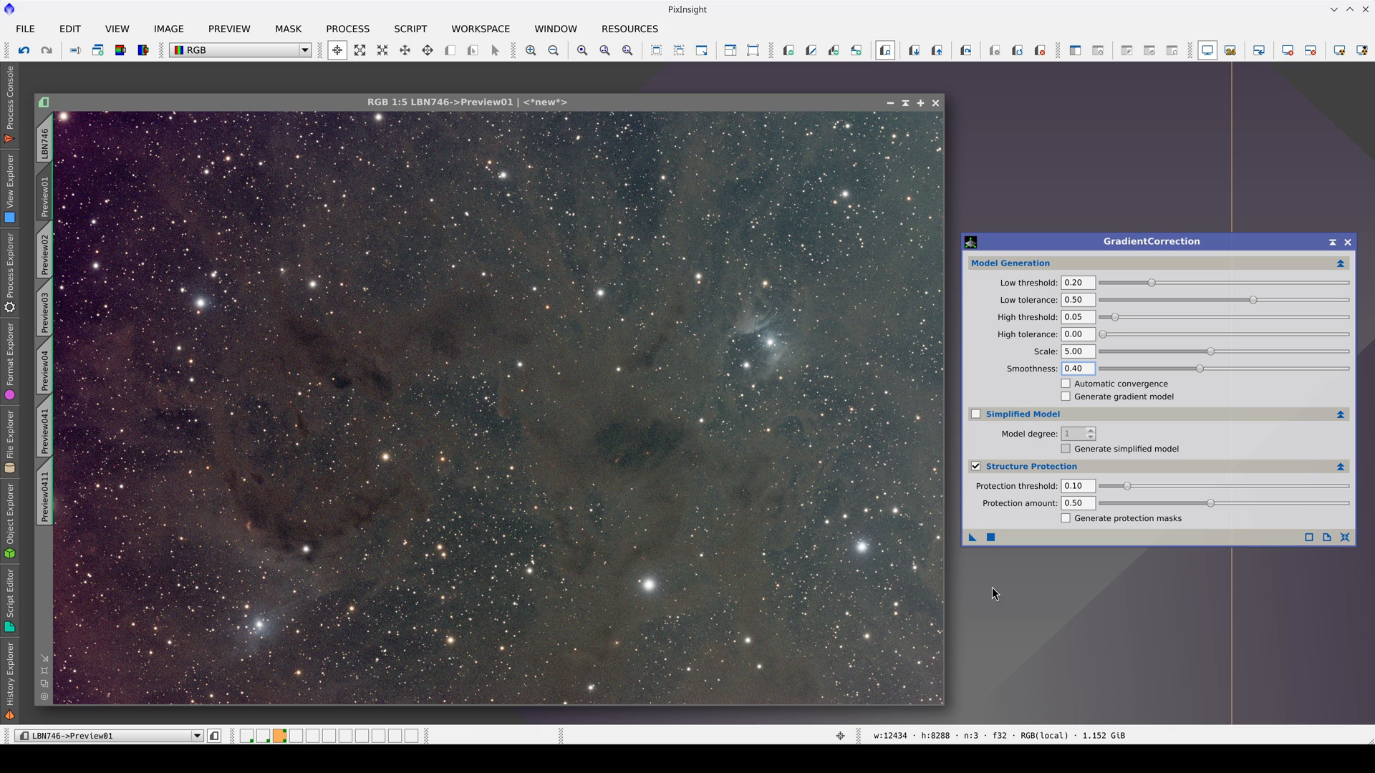
mouse_move(872, 410)
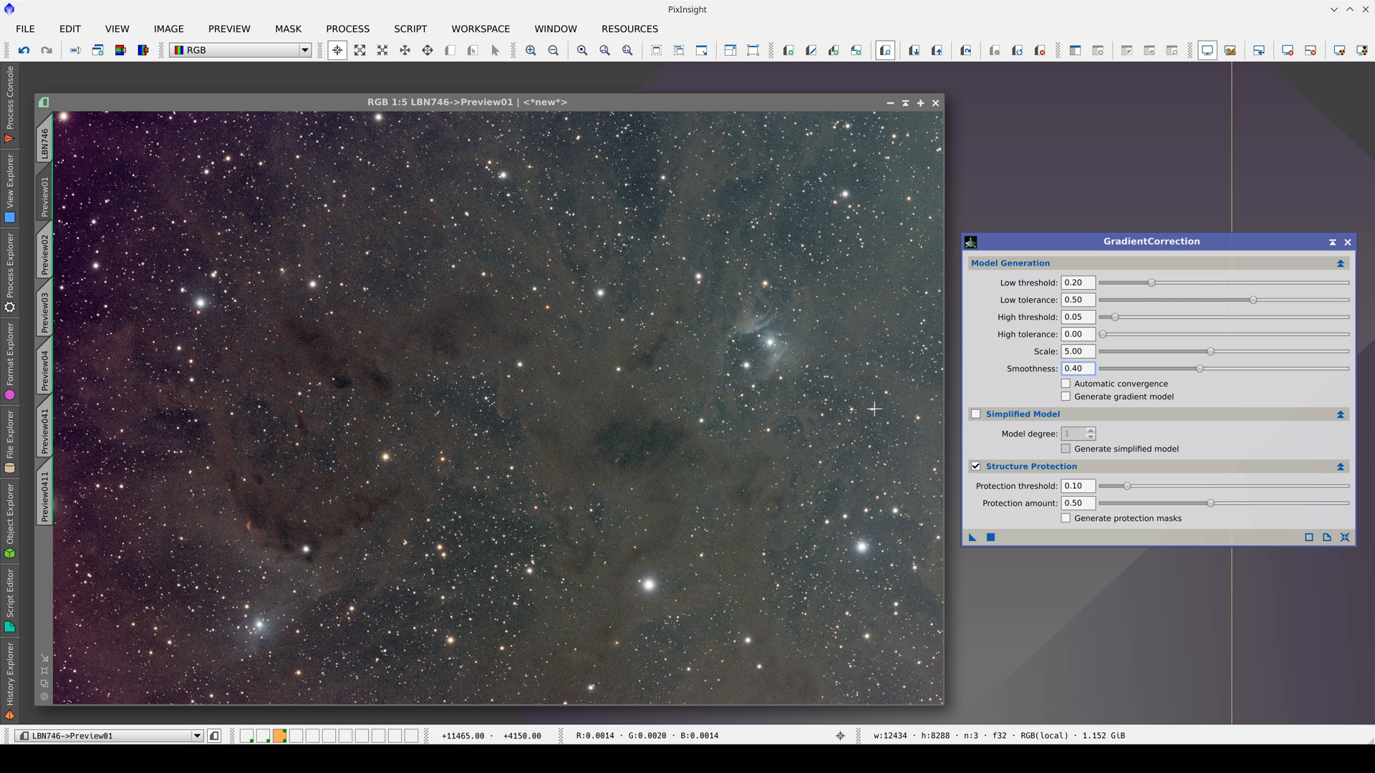
mouse_move(87, 436)
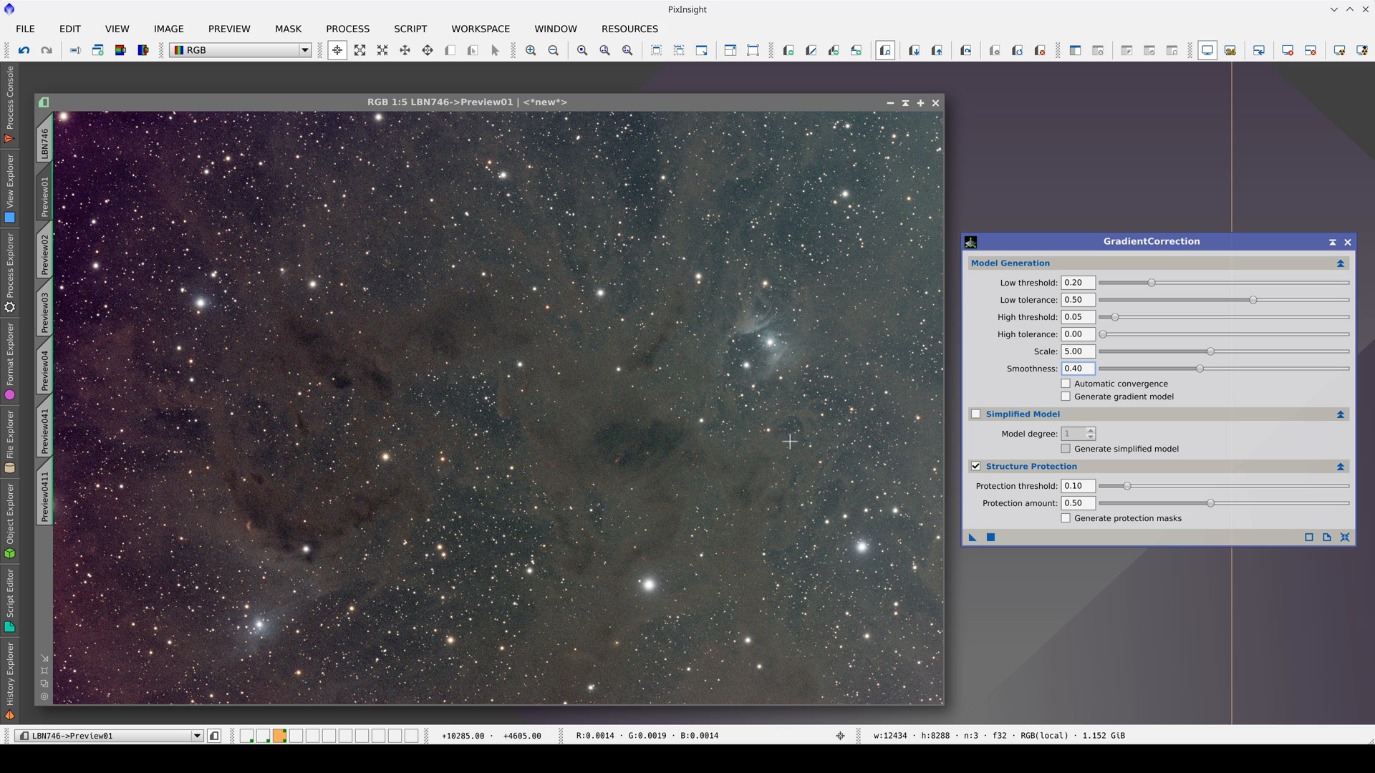
Step: Switch off Structure Protection for the LBN746 image at scale 5, smoothness 0.40
click(977, 467)
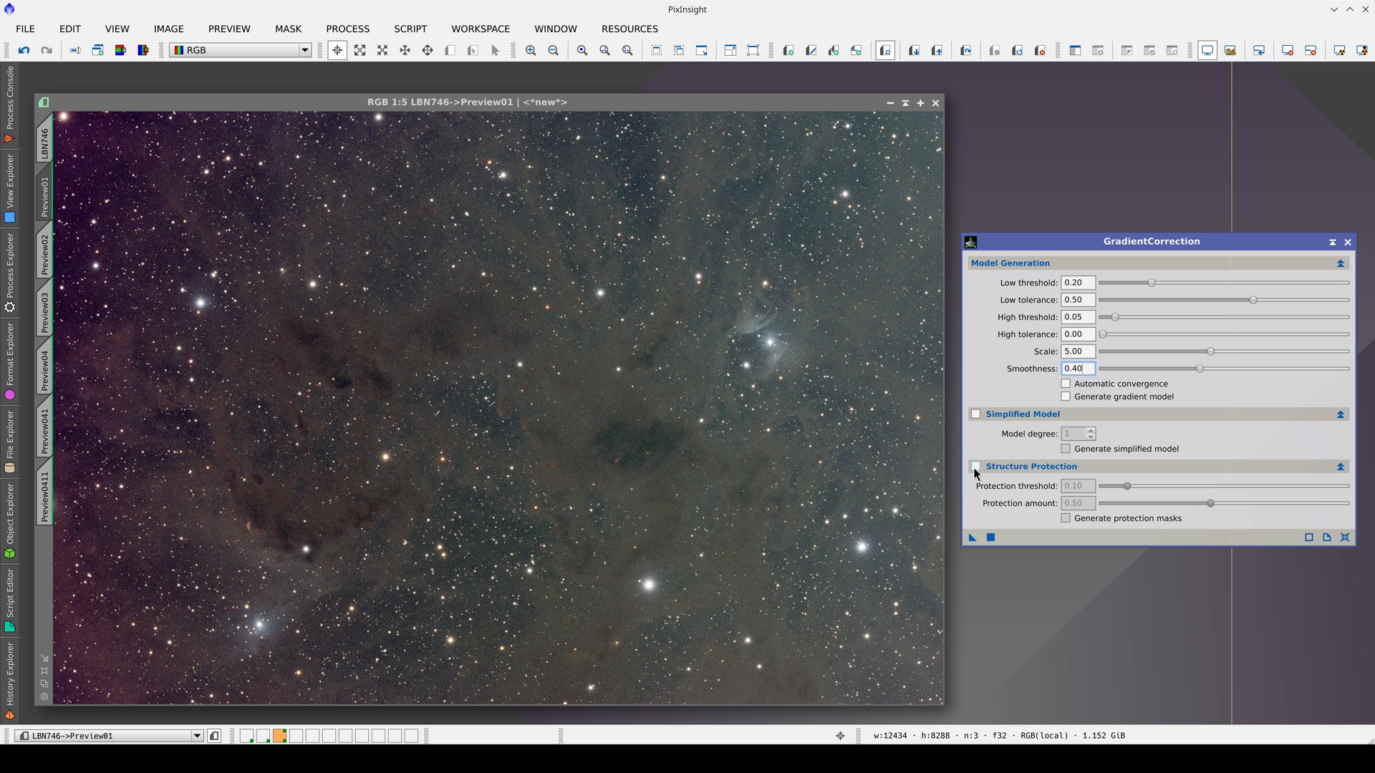
mouse_move(973, 545)
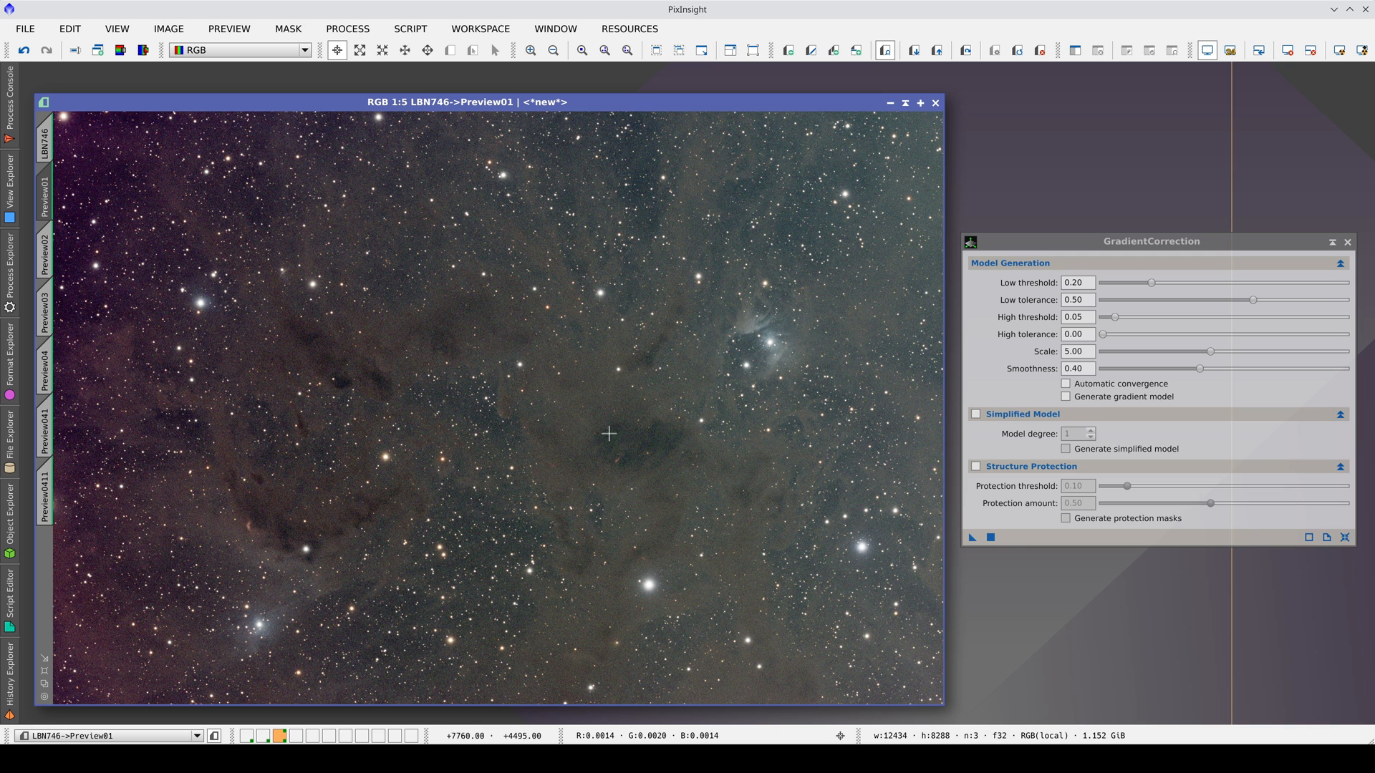
mouse_move(249, 498)
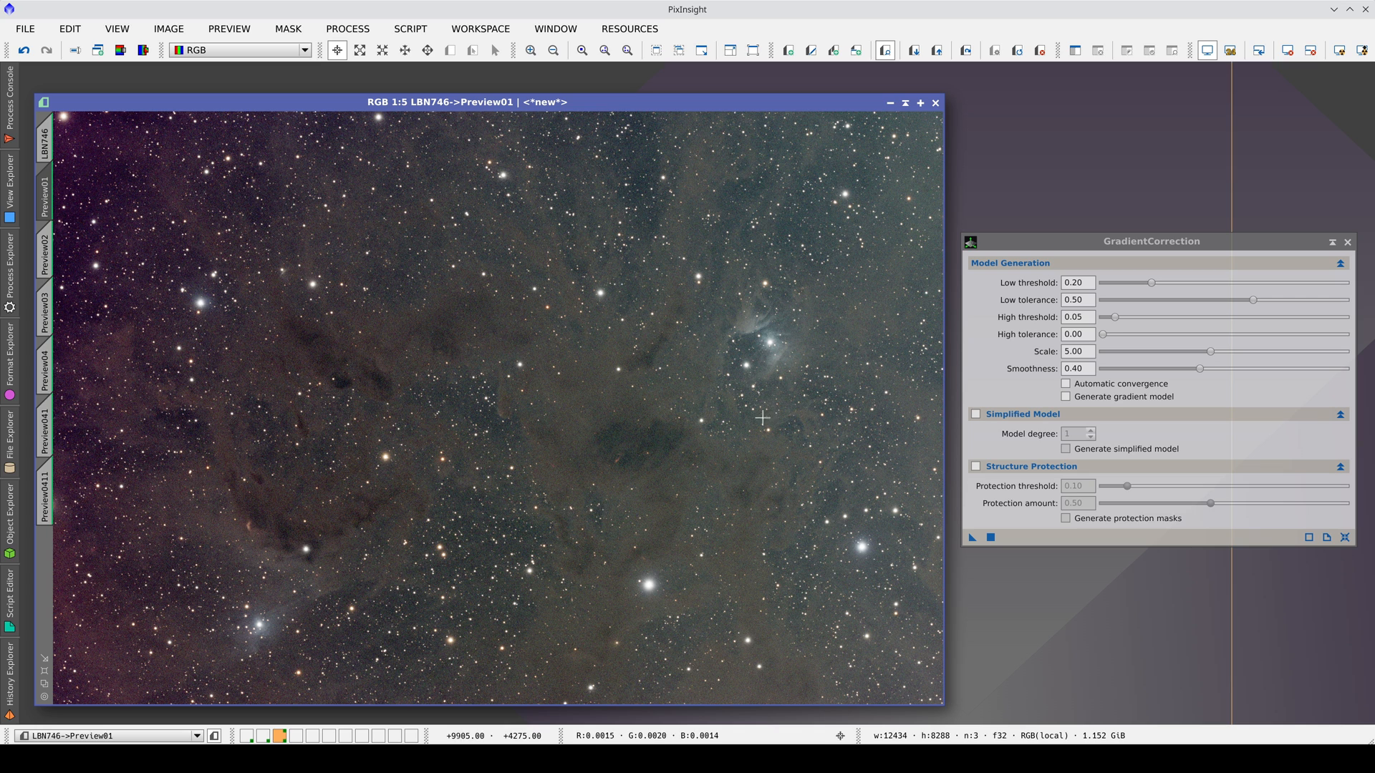
mouse_move(1210, 352)
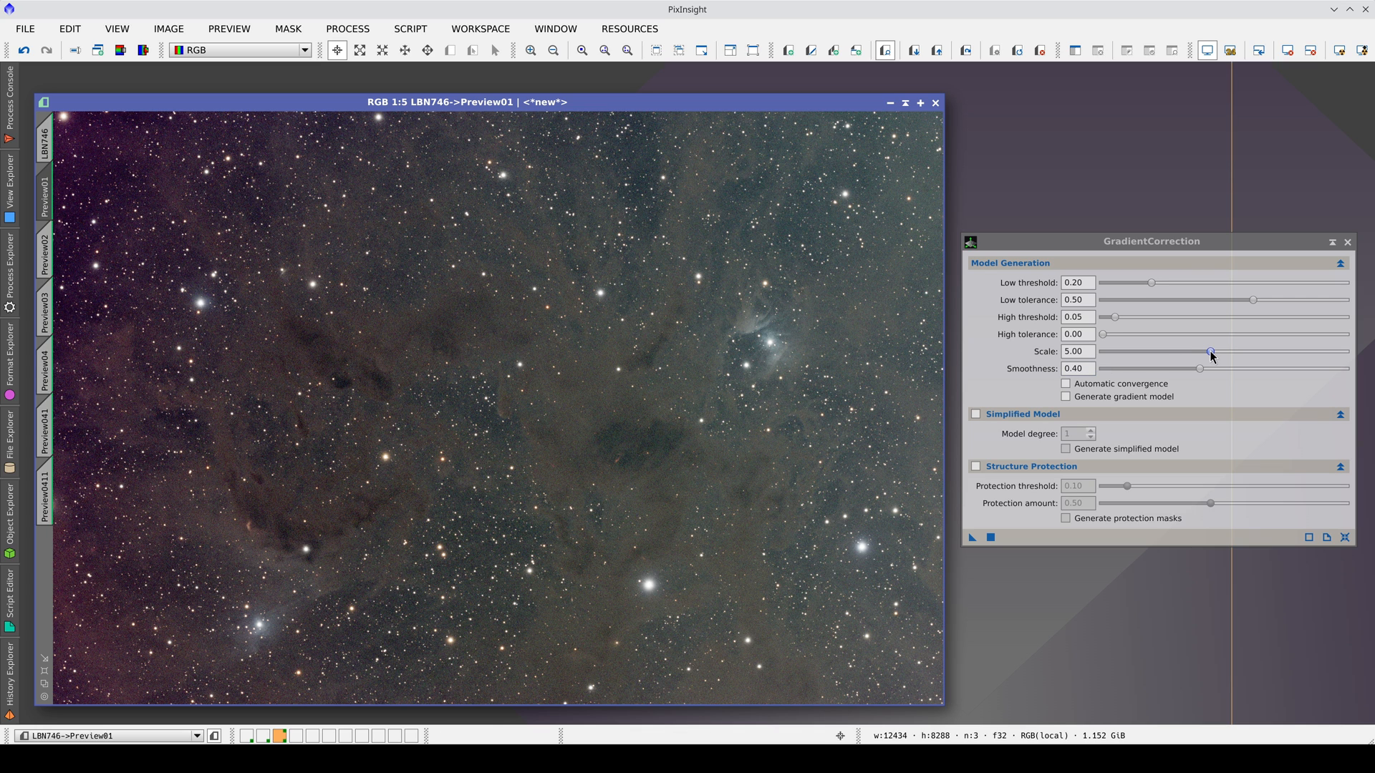
Step: Raise the GradientCorrection Scale to 7.50 then 10.0, and bring up the uncorrected Preview03
drag(1210, 351, 1261, 350)
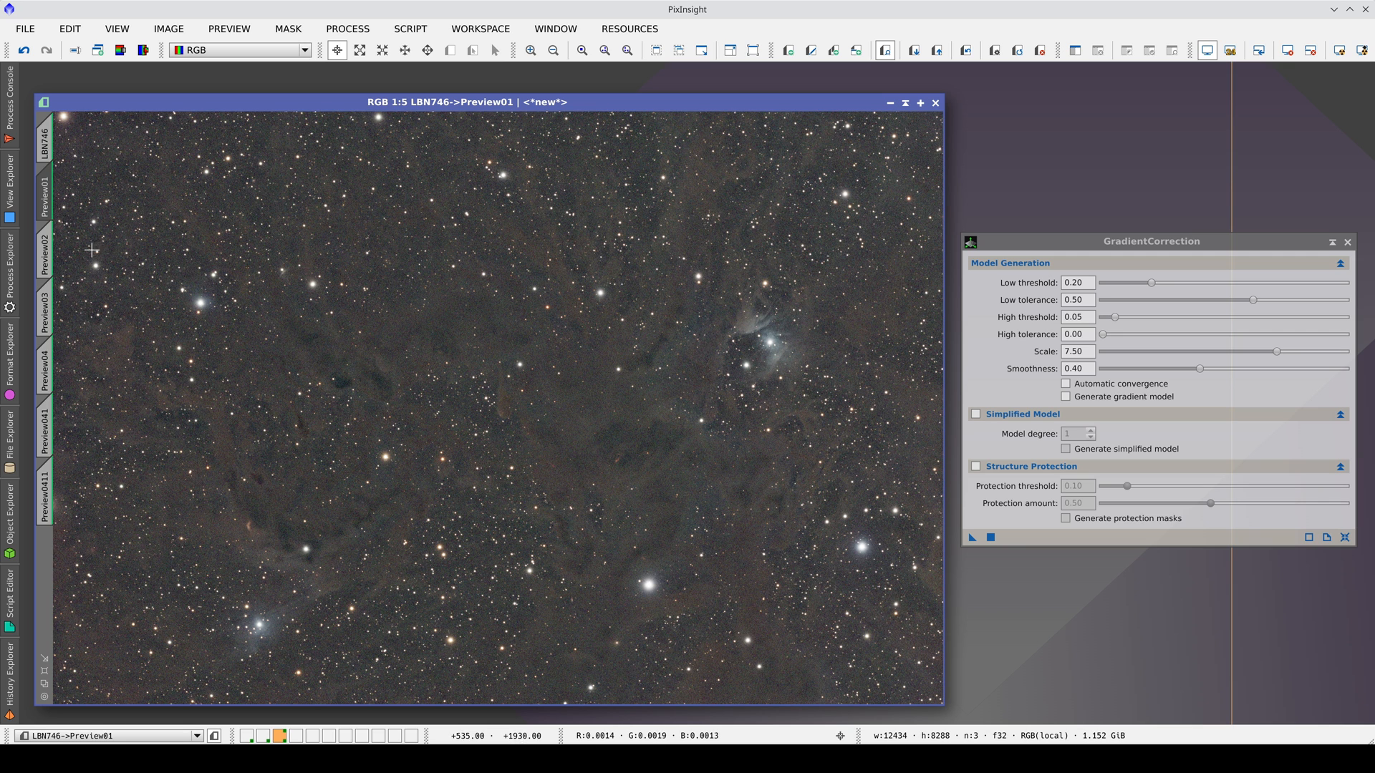
click(44, 256)
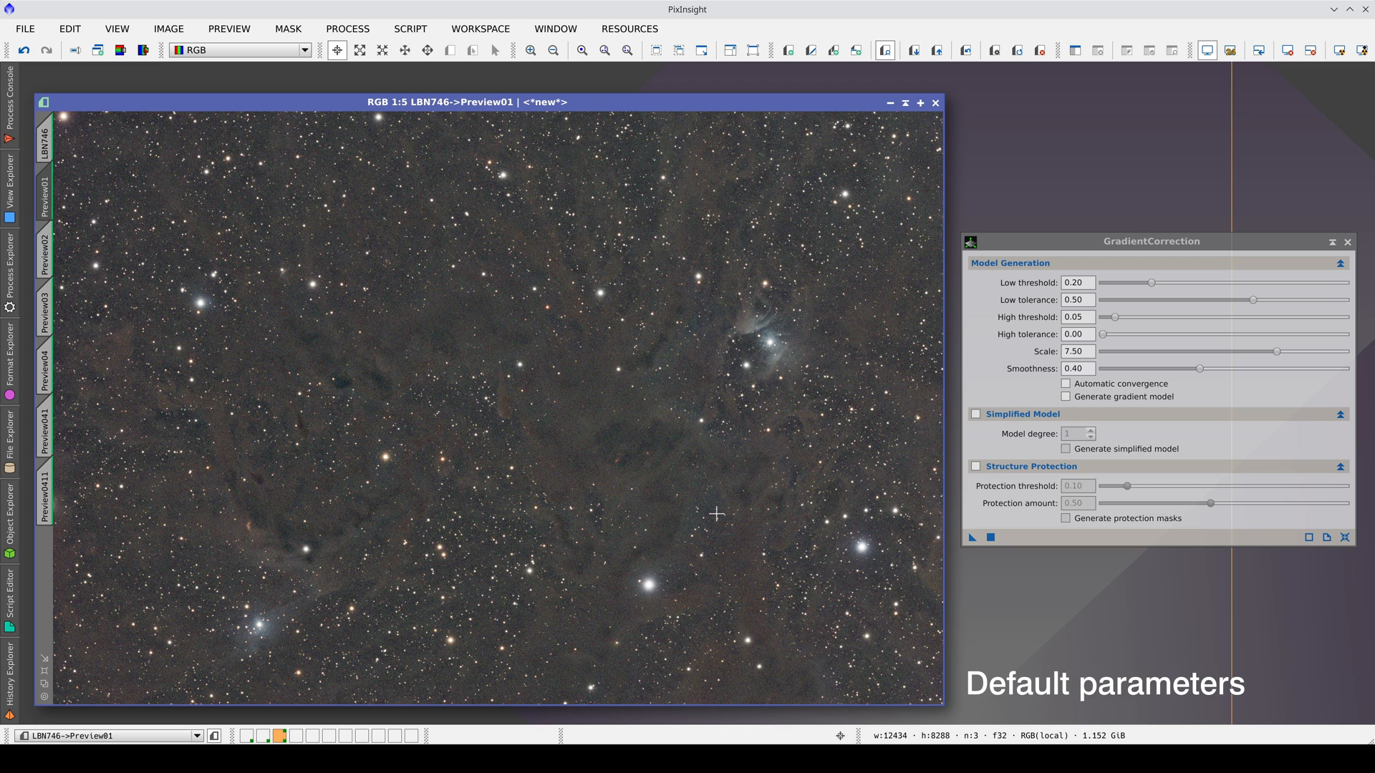
click(44, 263)
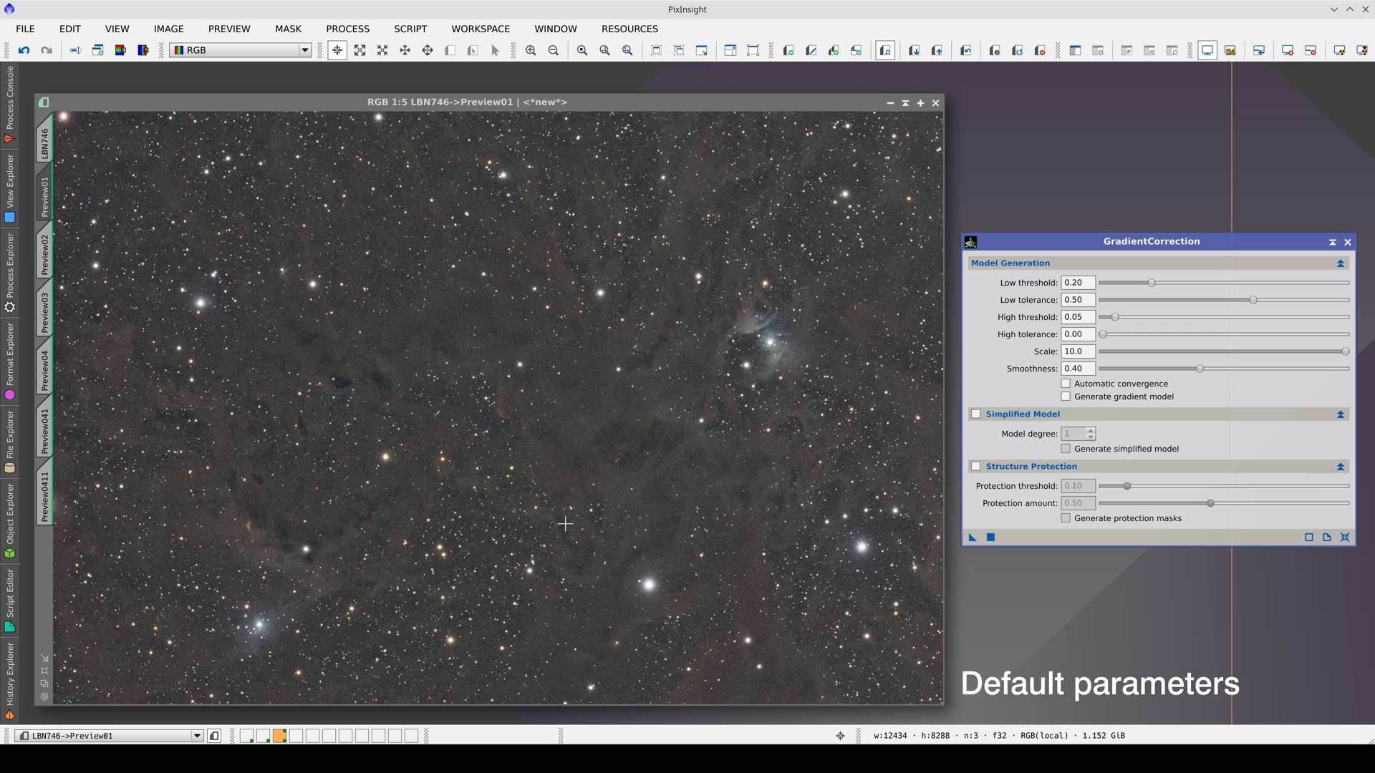
click(44, 315)
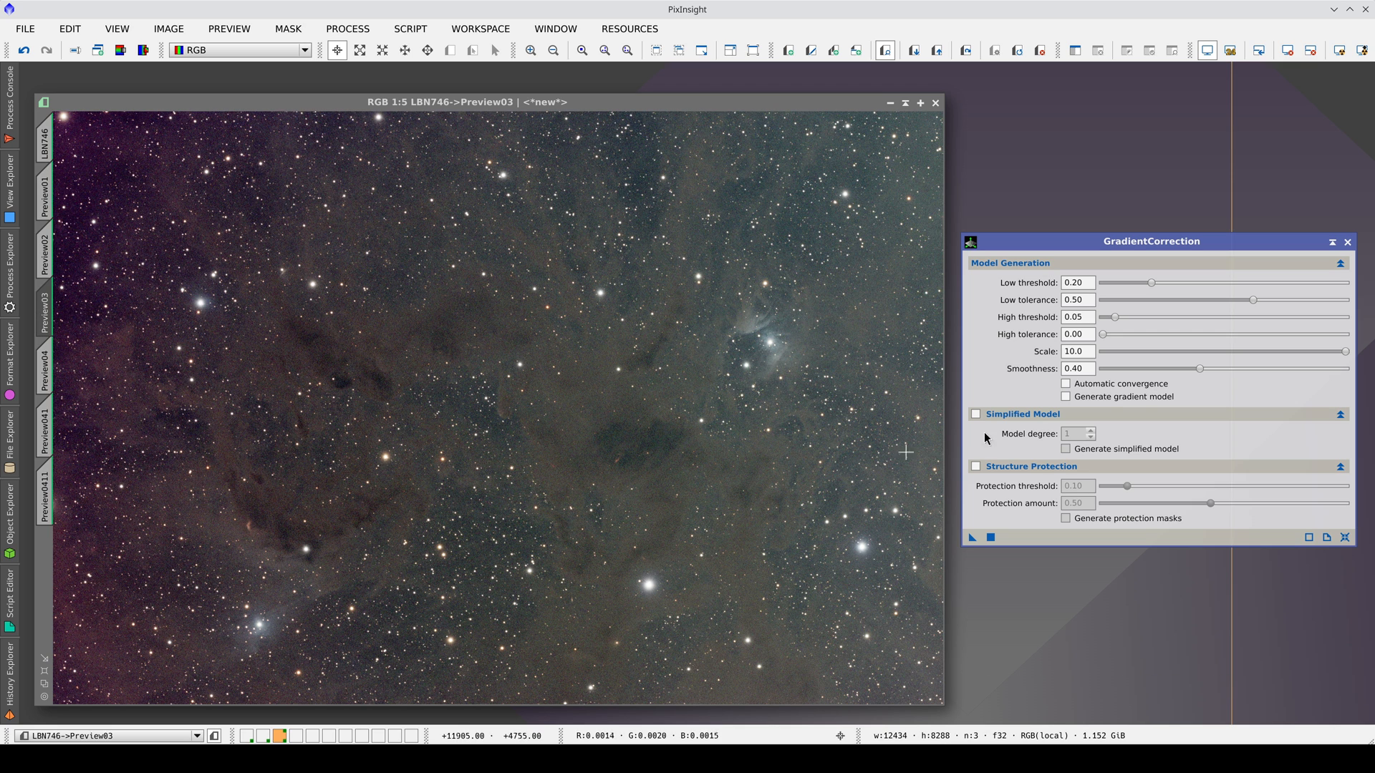
Step: Correct Preview03 at Scale 10 and flip between it and the Preview02 result to compare
drag(1200, 368, 1213, 368)
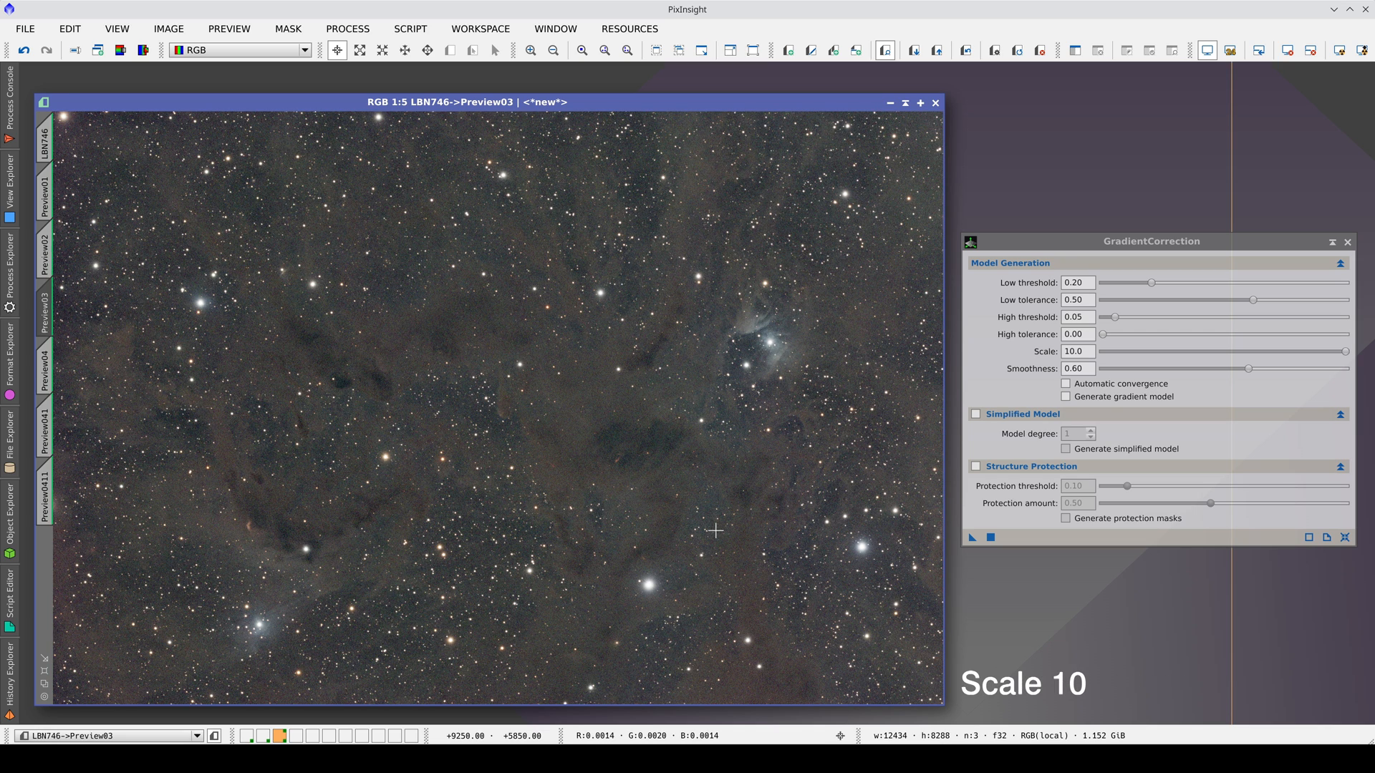
click(45, 253)
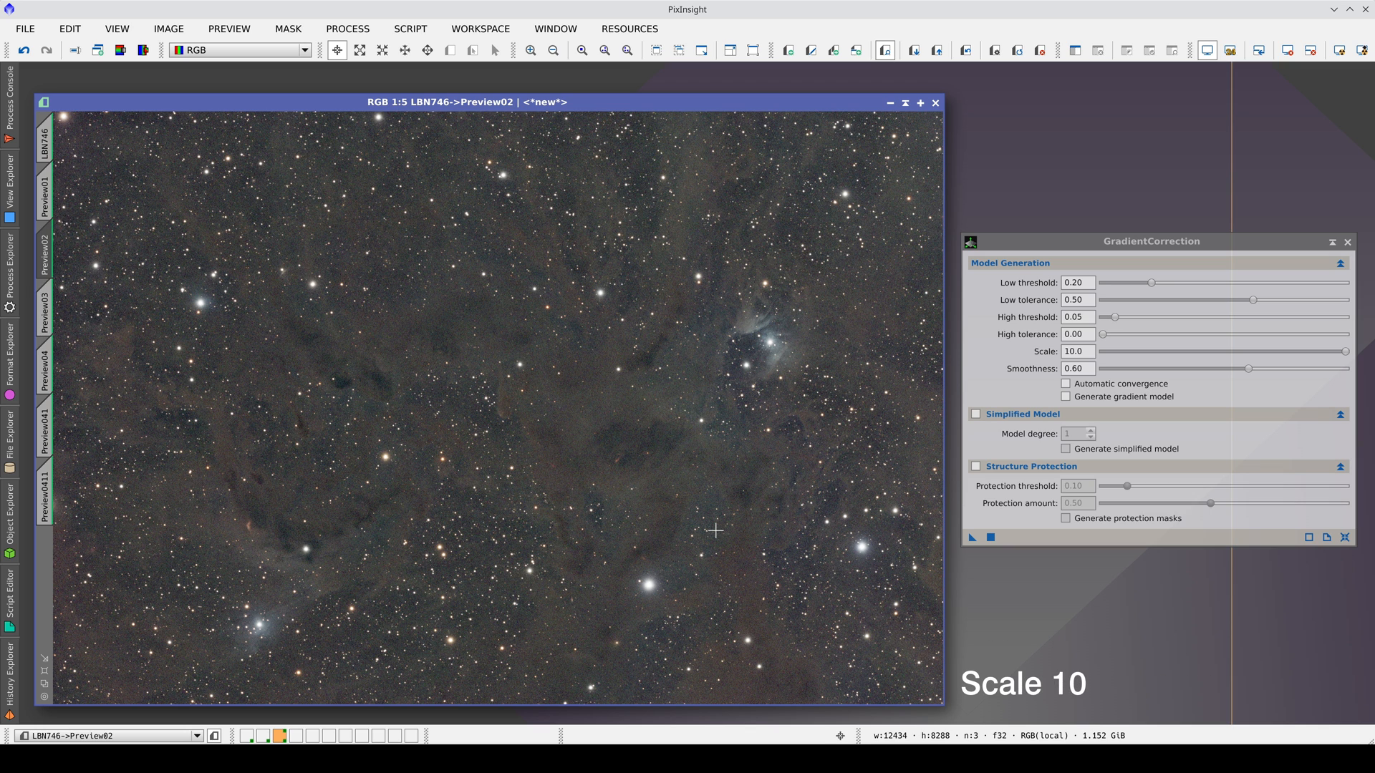
click(47, 309)
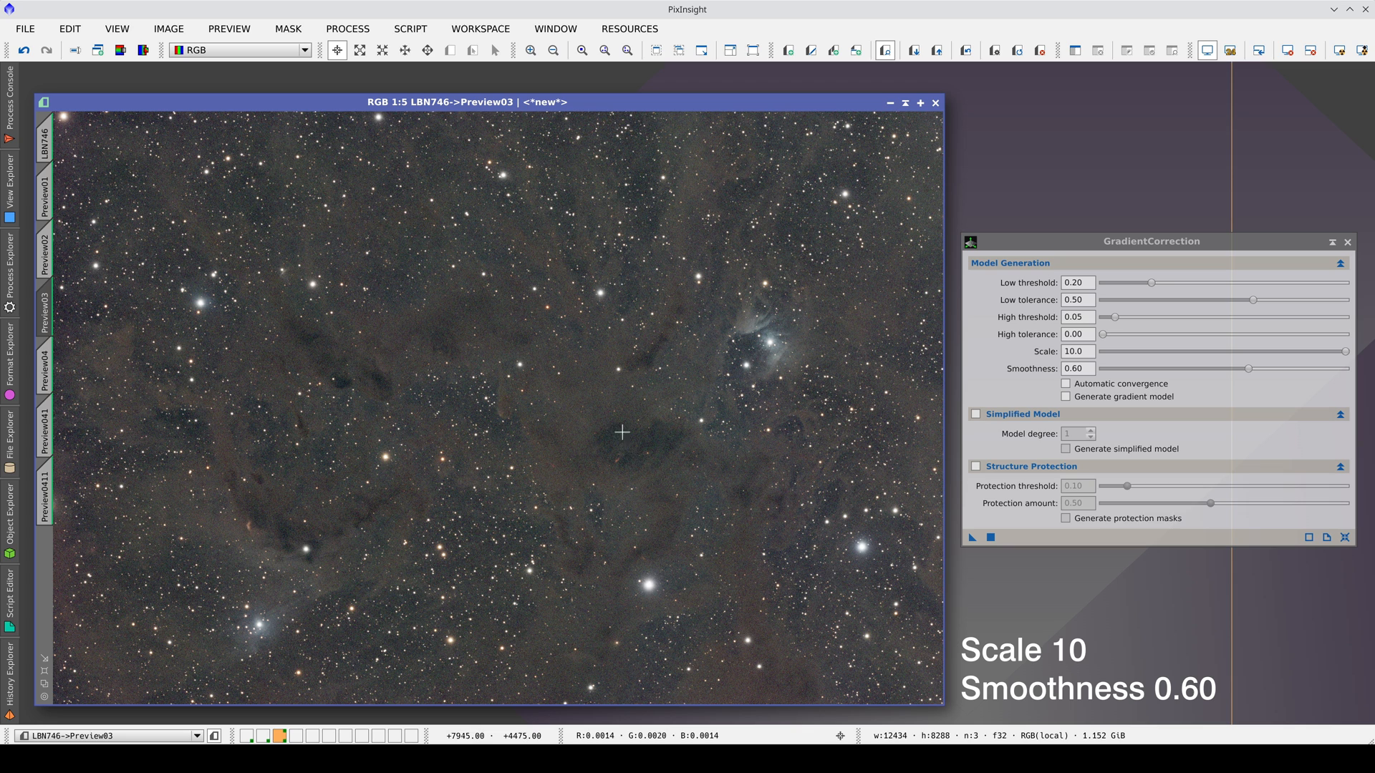
click(47, 255)
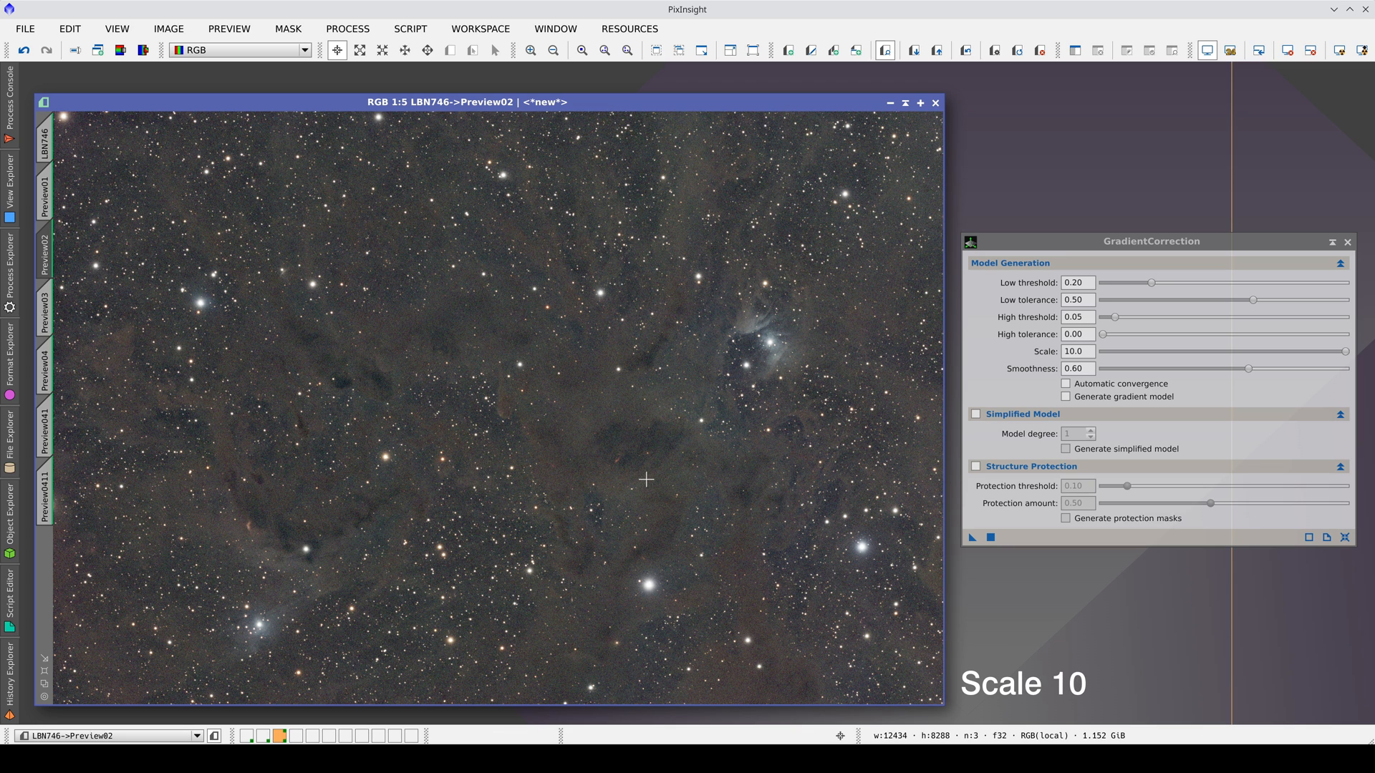
click(43, 308)
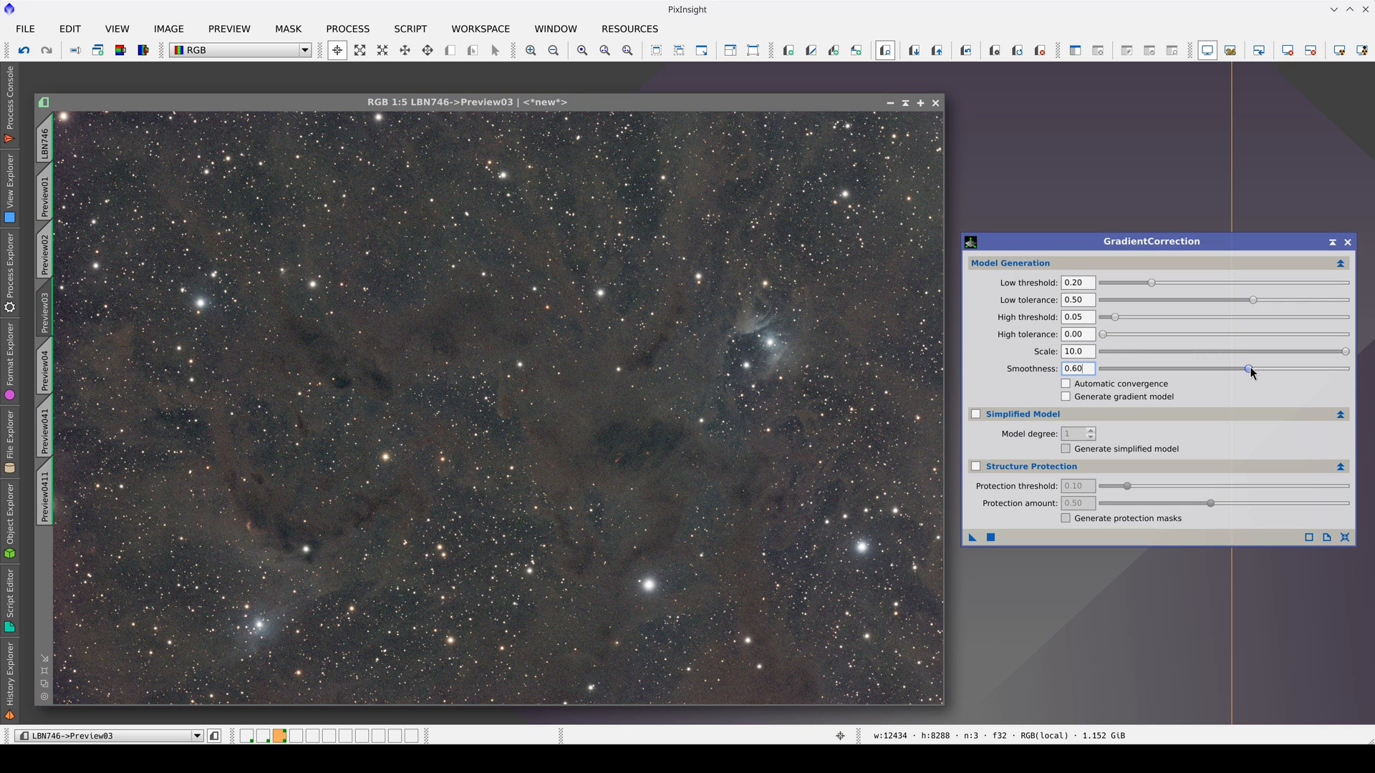
Step: Try Smoothness 0.85 on Preview03, rerun it at 0.60, and bring up the uncorrected Preview04
drag(1249, 368, 1310, 368)
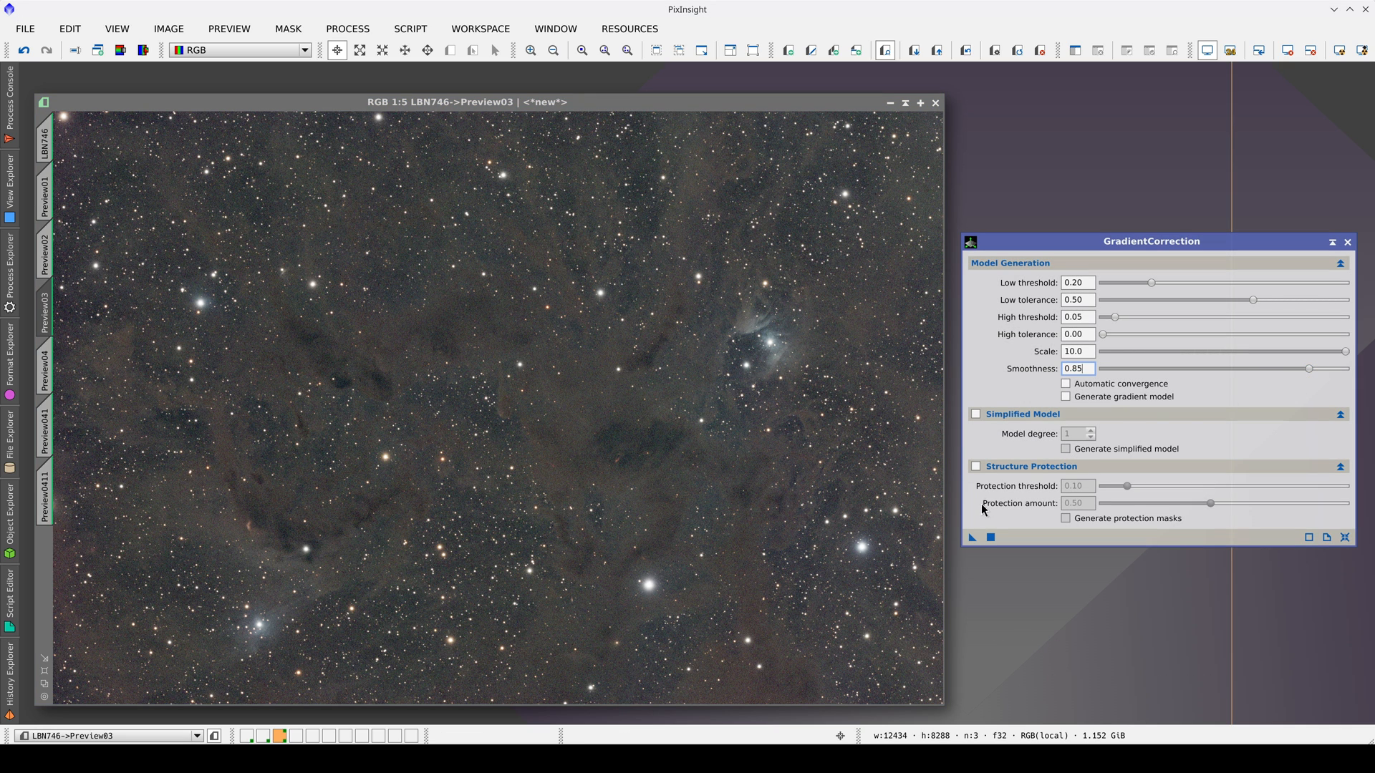
click(971, 537)
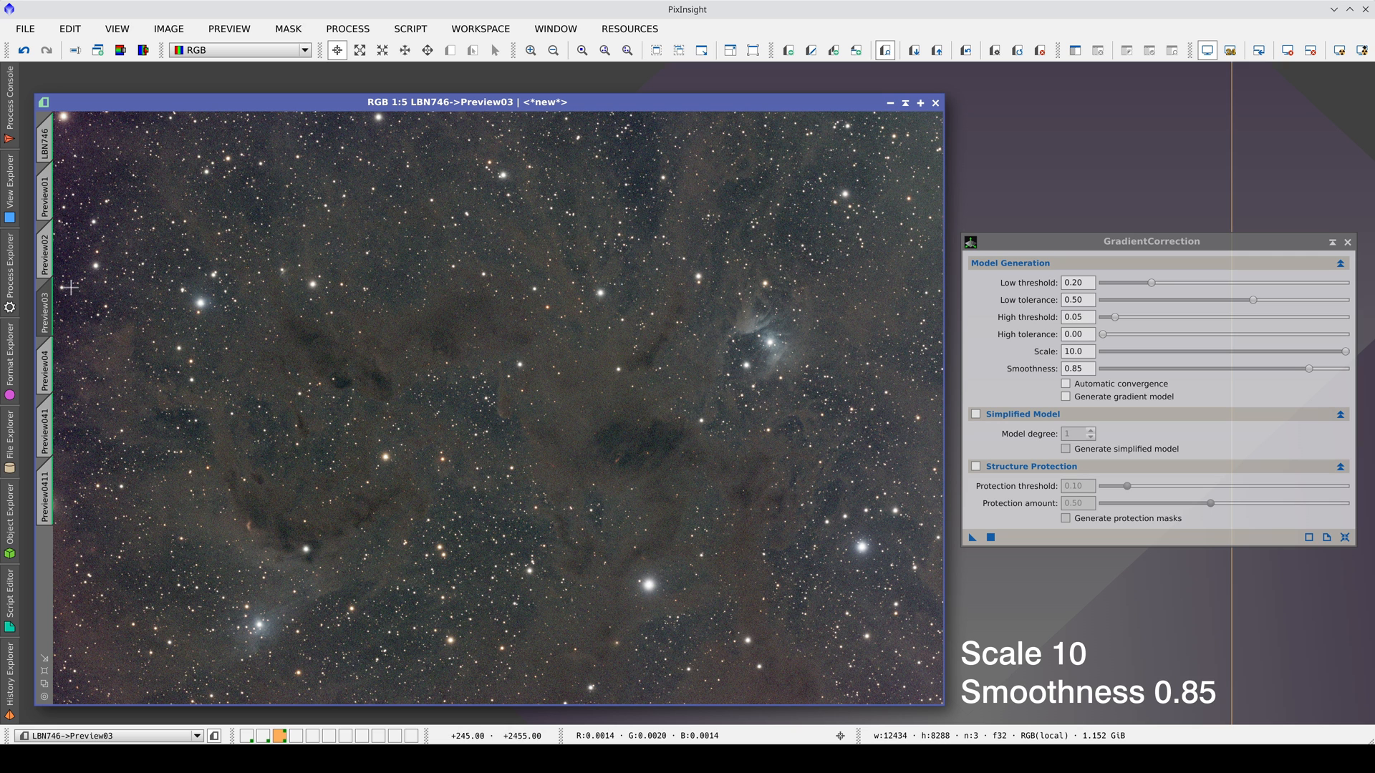
mouse_move(866, 162)
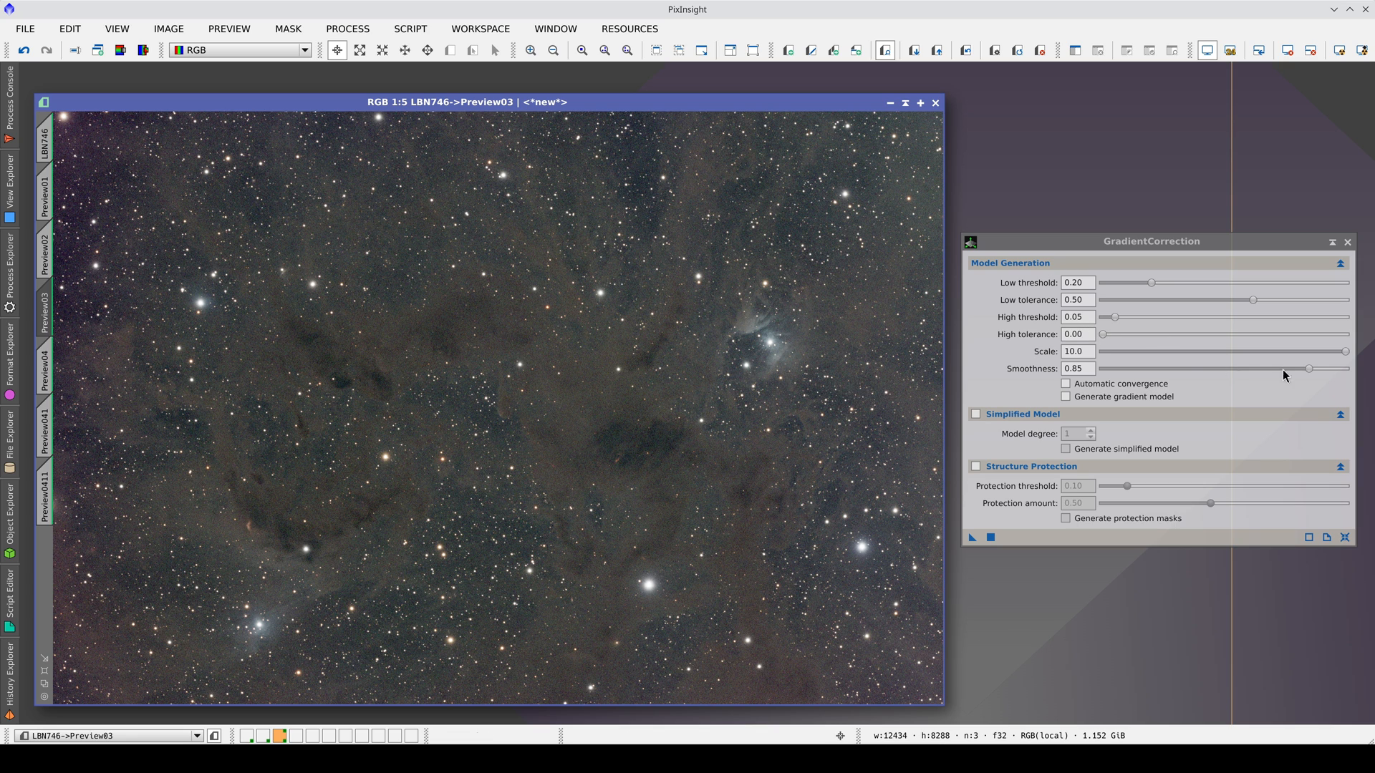
drag(1308, 368, 1269, 368)
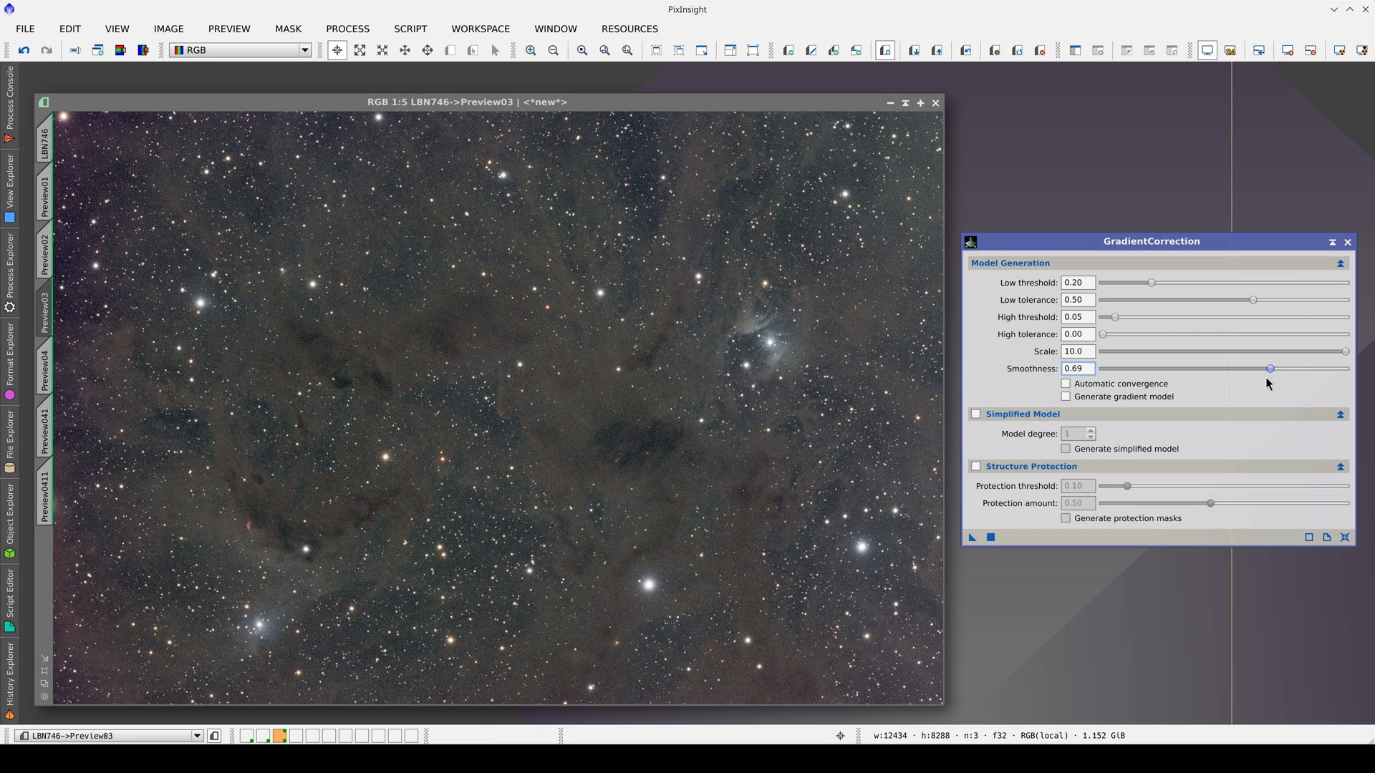
drag(1269, 368, 1247, 368)
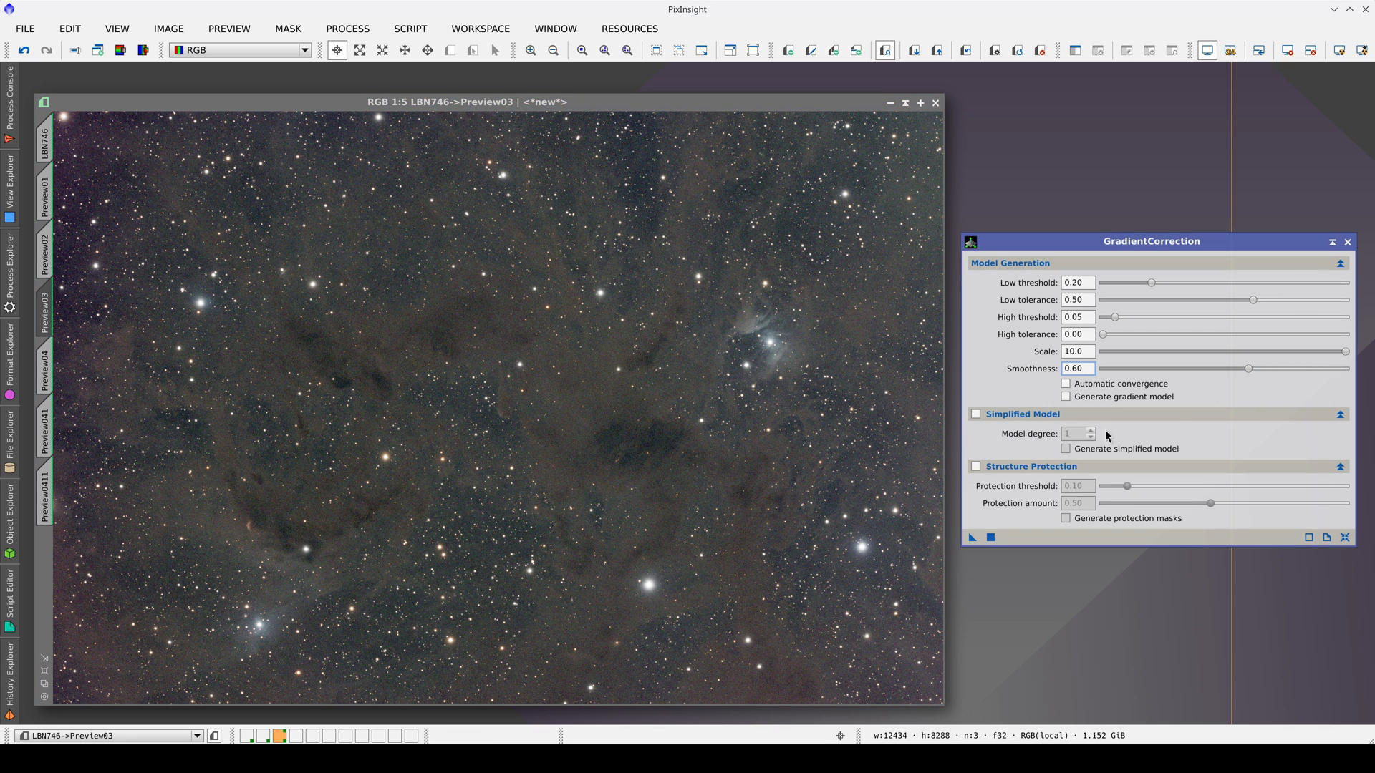
click(968, 537)
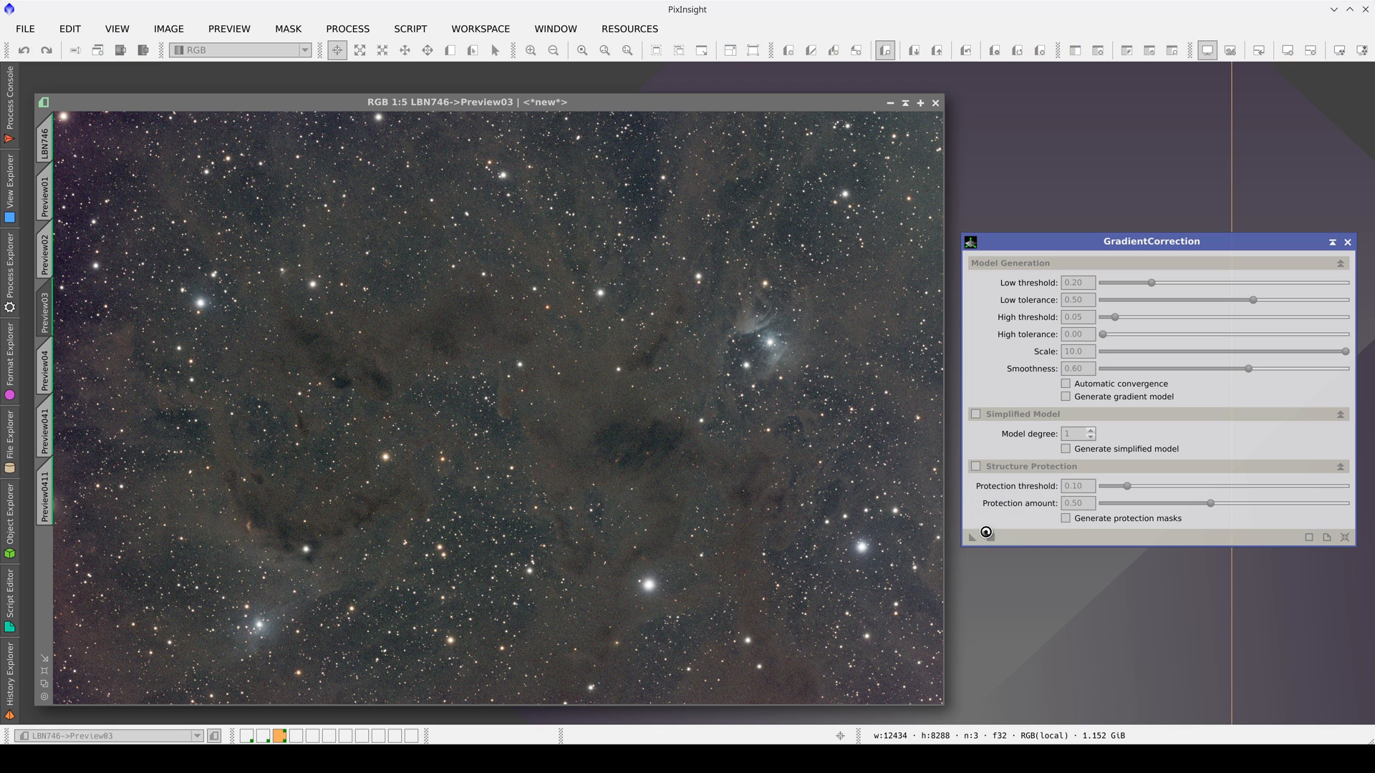
click(986, 532)
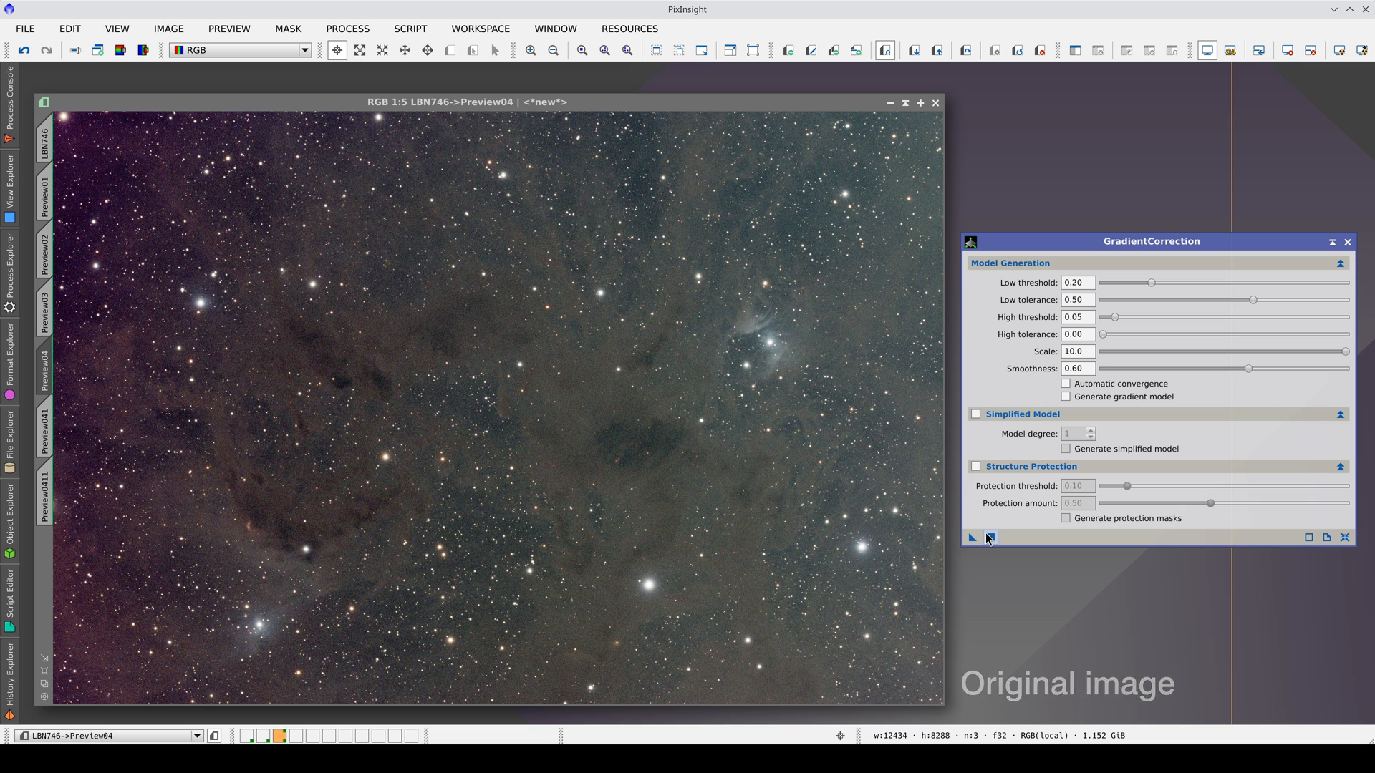
Step: Correct Preview04 with Low tolerance raised to 0.70 and compare it against the Preview03 result
click(991, 537)
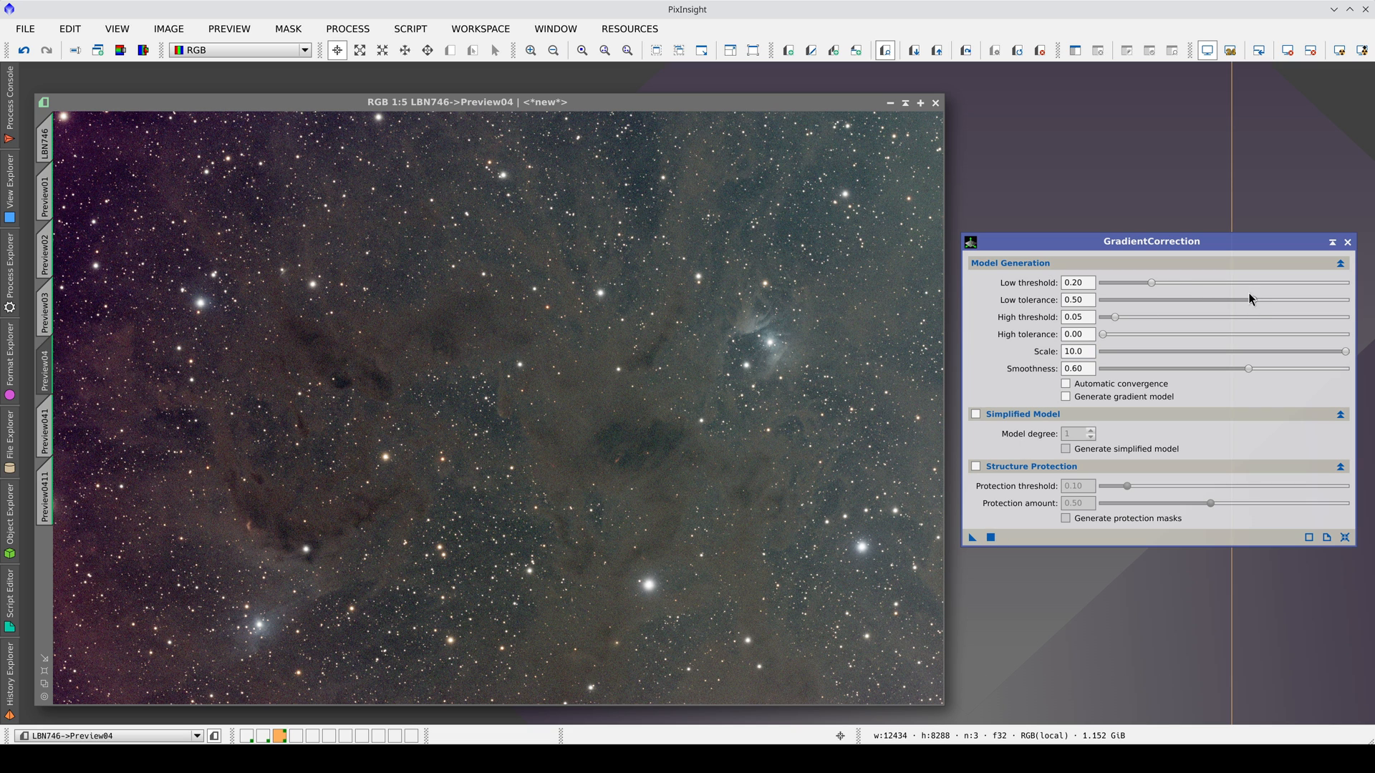
drag(1247, 299, 1260, 299)
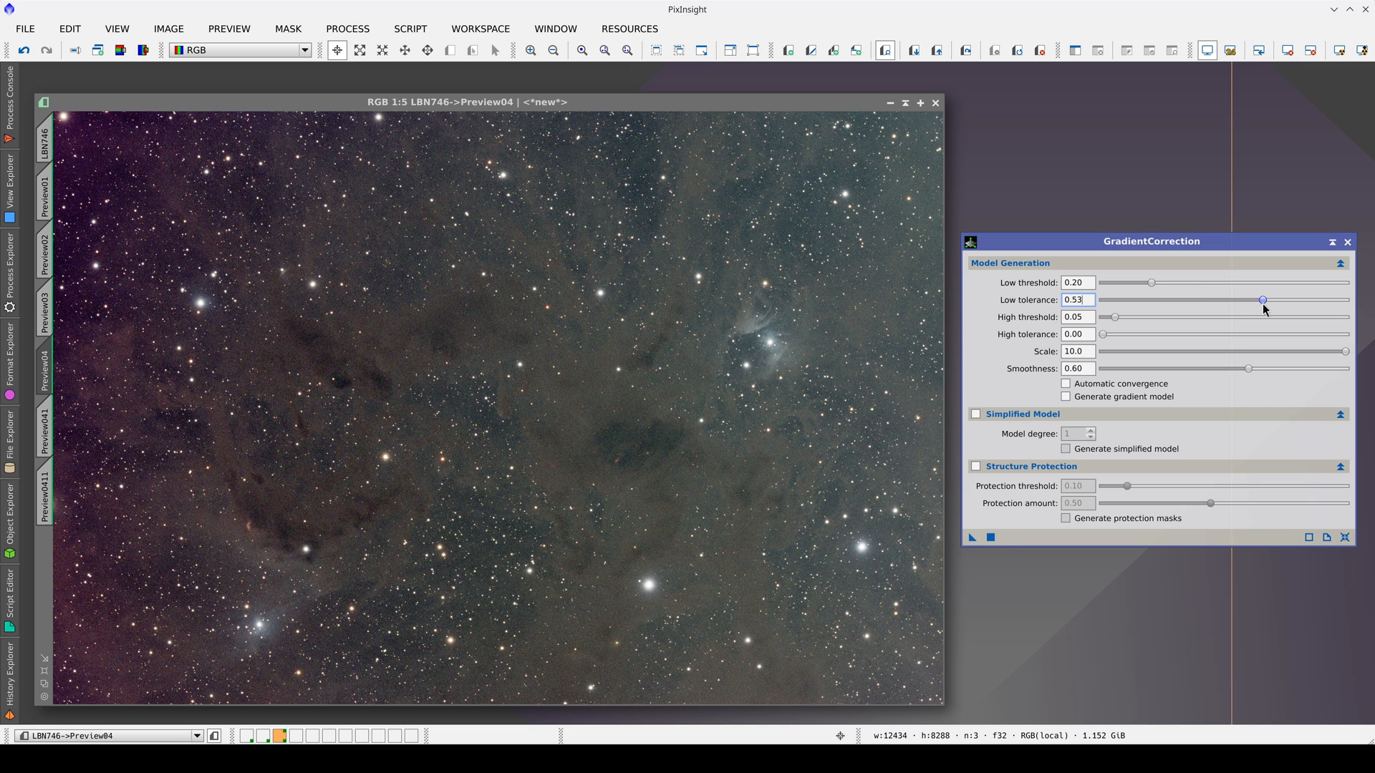
drag(1260, 300, 1314, 300)
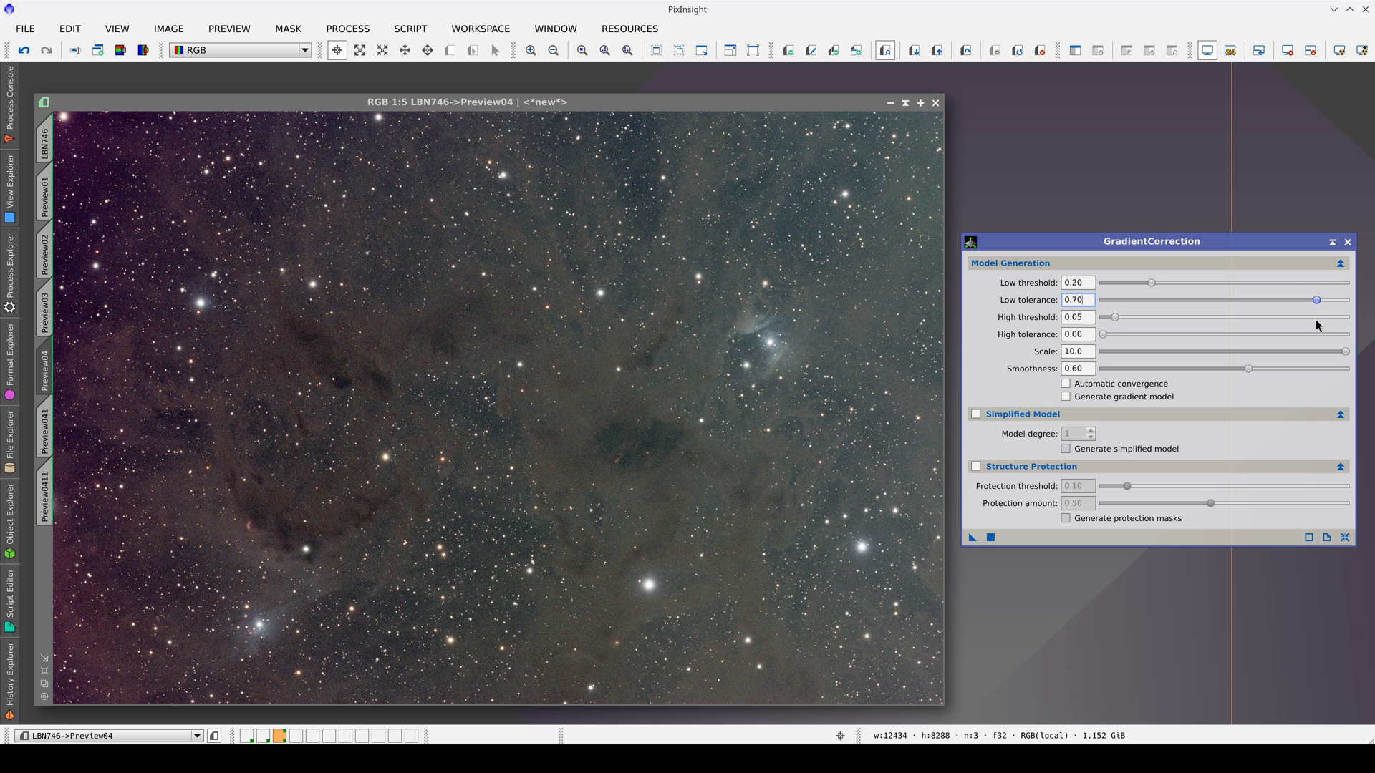
mouse_move(625, 278)
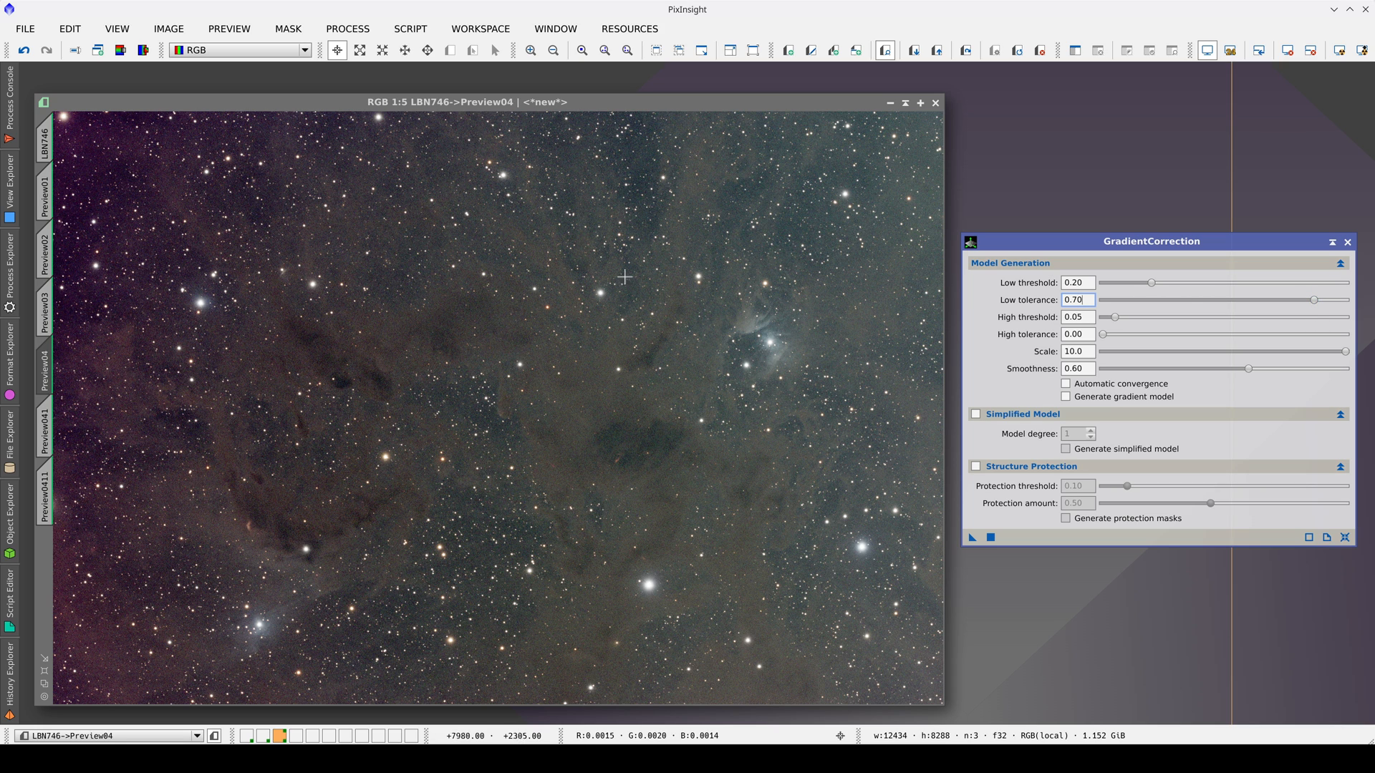
mouse_move(618, 456)
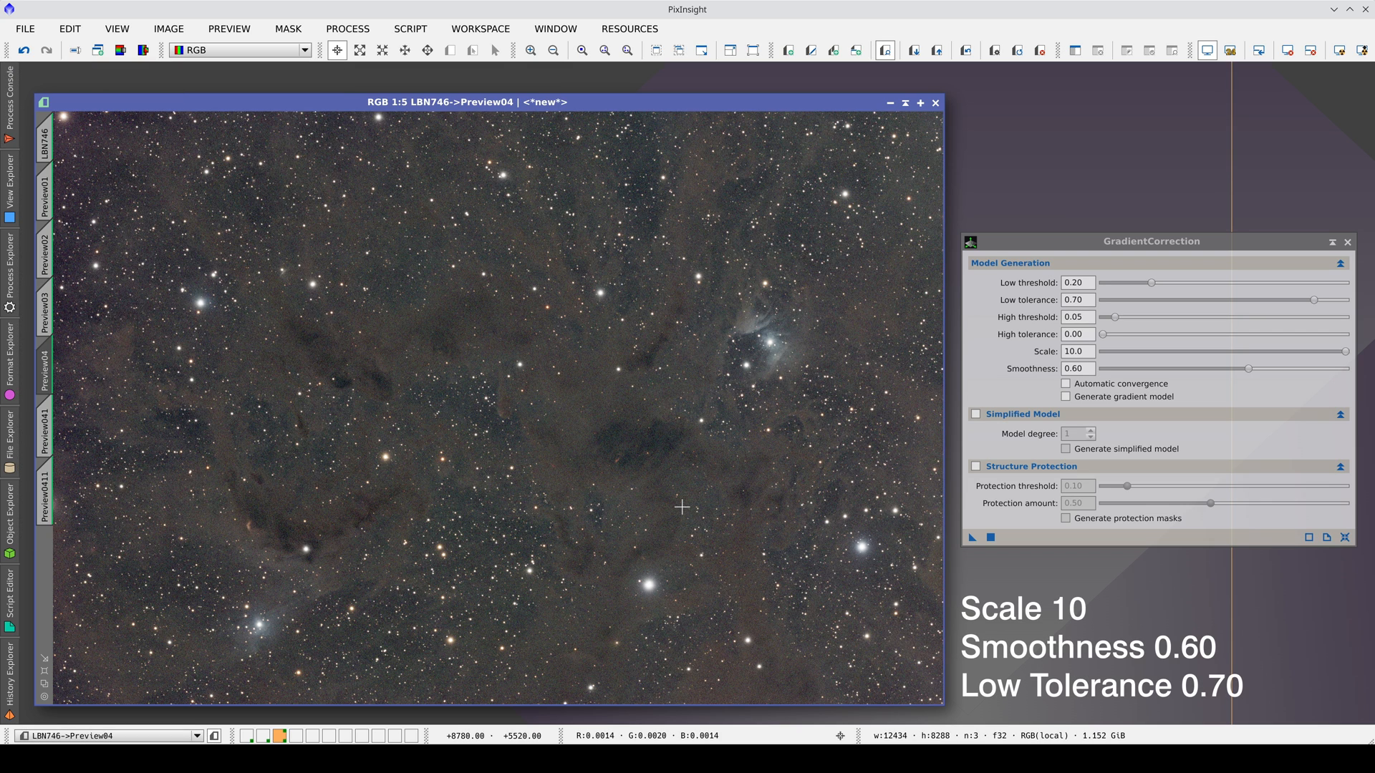
click(45, 303)
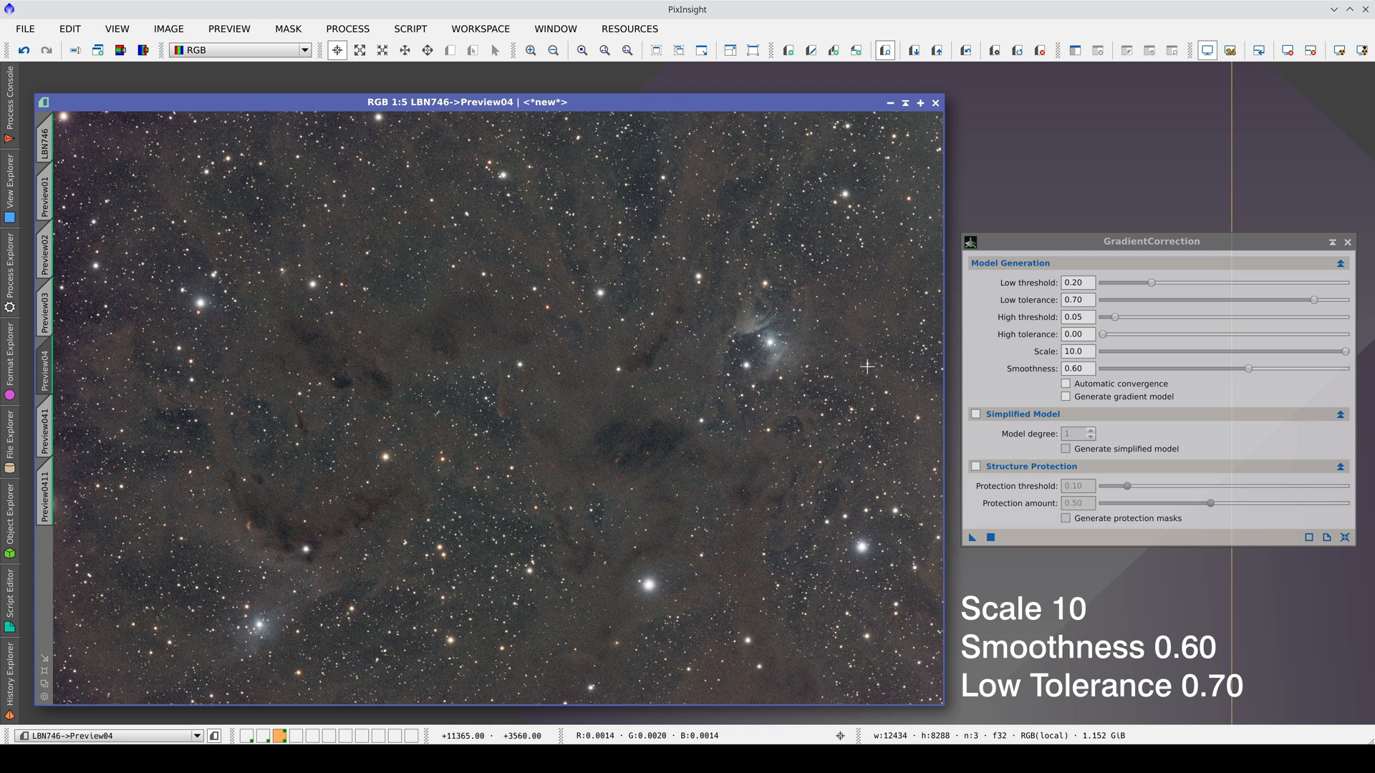
mouse_move(676, 448)
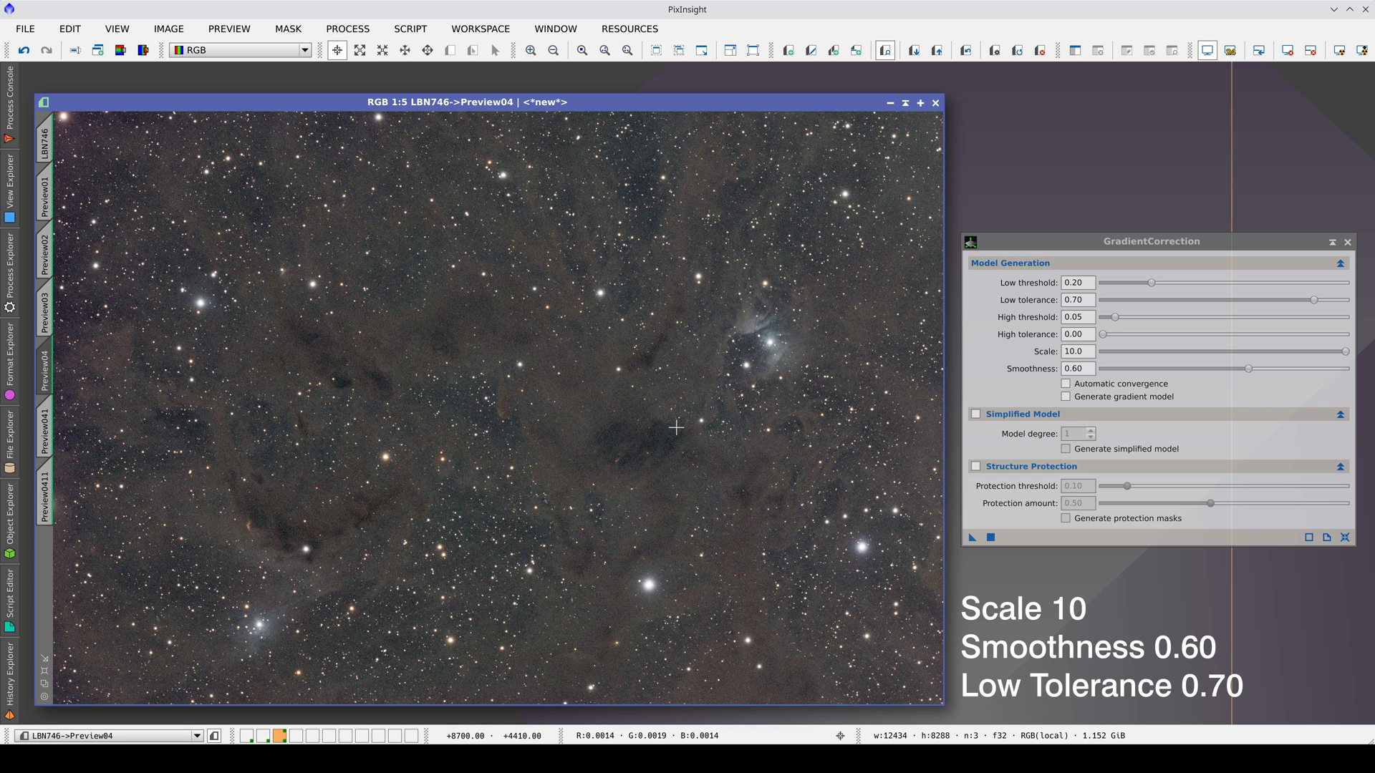
click(44, 310)
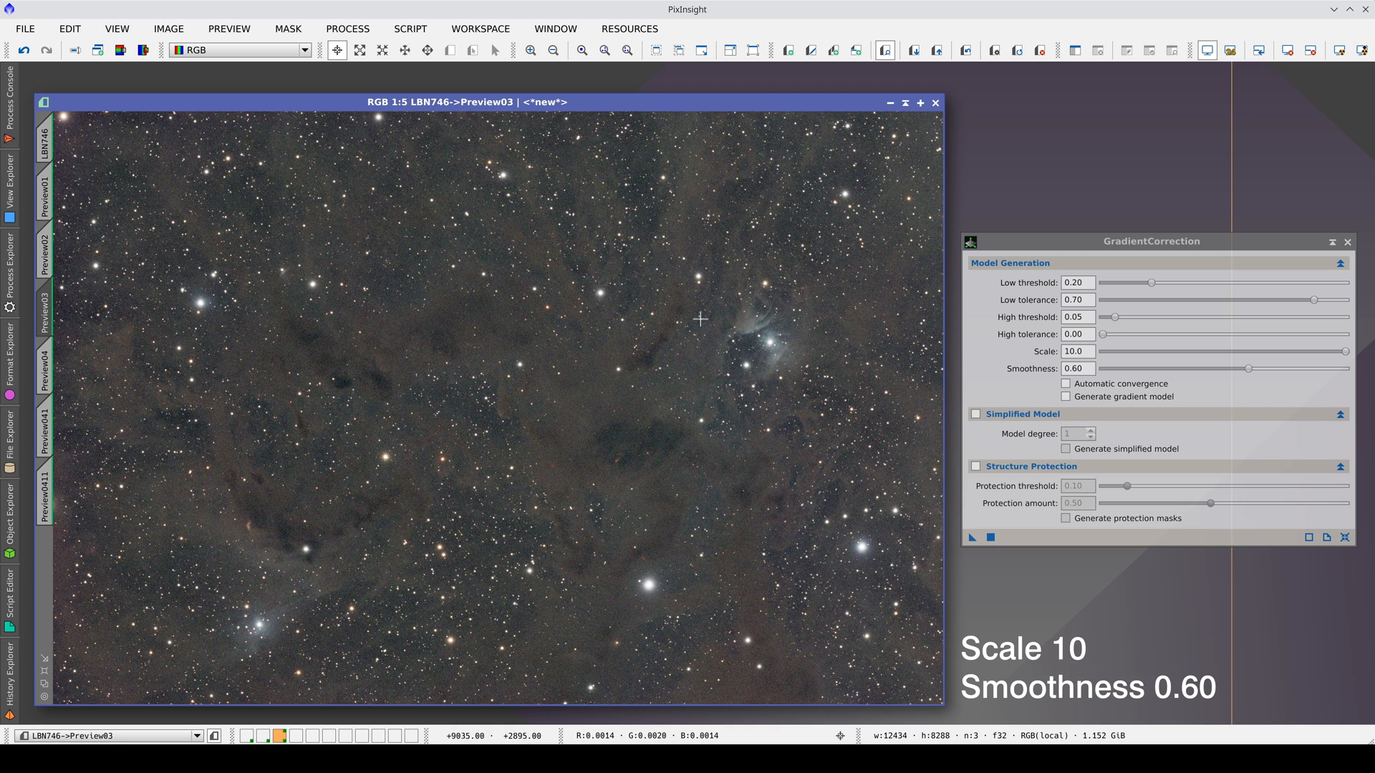
mouse_move(702, 326)
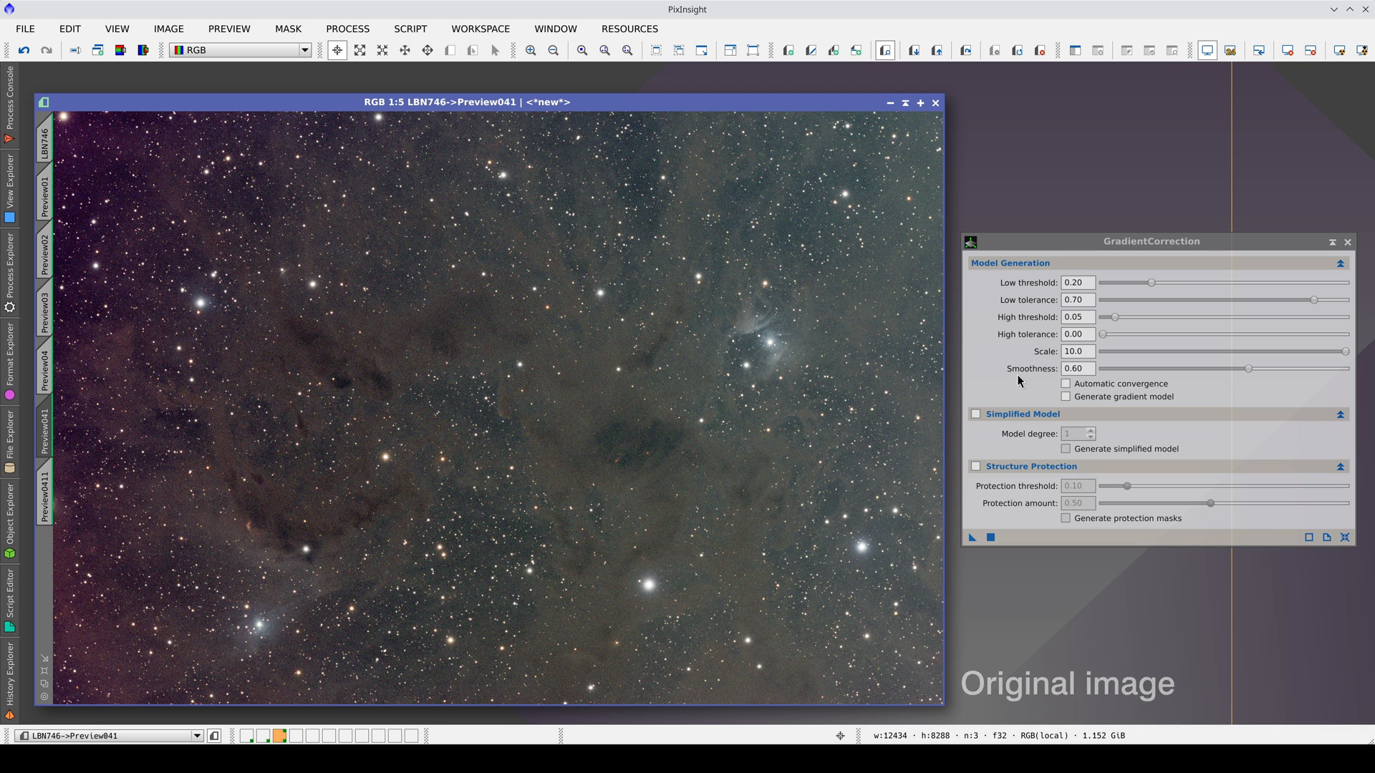
mouse_move(1066, 383)
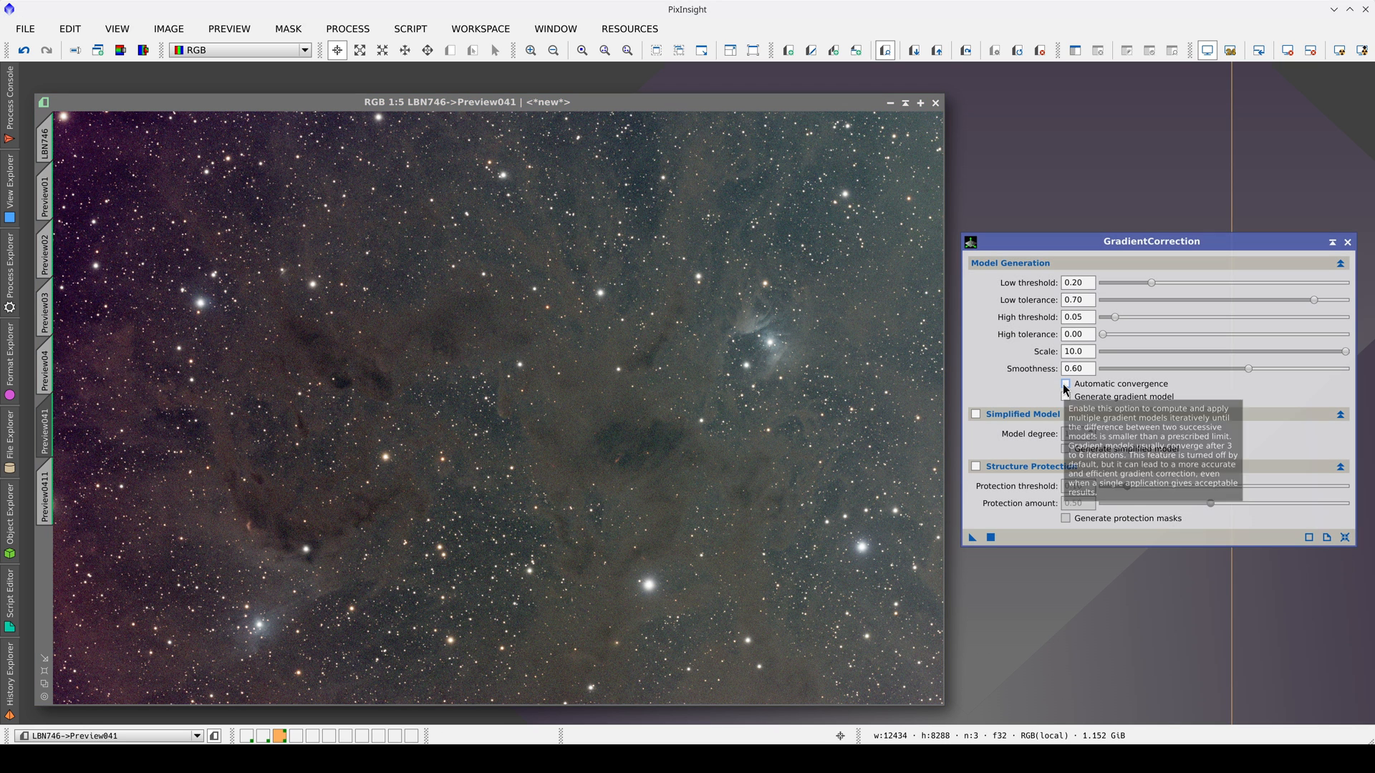
Step: Correct Preview041 with automatic convergence on, then compare it with the Preview03 and Preview04 results
click(1066, 384)
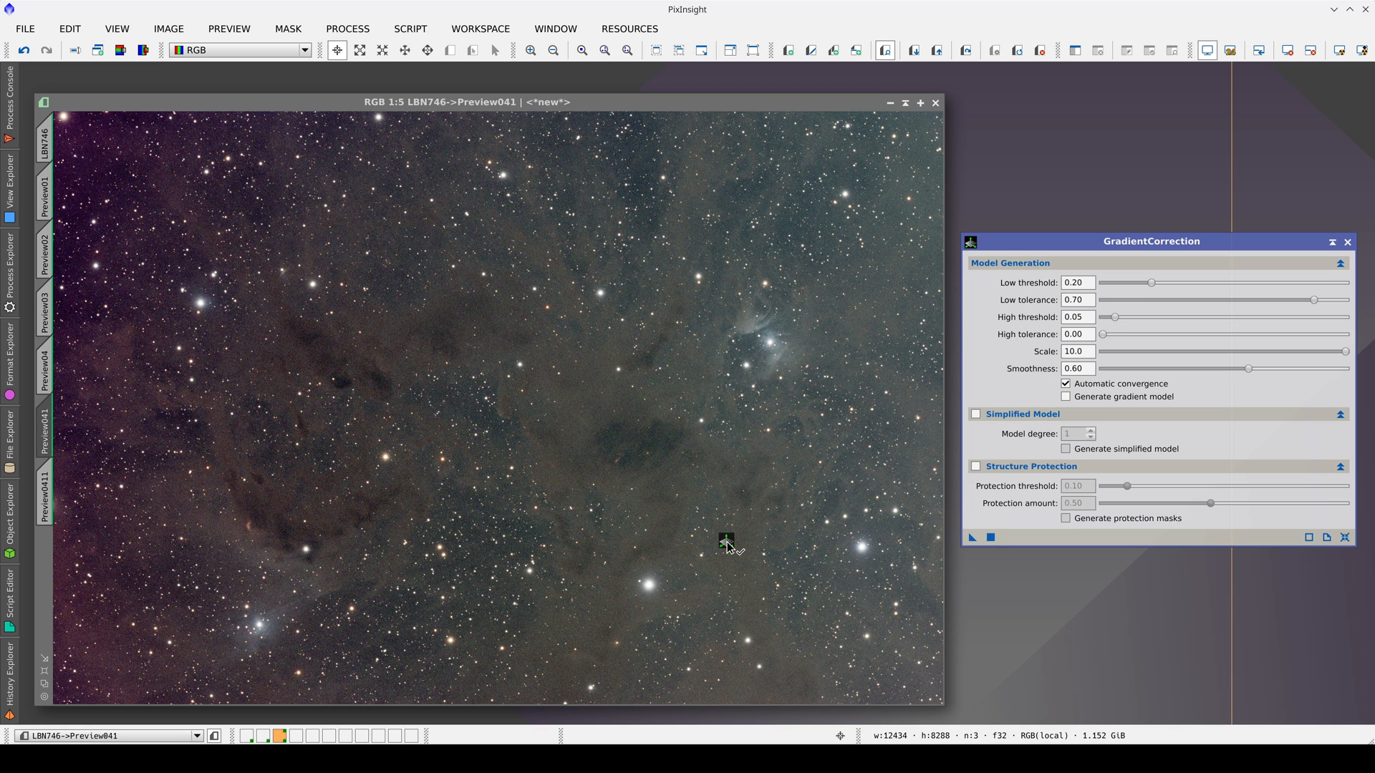
click(726, 541)
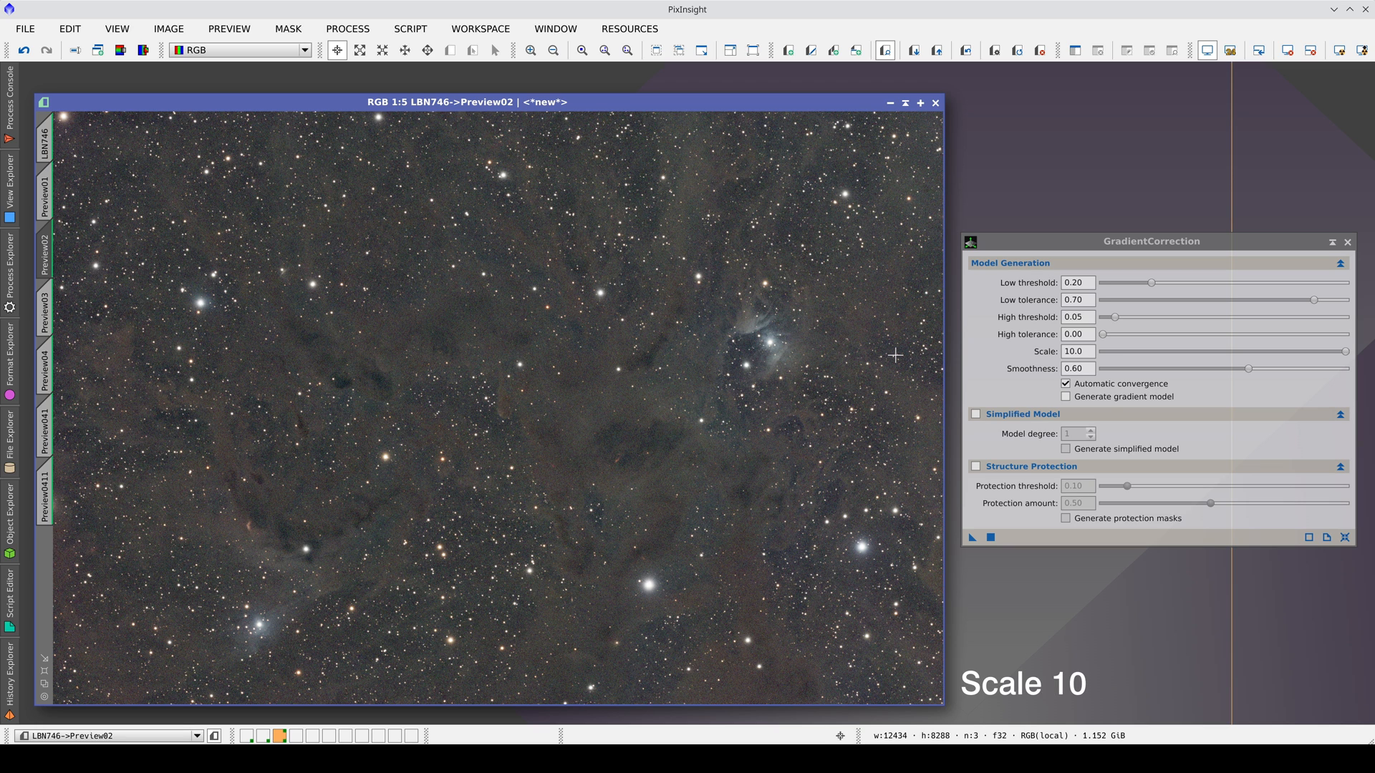
click(43, 313)
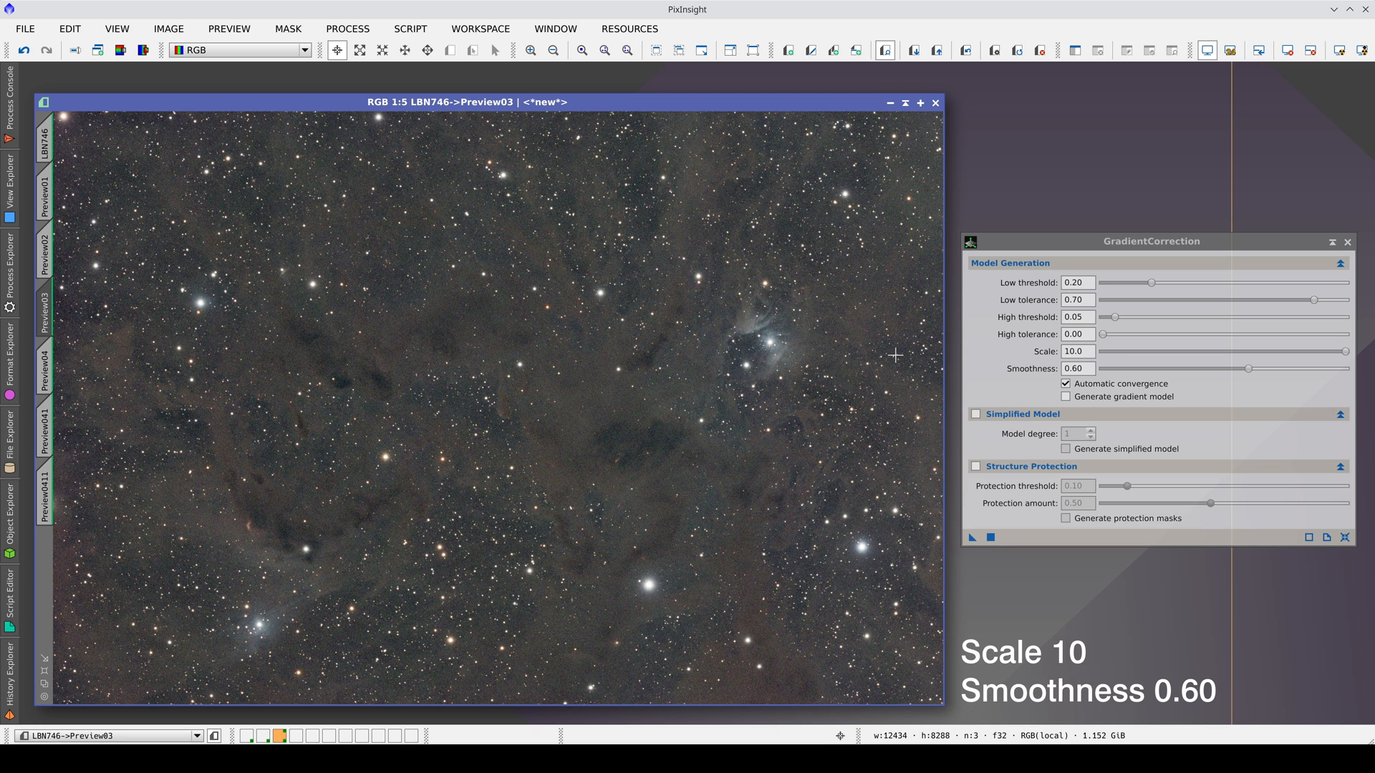
click(45, 366)
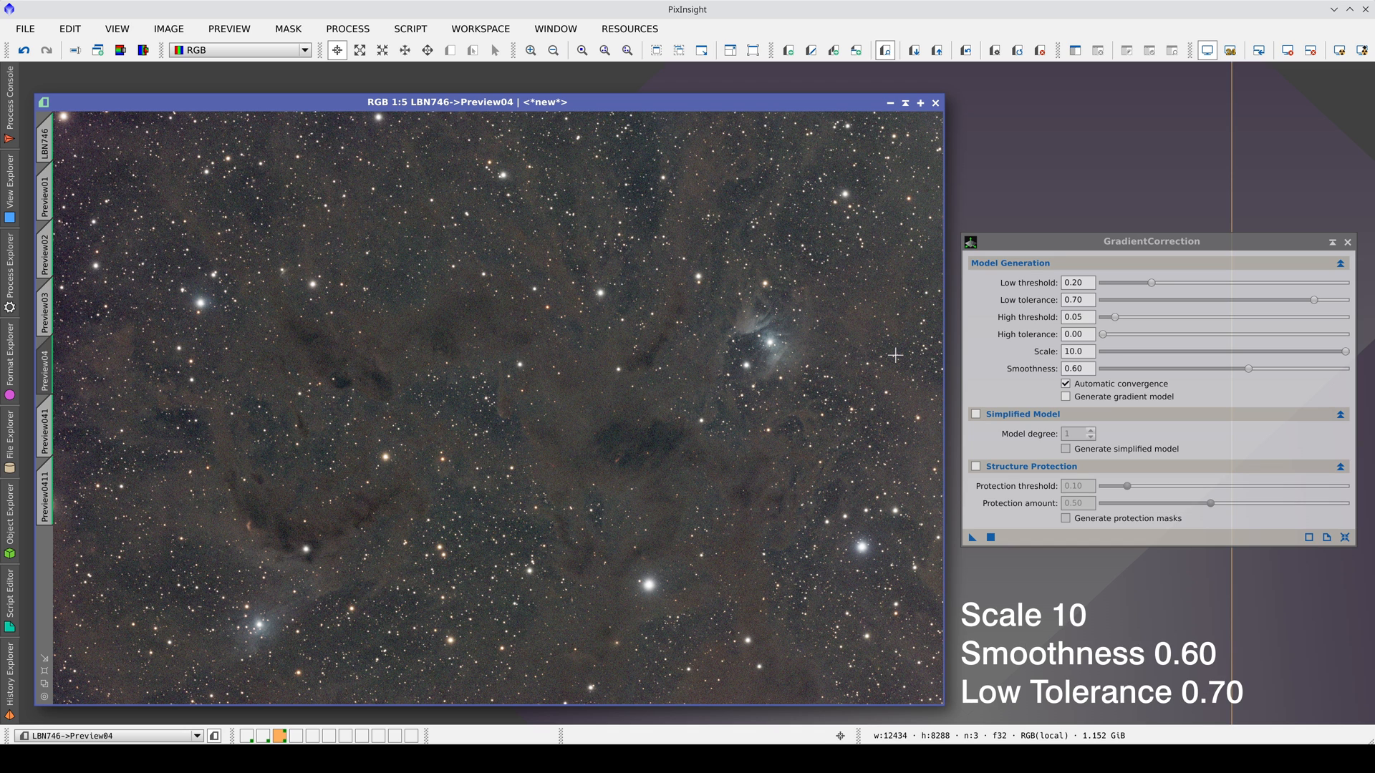
click(47, 437)
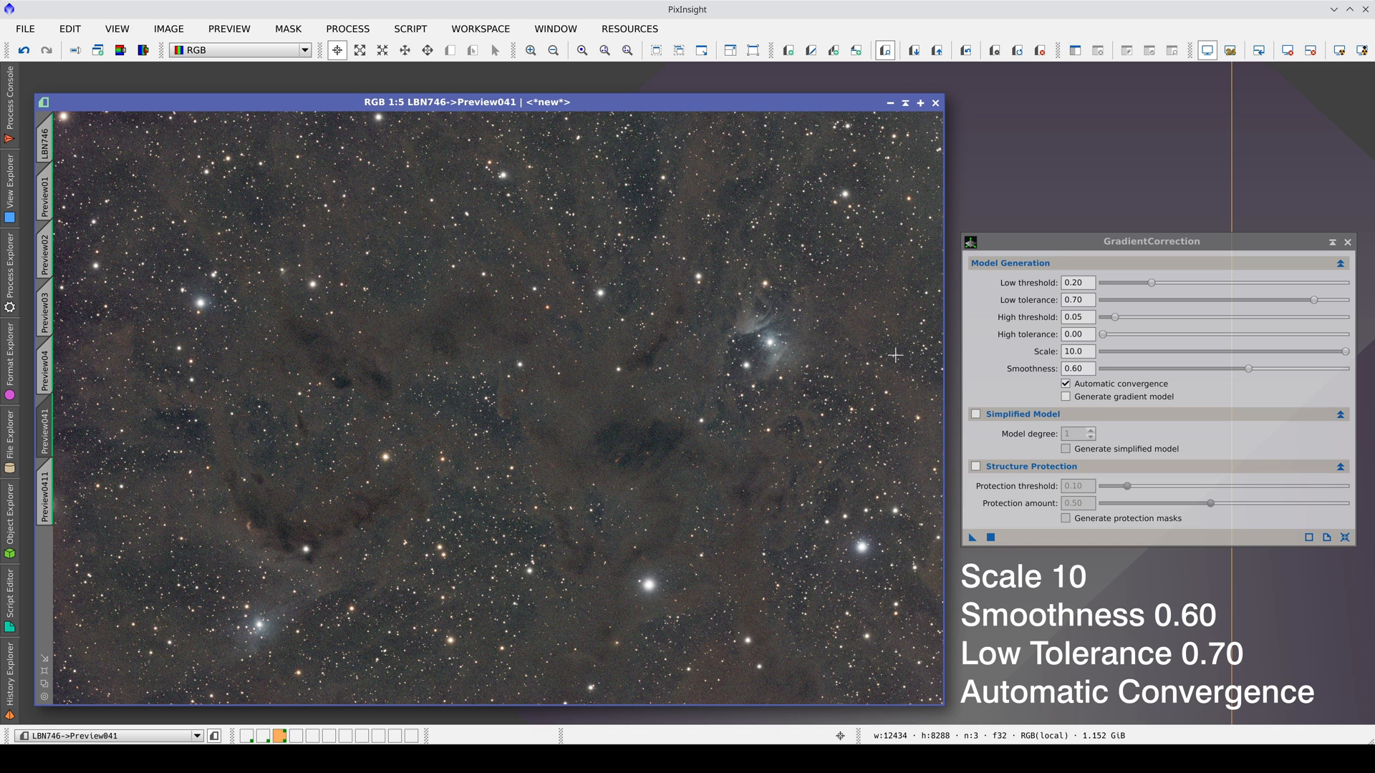